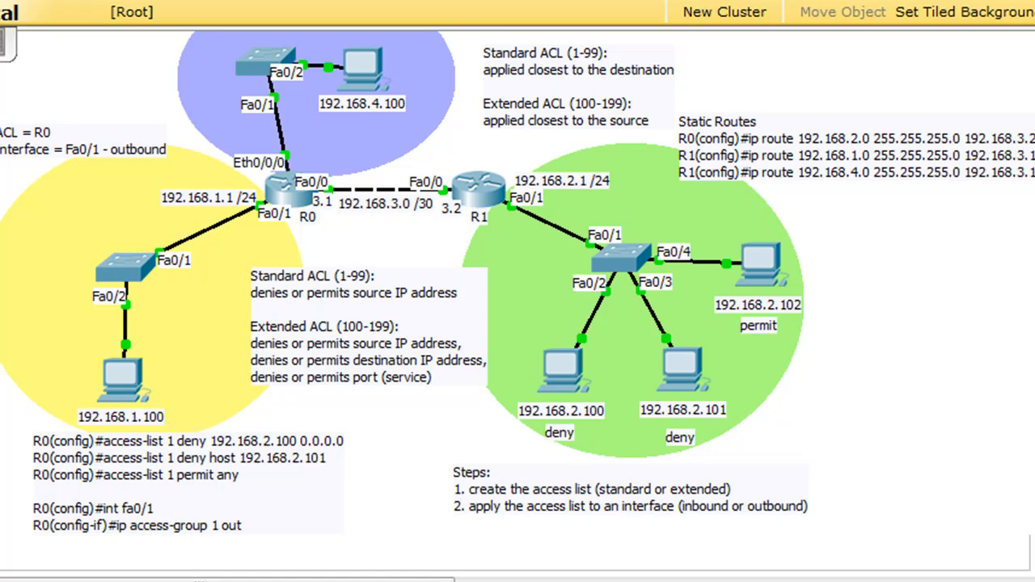
{"action": "mouse_move", "coordinate": [544, 95]}
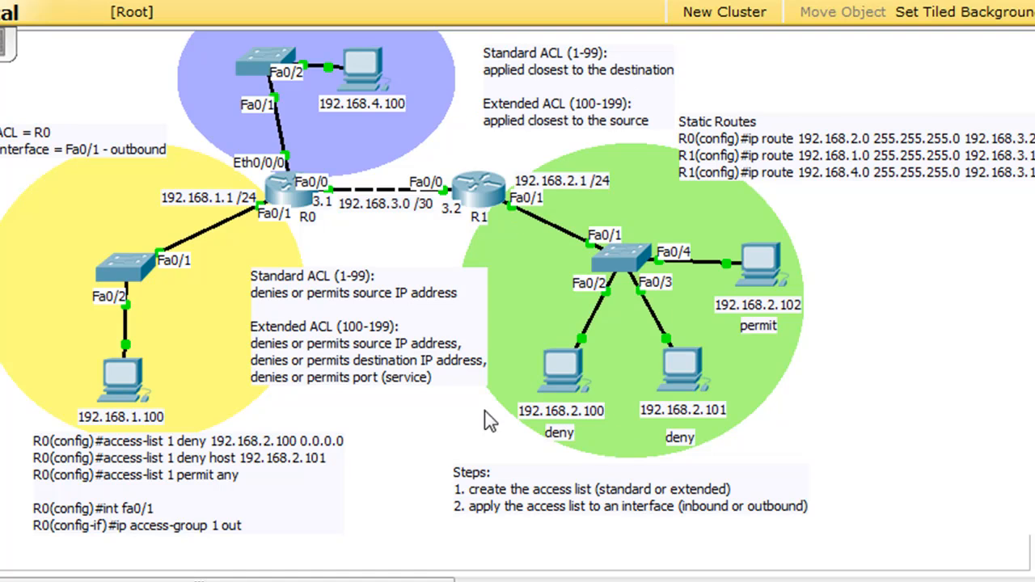
{"action": "mouse_move", "coordinate": [336, 307]}
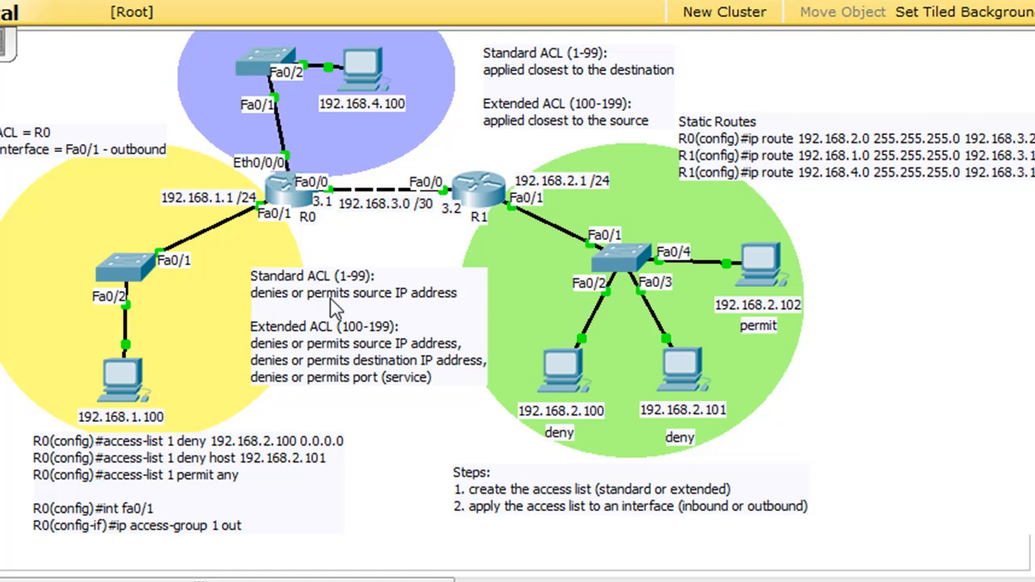
{"action": "mouse_move", "coordinate": [359, 113]}
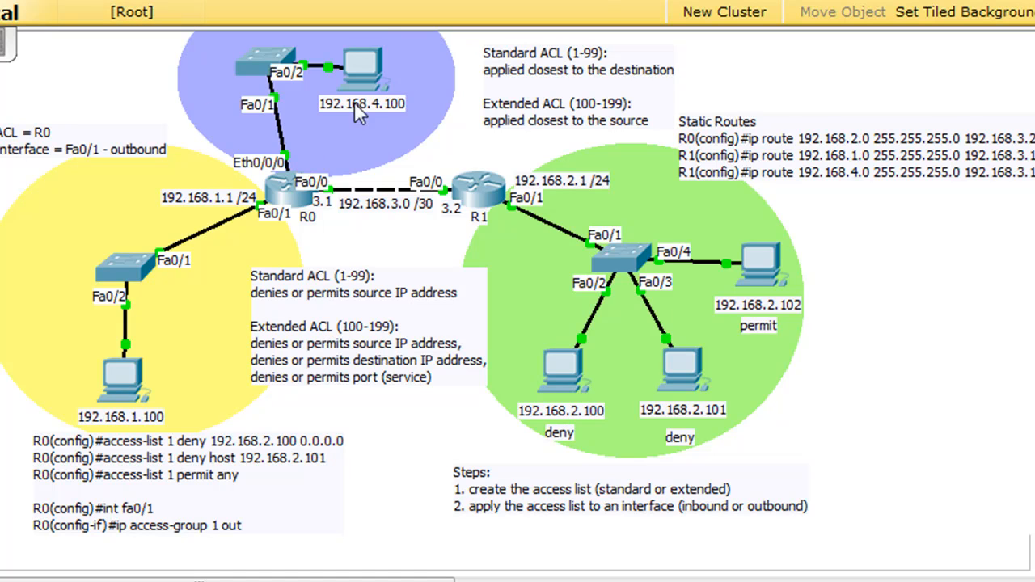
{"action": "mouse_move", "coordinate": [372, 84]}
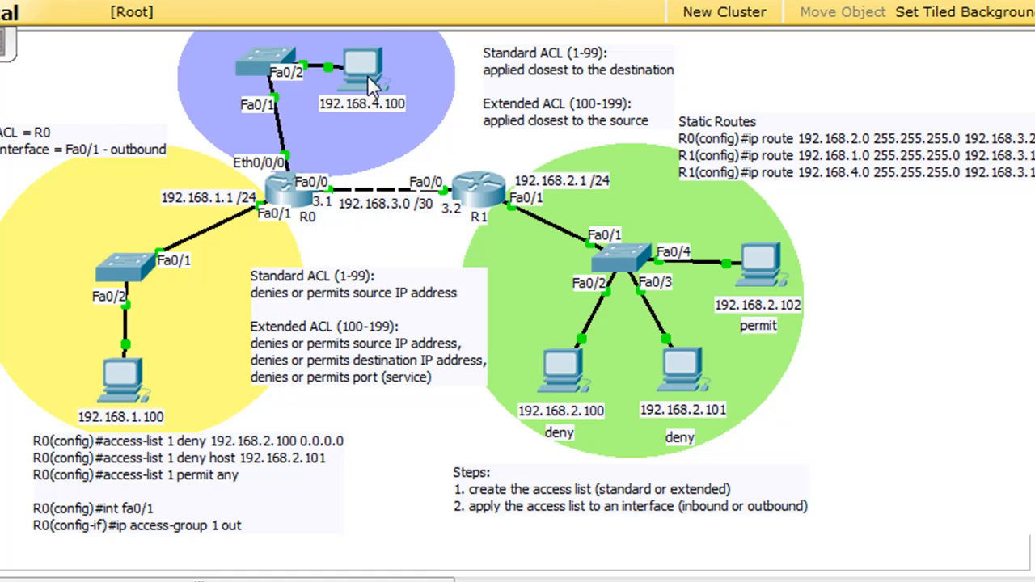
{"action": "mouse_move", "coordinate": [358, 129]}
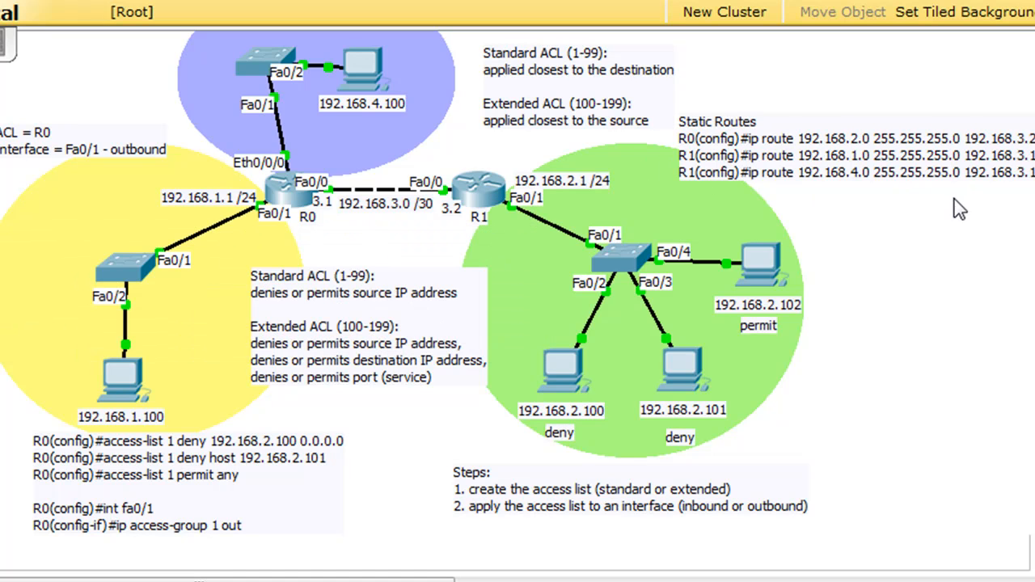
{"action": "mouse_move", "coordinate": [484, 249]}
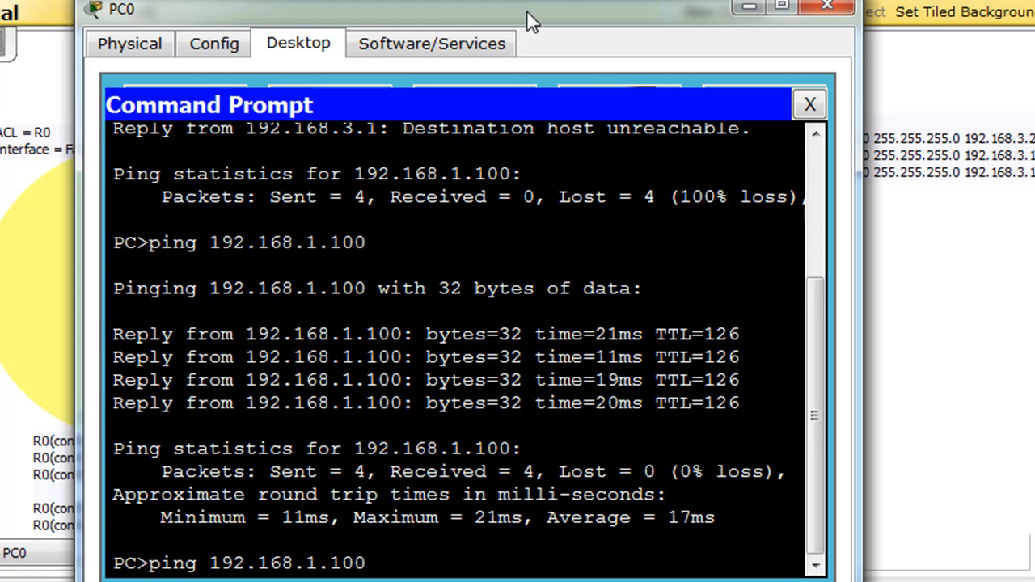
Ping 192.168.4.100 from PC0 successfully and close its command window.
{"action": "type", "text": "ping 192.168.4.100"}
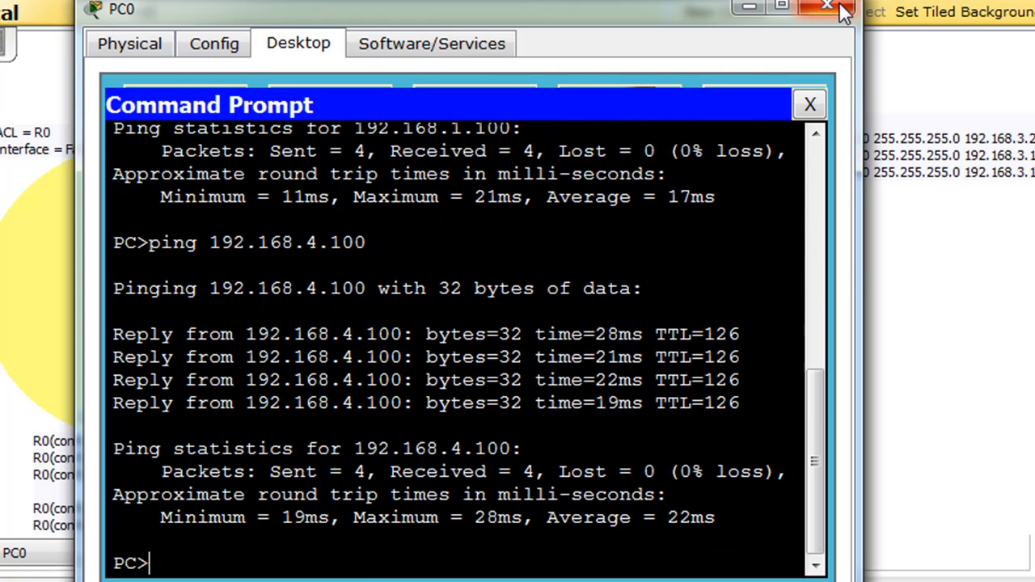
{"action": "left_click", "coordinate": [825, 10]}
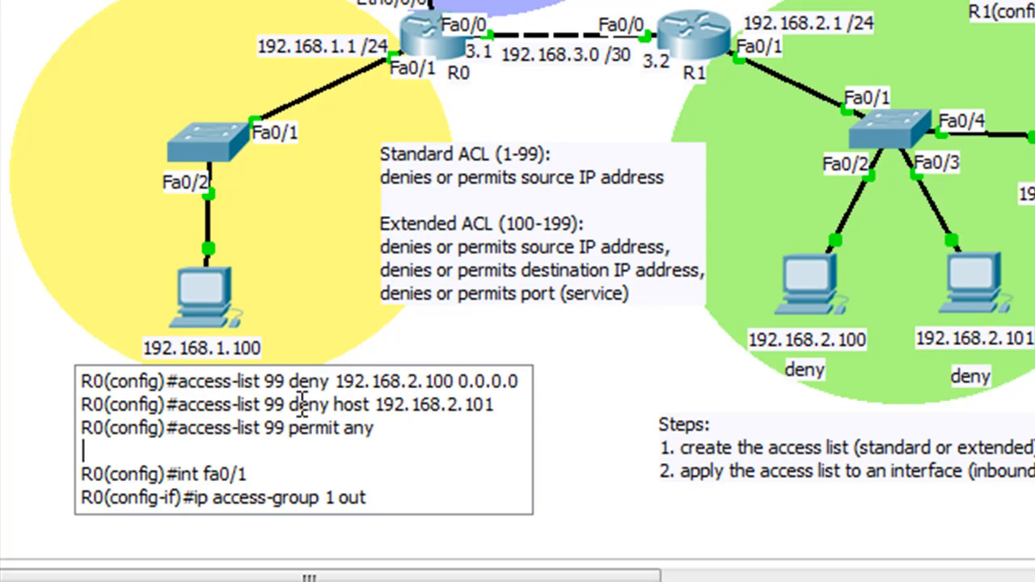
{"action": "mouse_move", "coordinate": [328, 430]}
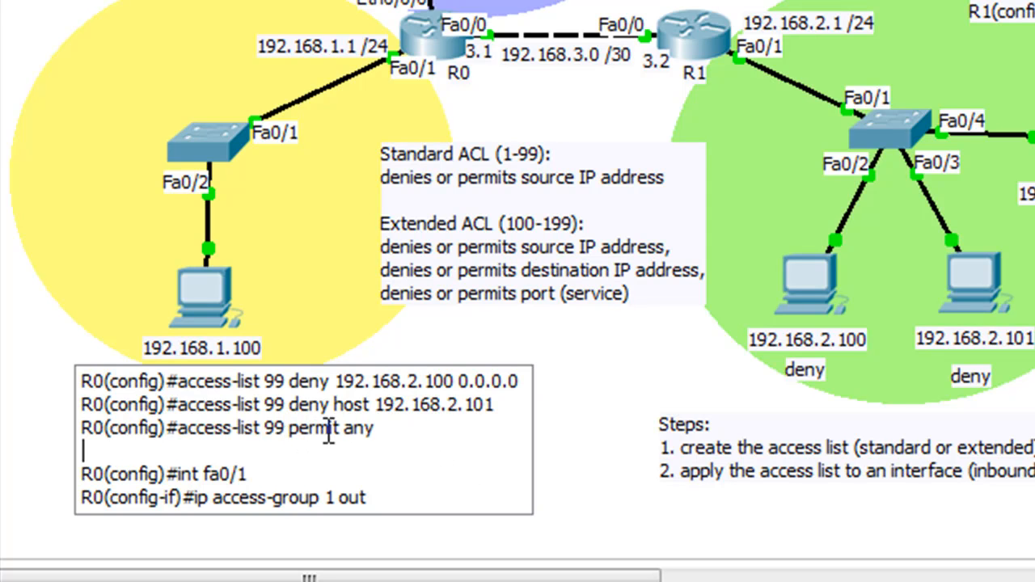
{"action": "mouse_move", "coordinate": [419, 466]}
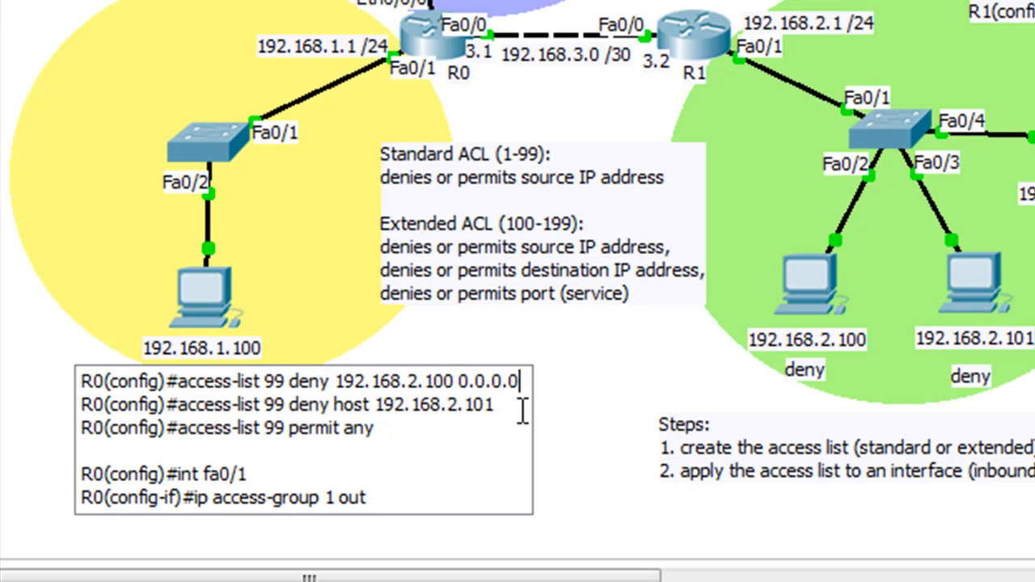
{"action": "mouse_move", "coordinate": [366, 385]}
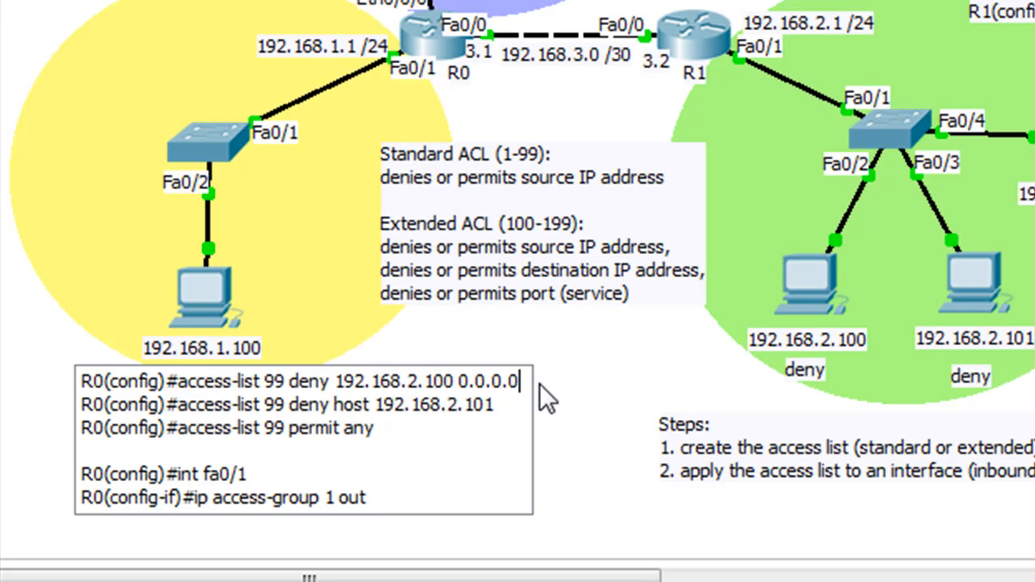
Replace the 0.0.0.0 wildcard in the first rule with 'host' before 192.168.2.100.
{"action": "key", "text": "BackSpace"}
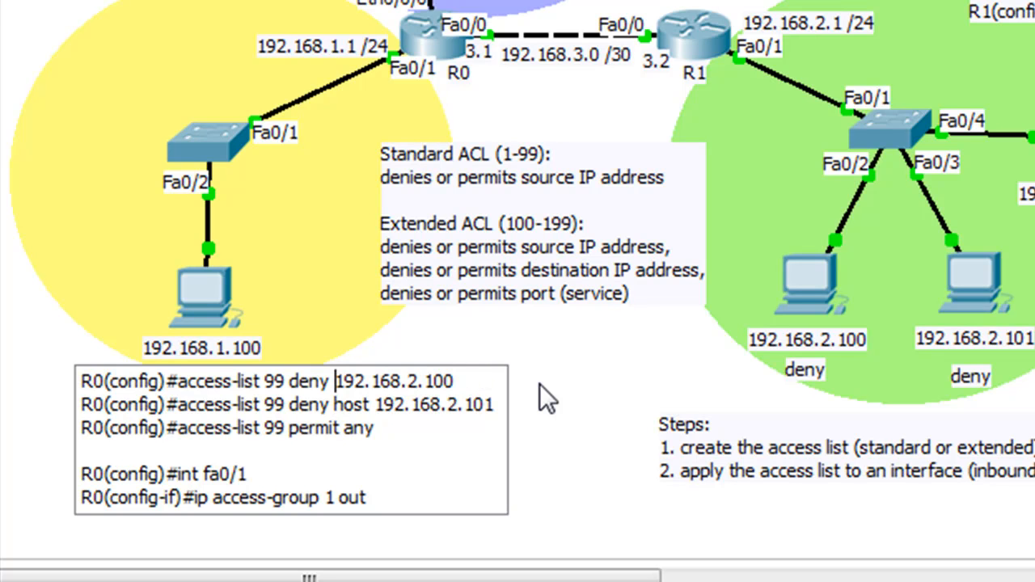
{"action": "type", "text": "host"}
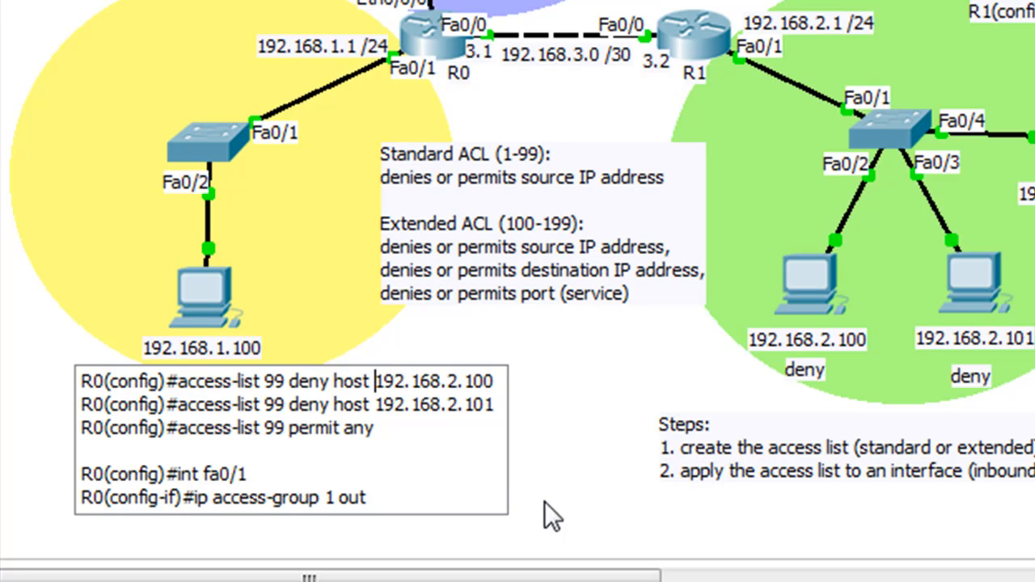
{"action": "mouse_move", "coordinate": [643, 407]}
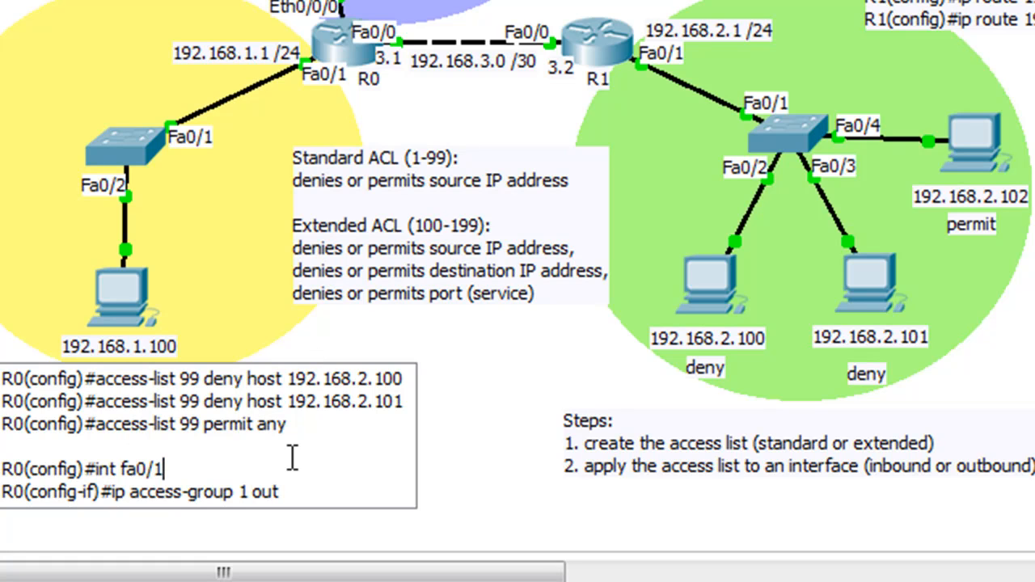
{"action": "mouse_move", "coordinate": [821, 256]}
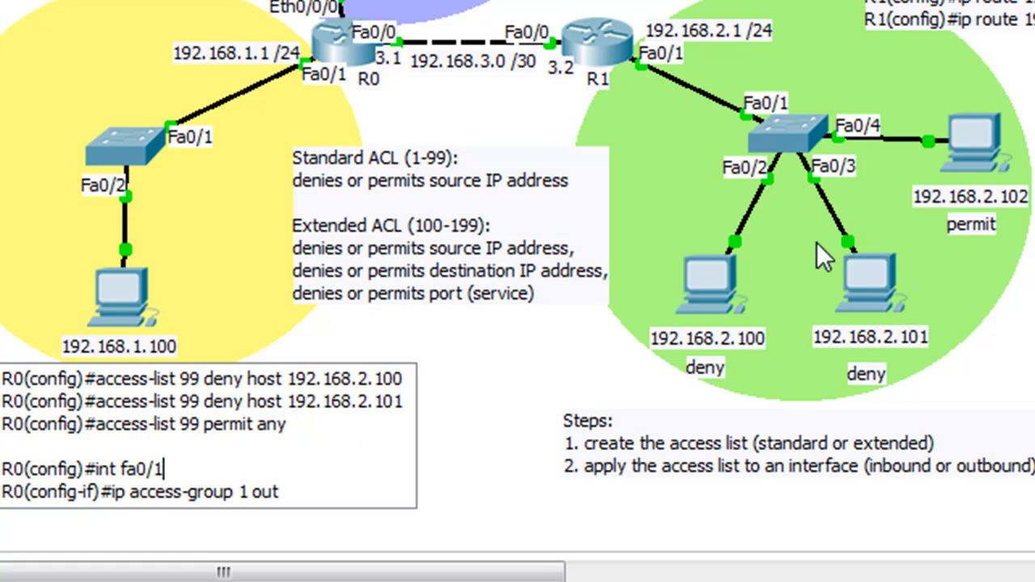
{"action": "mouse_move", "coordinate": [980, 220]}
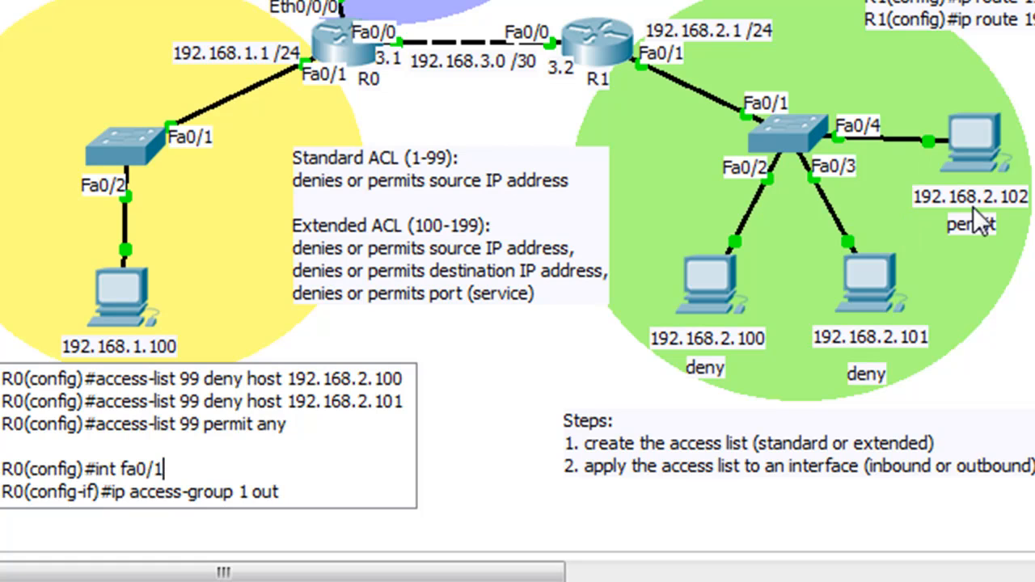
{"action": "mouse_move", "coordinate": [699, 421]}
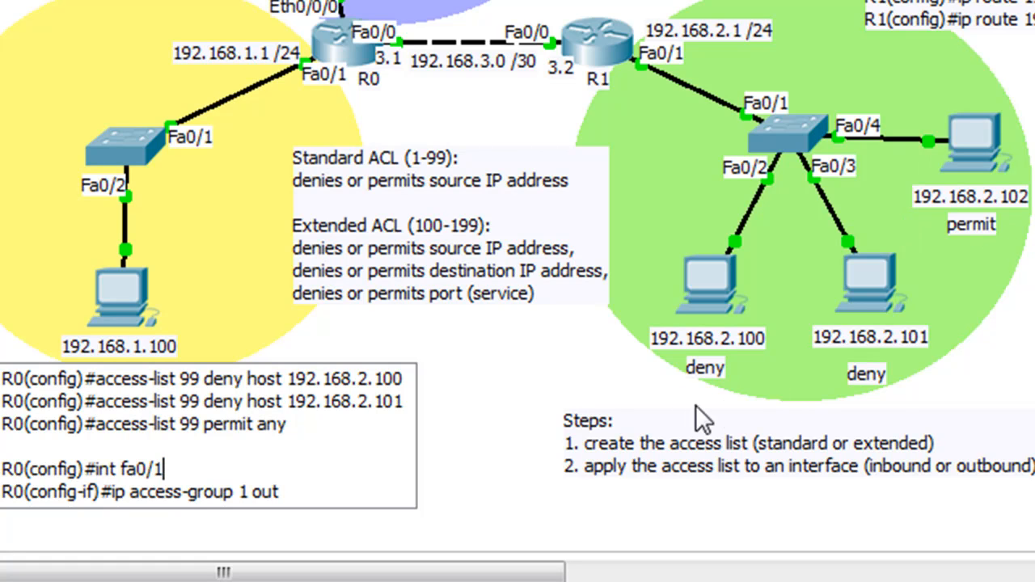
{"action": "mouse_move", "coordinate": [311, 443]}
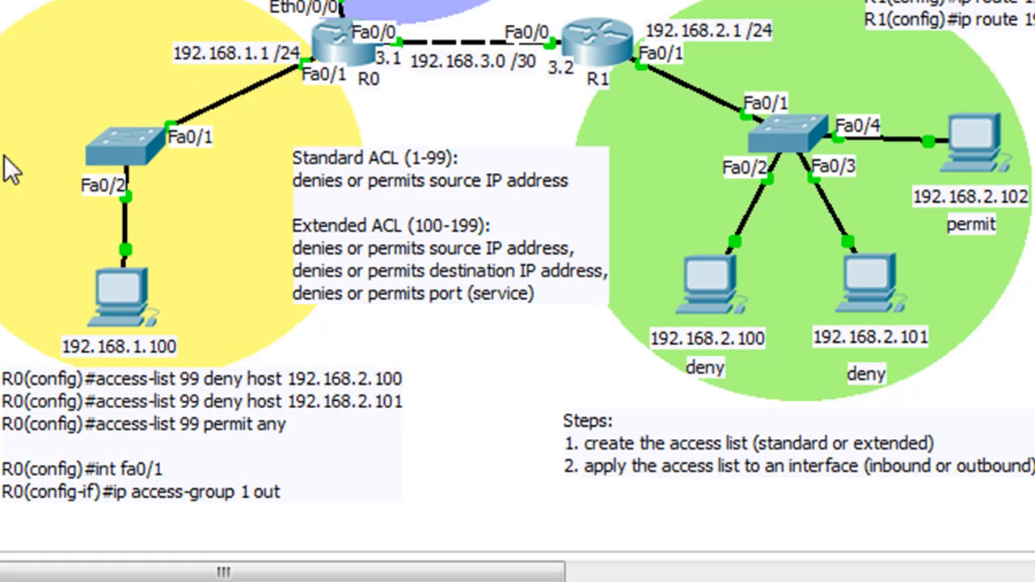
{"action": "mouse_move", "coordinate": [91, 78]}
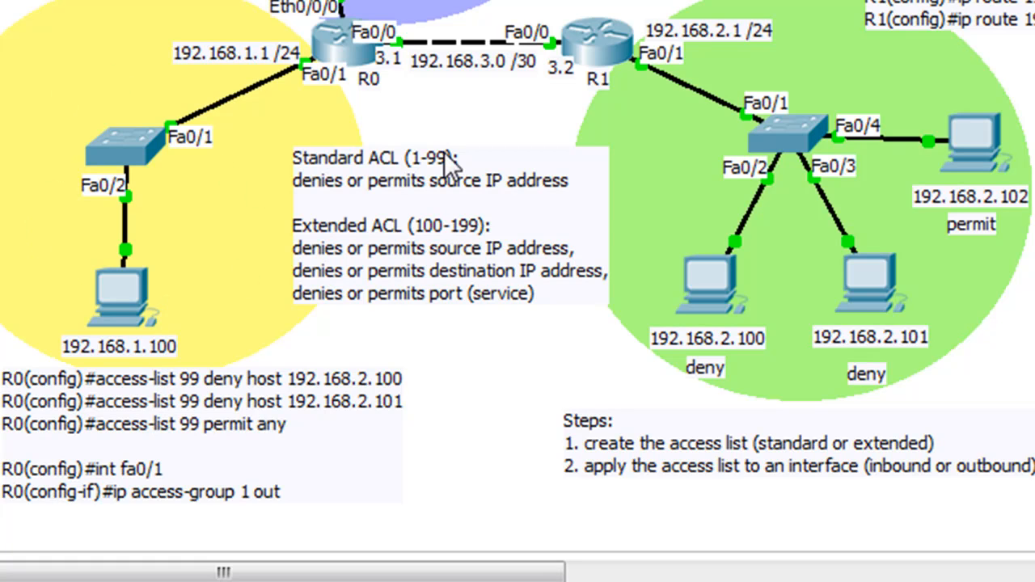
{"action": "mouse_move", "coordinate": [451, 167]}
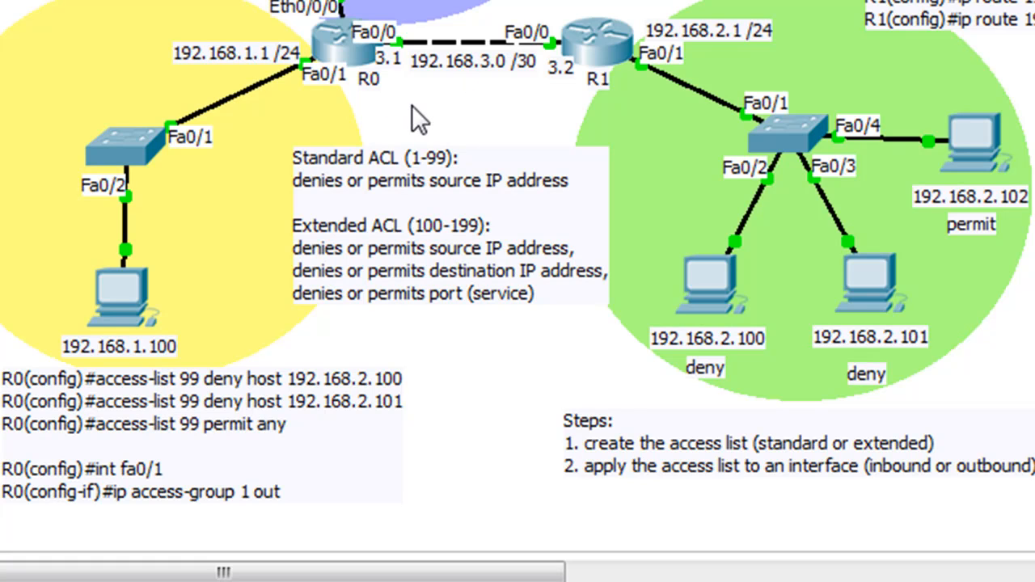
{"action": "mouse_move", "coordinate": [323, 92]}
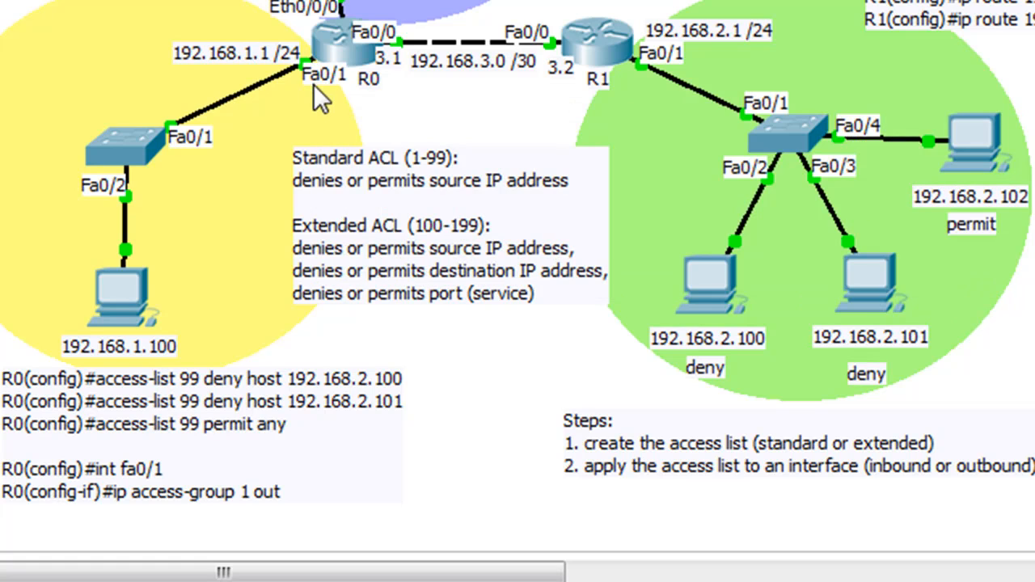
{"action": "mouse_move", "coordinate": [330, 88]}
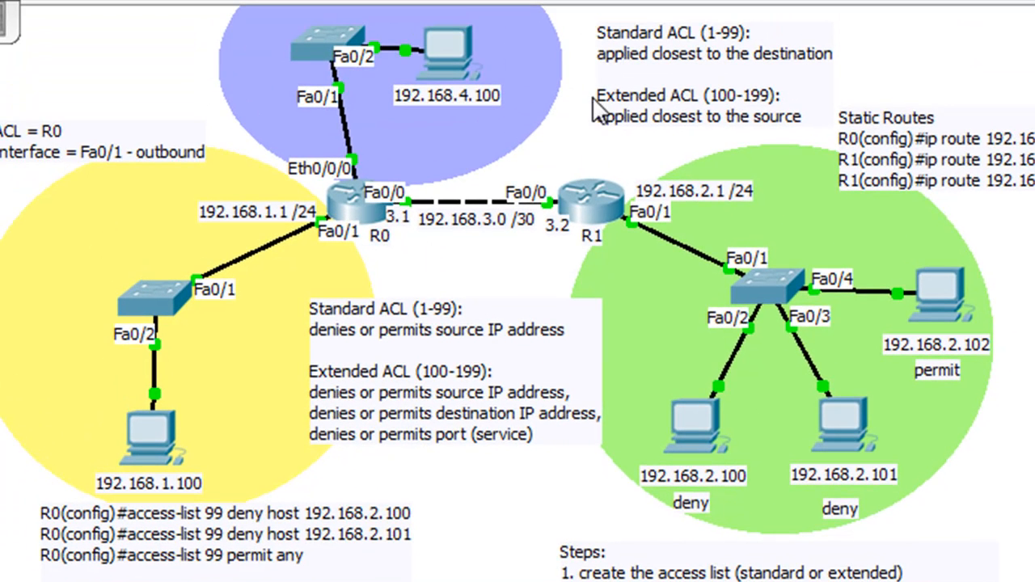
{"action": "mouse_move", "coordinate": [517, 272]}
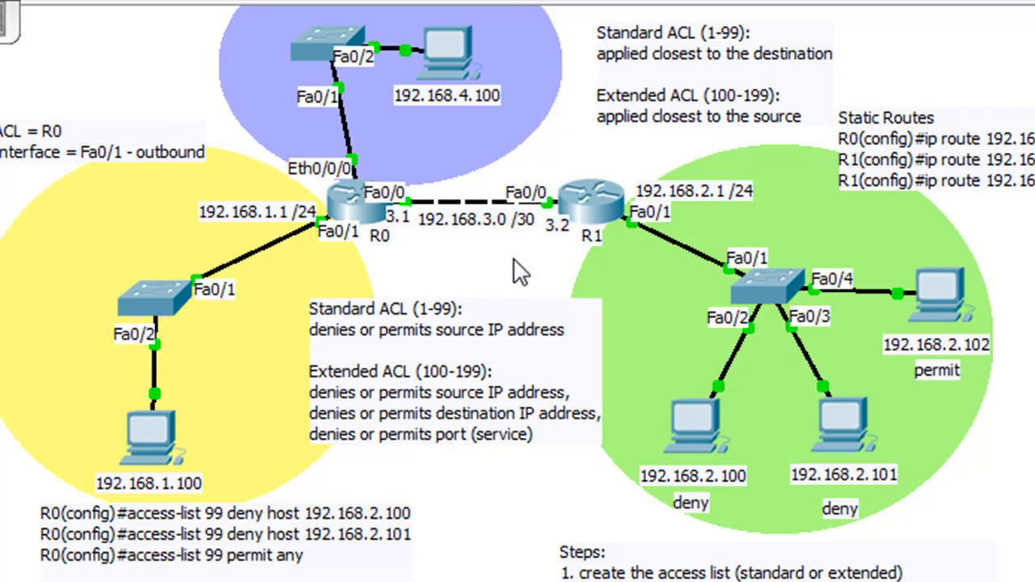
{"action": "mouse_move", "coordinate": [380, 226]}
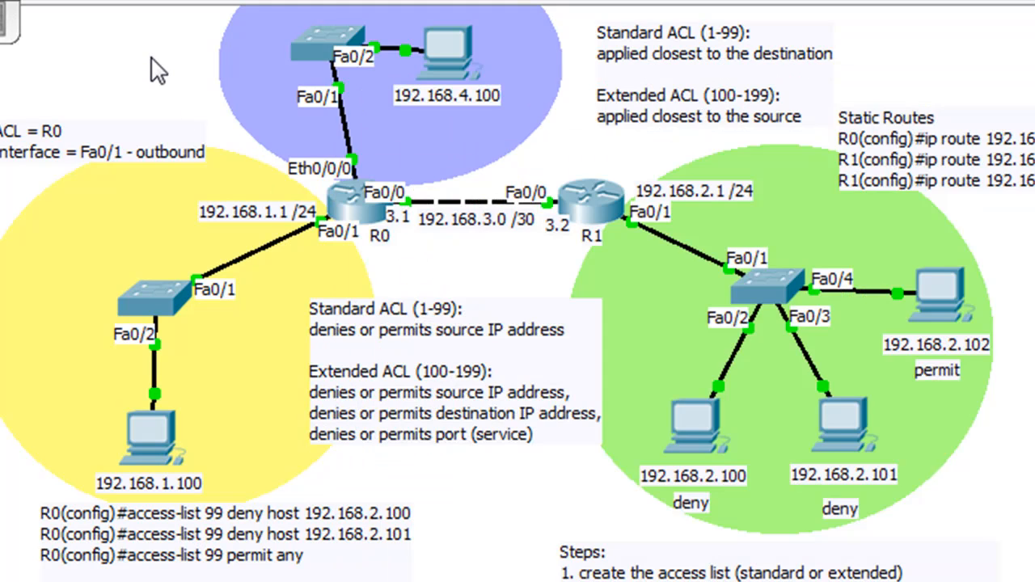
{"action": "mouse_move", "coordinate": [473, 262]}
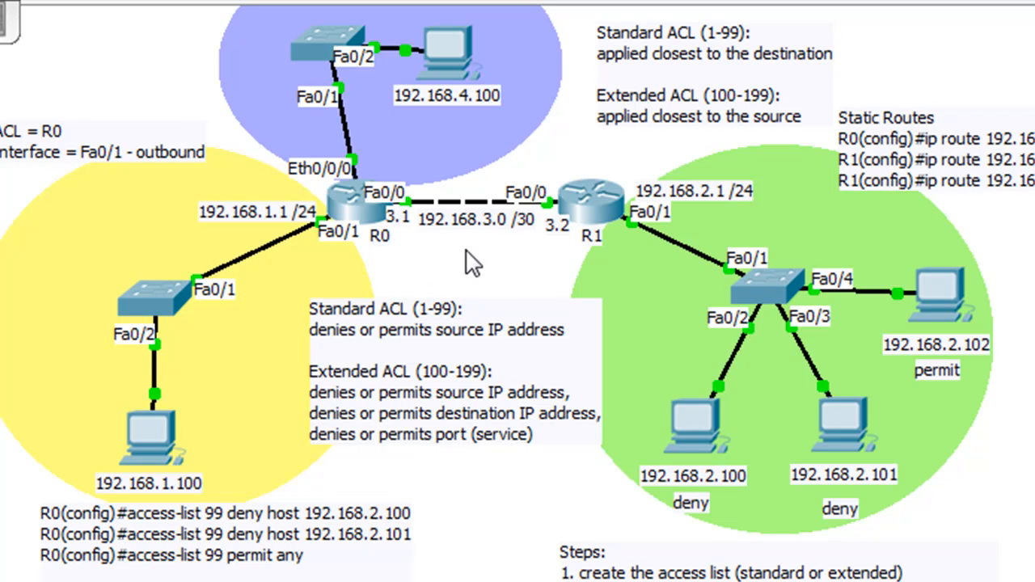
{"action": "mouse_move", "coordinate": [482, 268]}
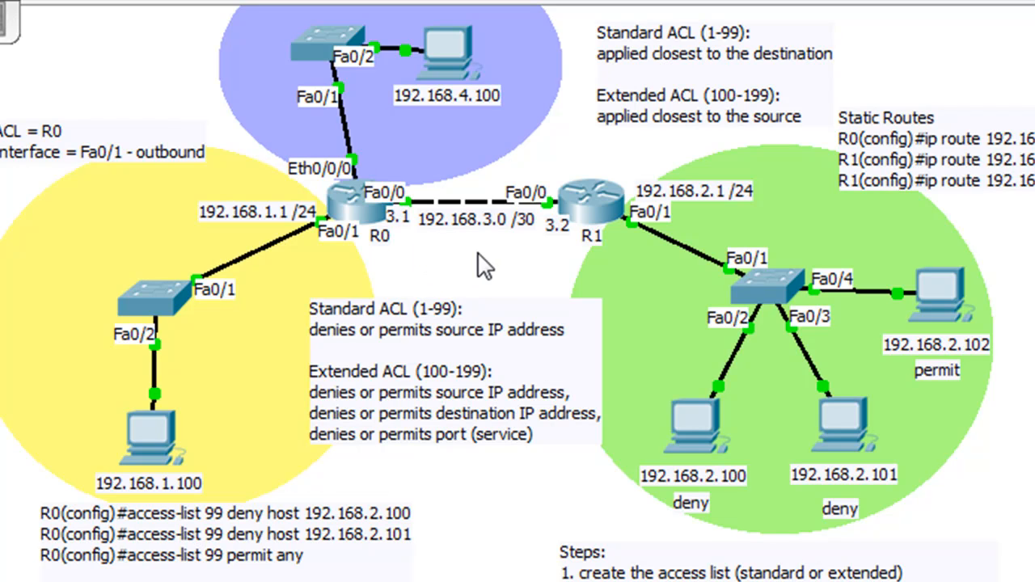
{"action": "mouse_move", "coordinate": [461, 153]}
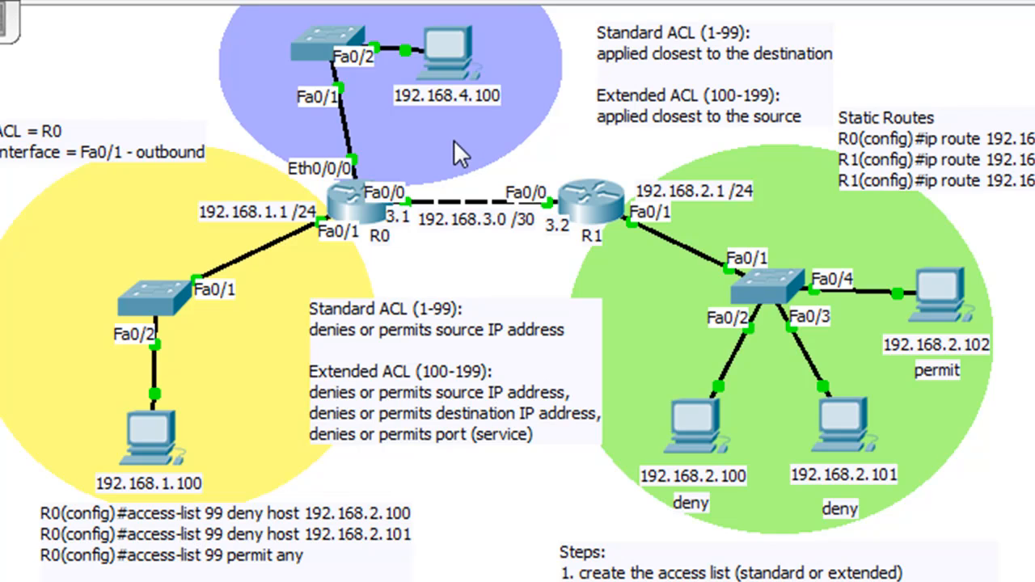
{"action": "mouse_move", "coordinate": [479, 265]}
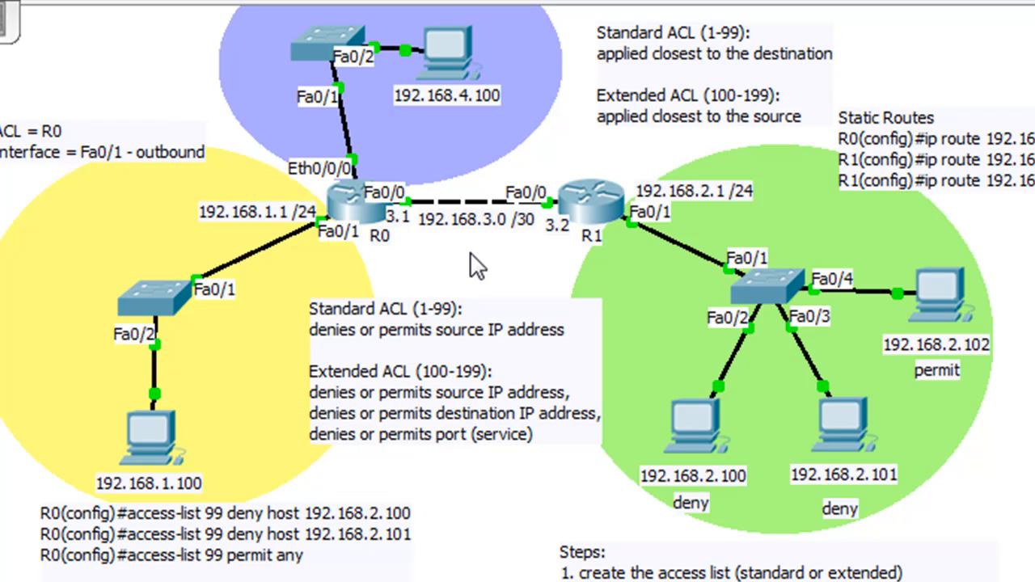
{"action": "mouse_move", "coordinate": [316, 246]}
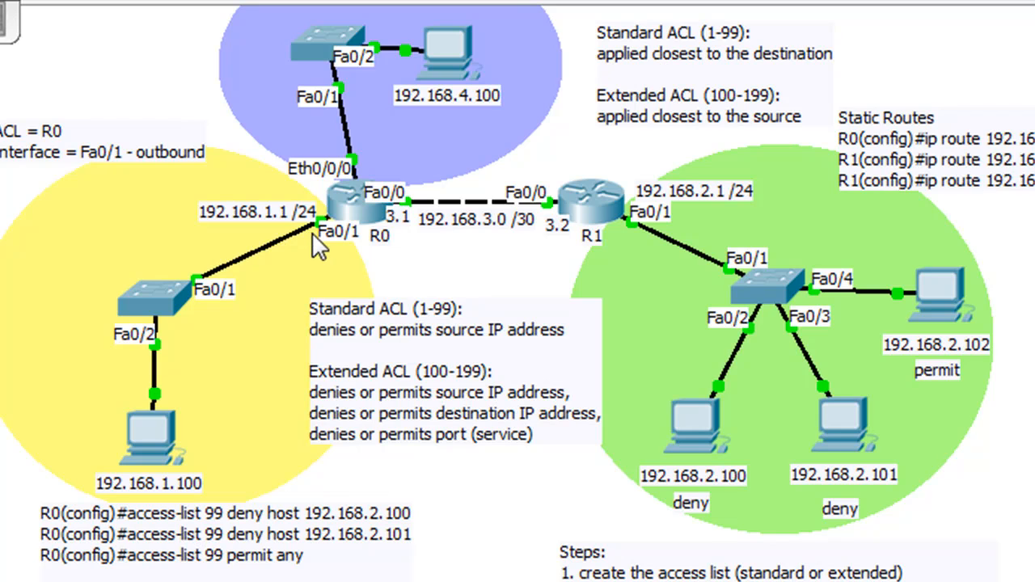
{"action": "mouse_move", "coordinate": [294, 335]}
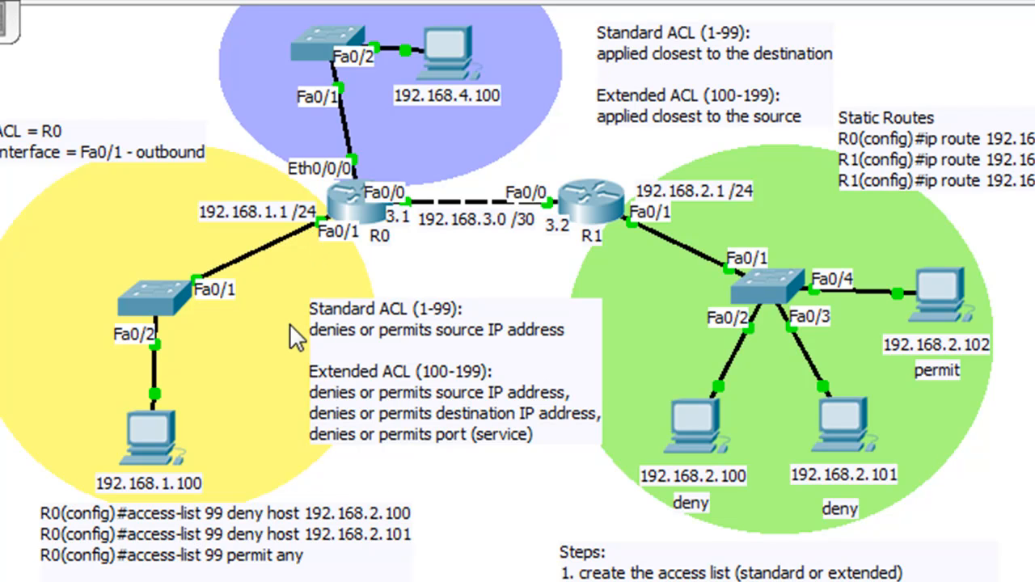
{"action": "mouse_move", "coordinate": [310, 314]}
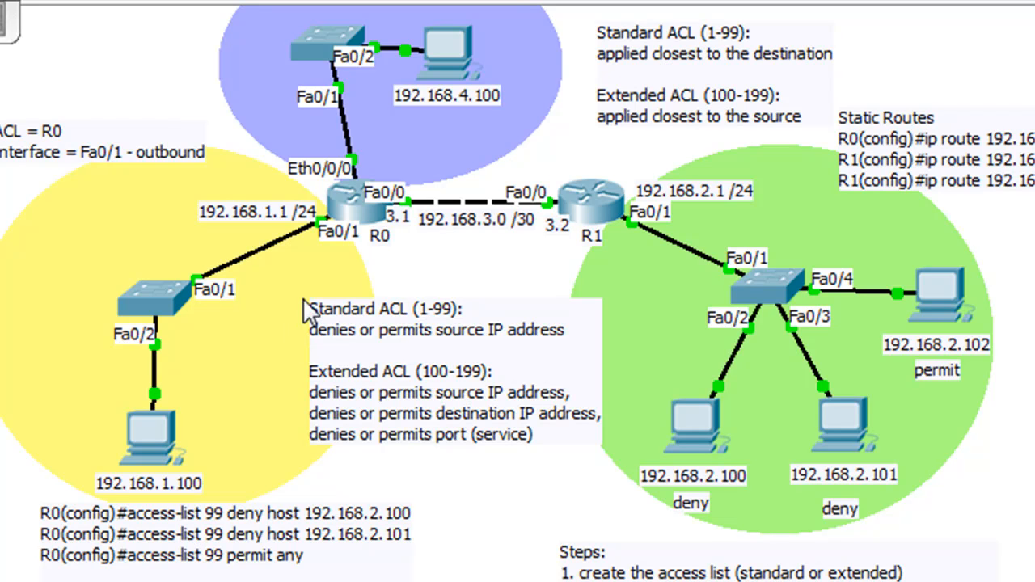
{"action": "mouse_move", "coordinate": [338, 262]}
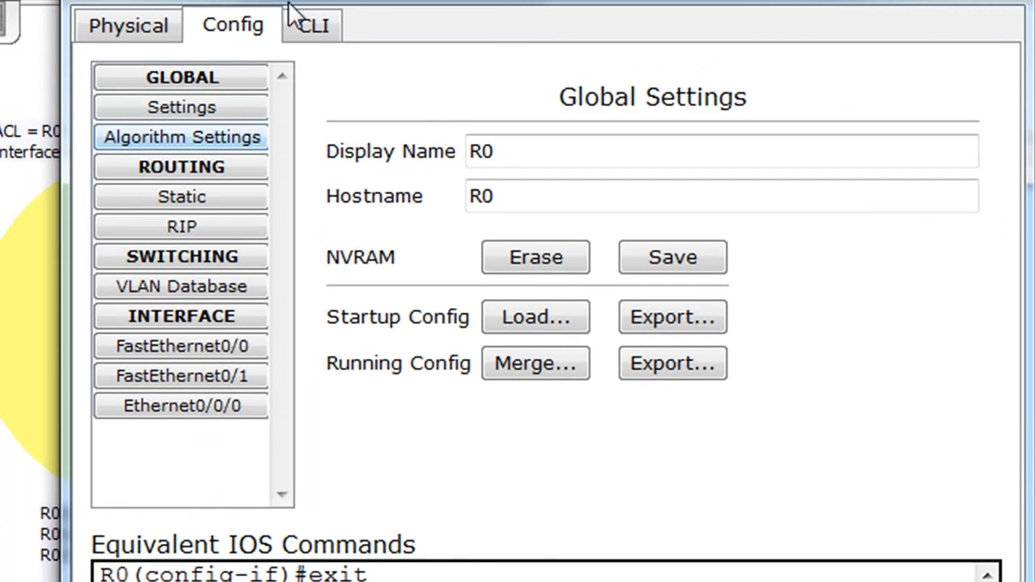
On R0's CLI enter interface fa0/1 and draft 'no ip access-group 99 out'.
{"action": "left_click", "coordinate": [312, 24]}
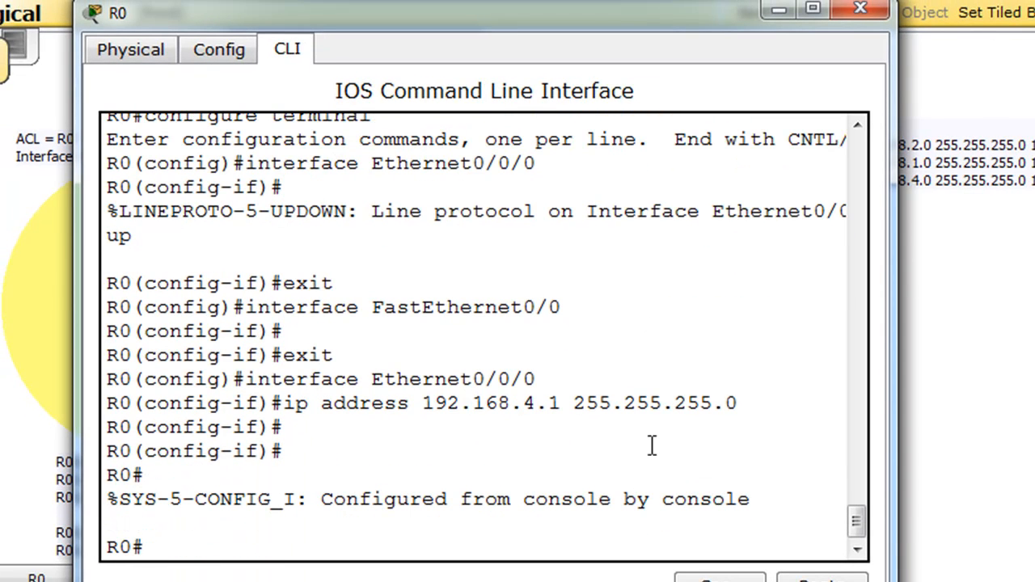
{"action": "type", "text": "conf t"}
{"action": "type", "text": "int fa0/"}
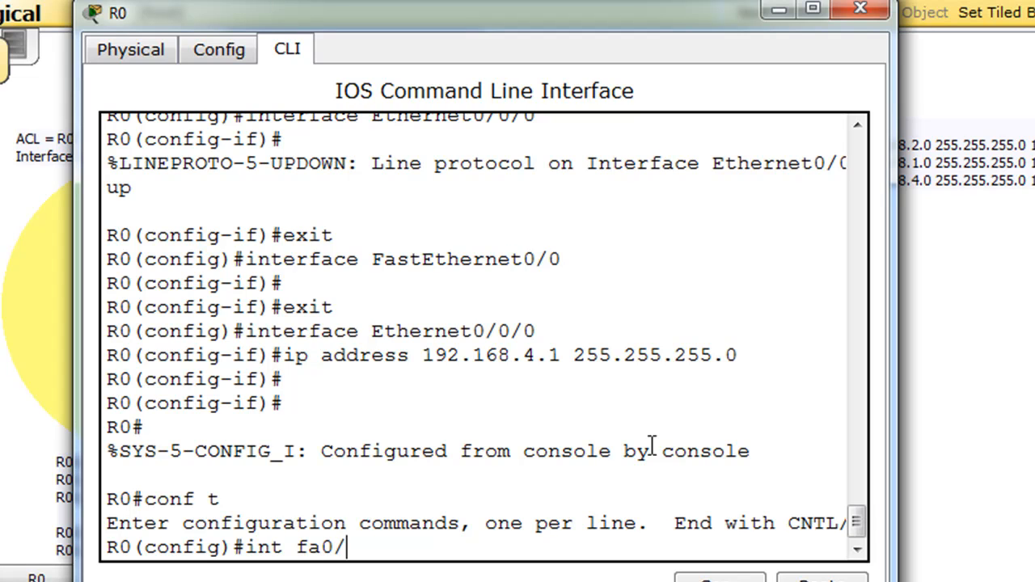
{"action": "type", "text": "1 n"}
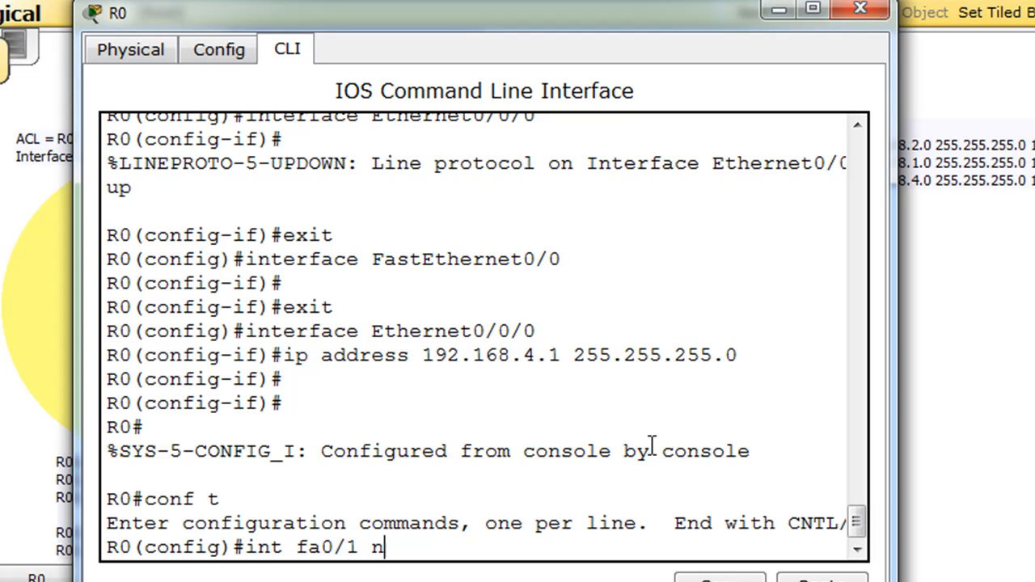
{"action": "type", "text": "o ip a"}
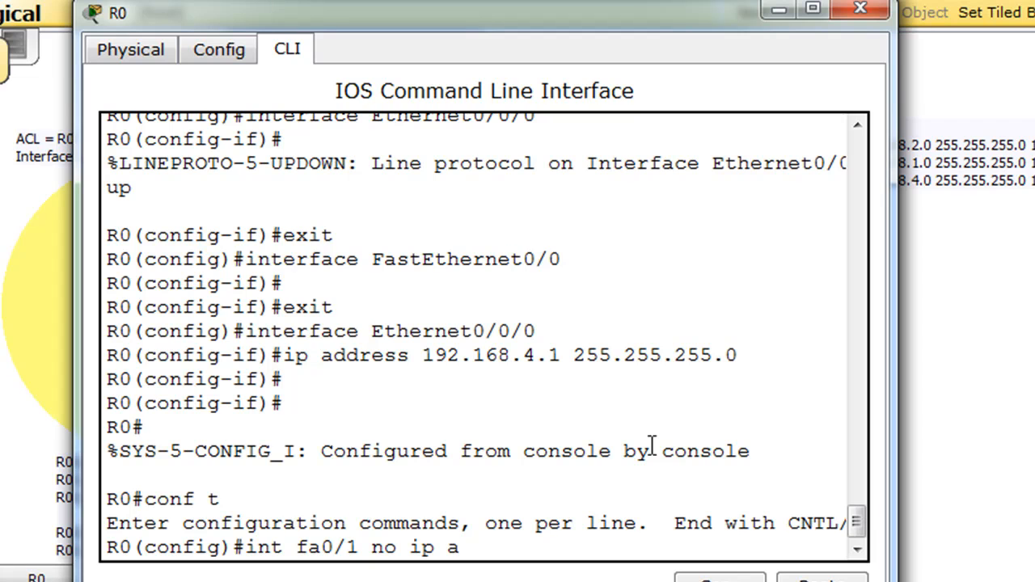
{"action": "type", "text": "cce"}
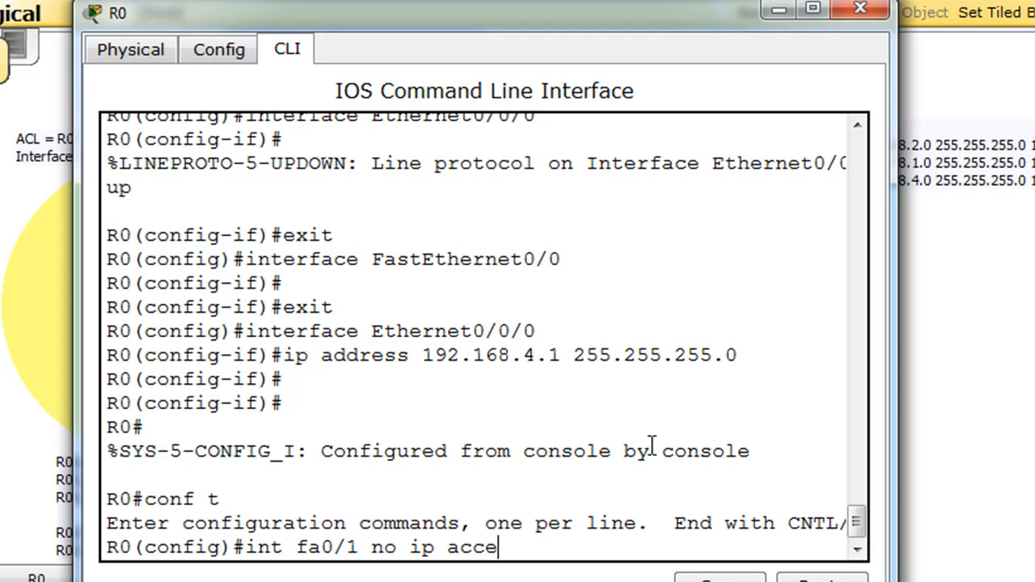
{"action": "type", "text": "ss-g"}
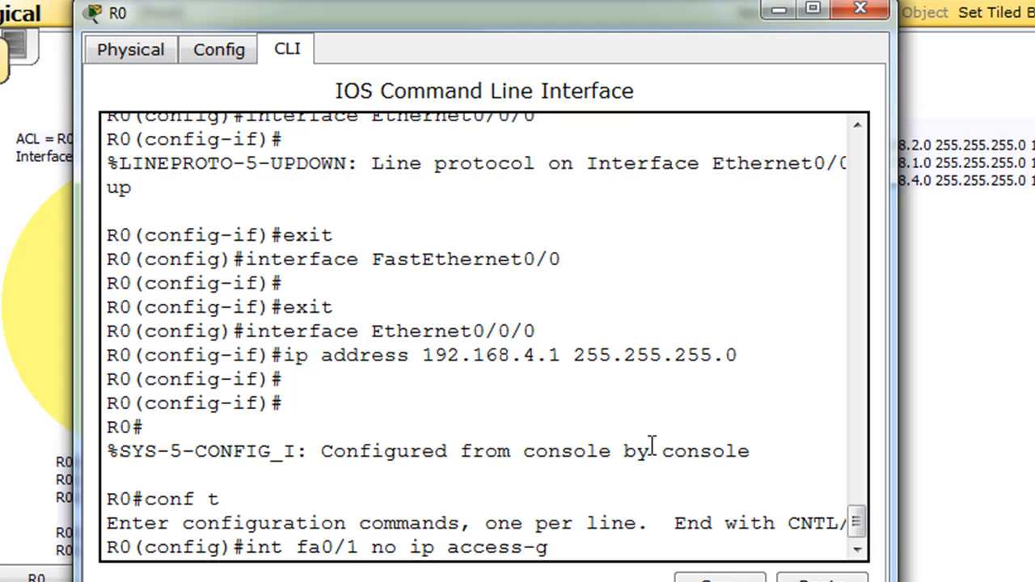
{"action": "type", "text": "roup"}
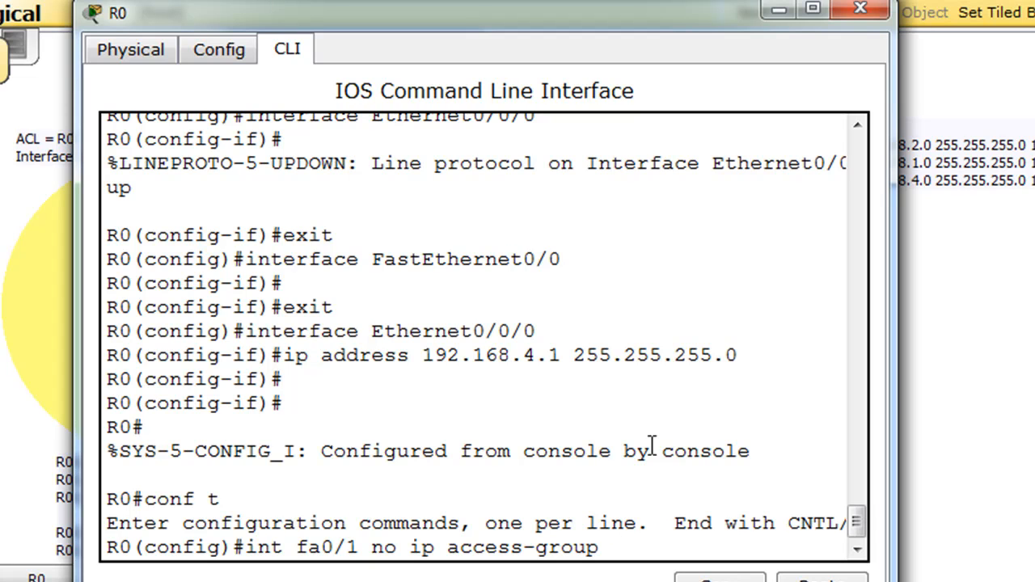
{"action": "type", "text": "99"}
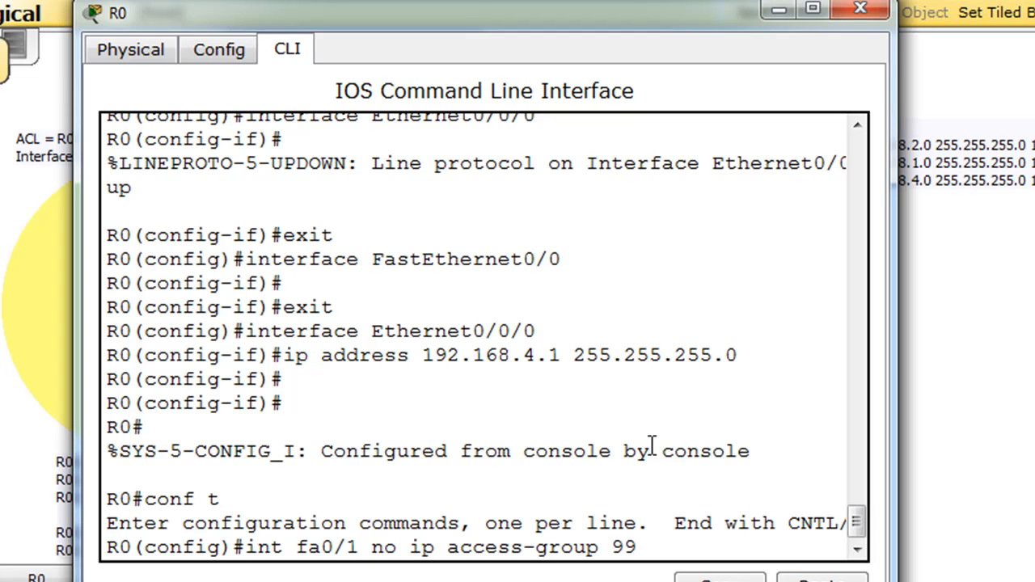
{"action": "type", "text": "out"}
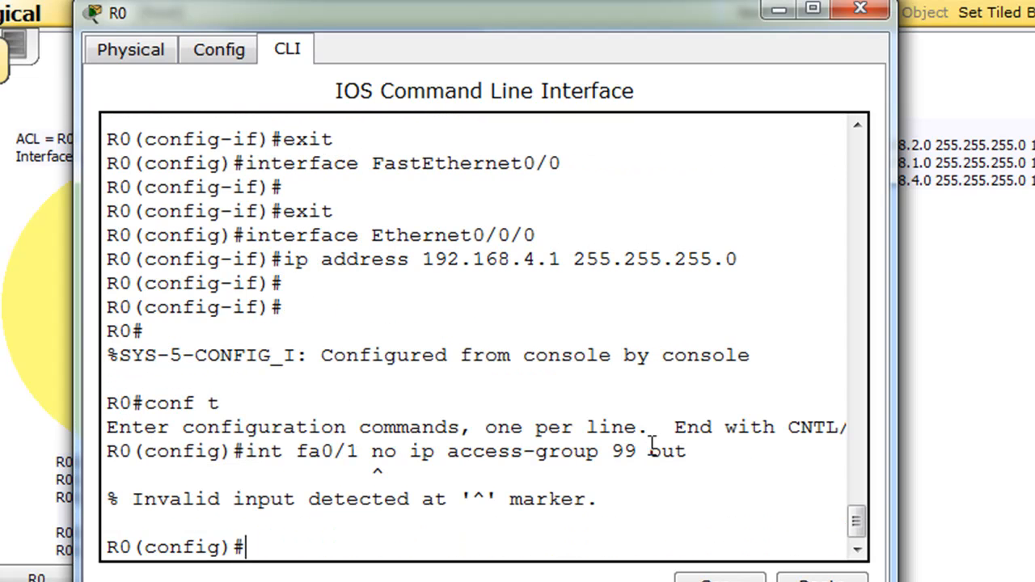
{"action": "type", "text": "int fa0/1 no ip access-group 99 out"}
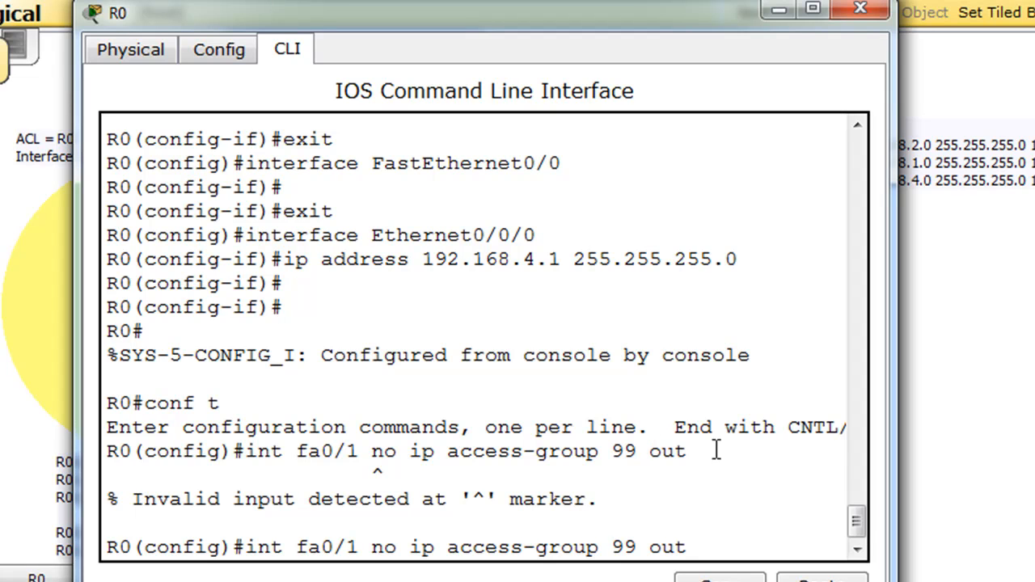
Remove access-group 99 outbound from Fa0/1, review the running config, and close R0.
{"action": "left_click_drag", "start_coordinate": [372, 546], "coordinate": [683, 547]}
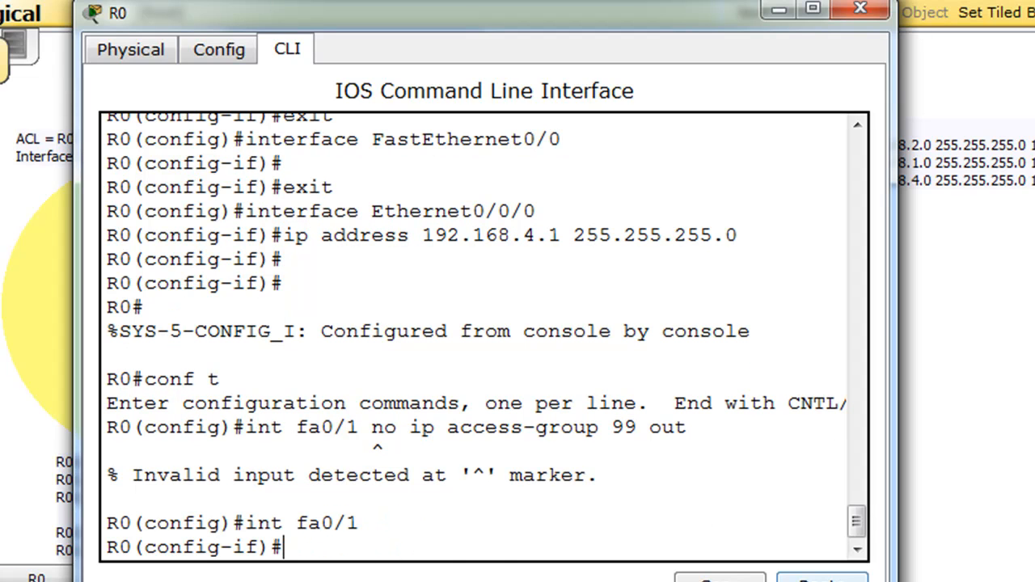
{"action": "type", "text": "no ip access-group 99 out"}
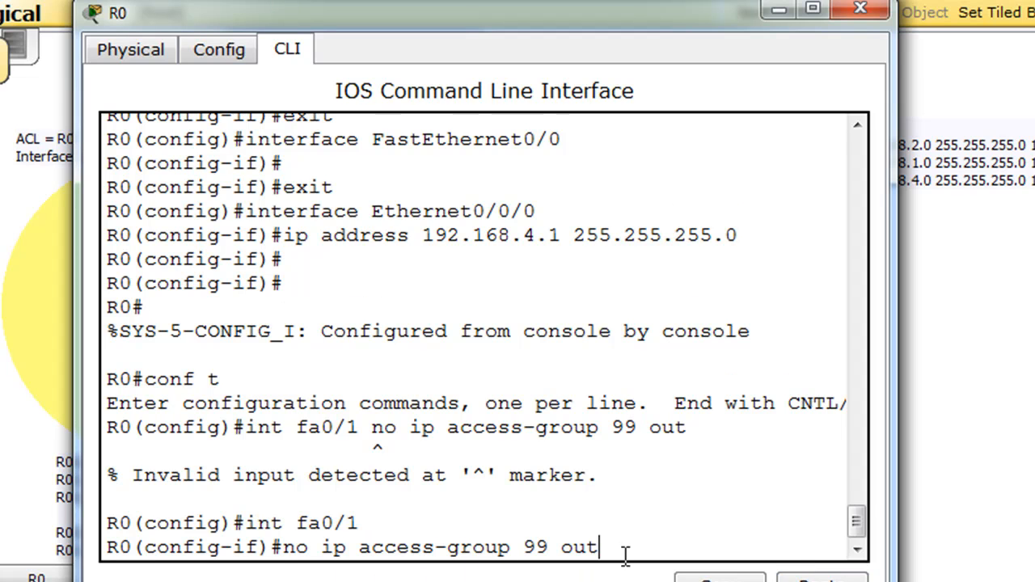
{"action": "key", "text": "enter"}
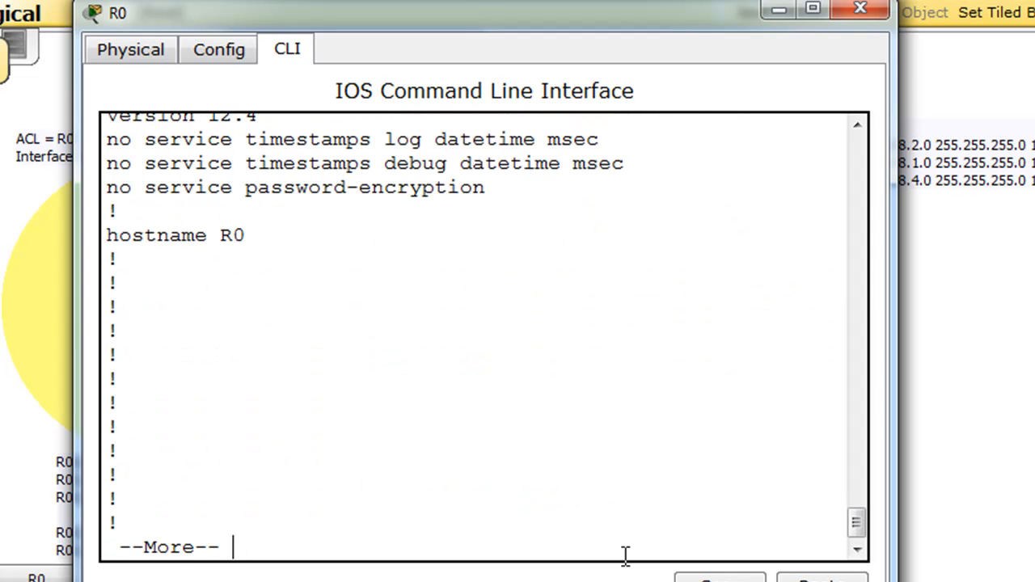
{"action": "key", "text": "space"}
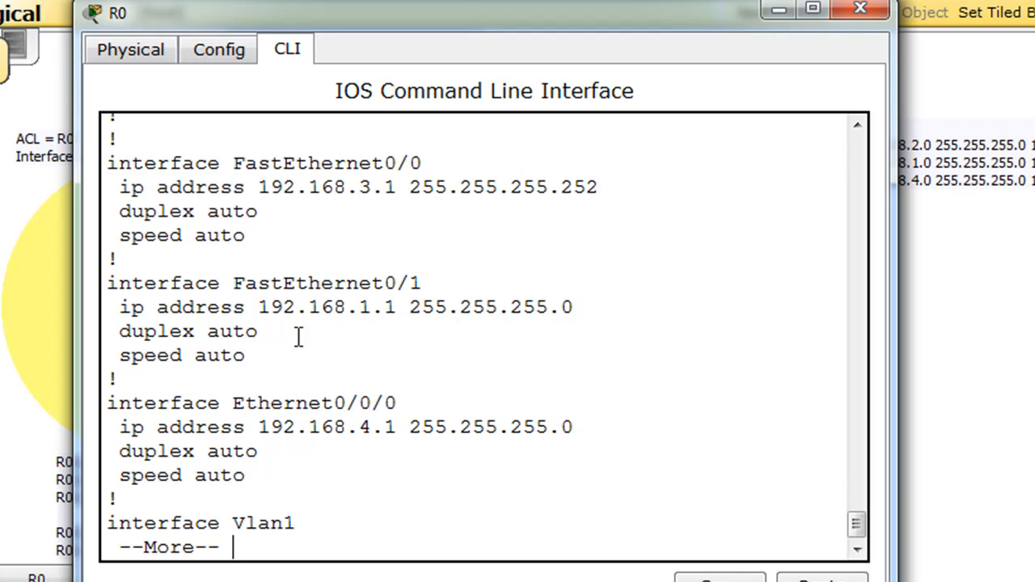
{"action": "mouse_move", "coordinate": [343, 362]}
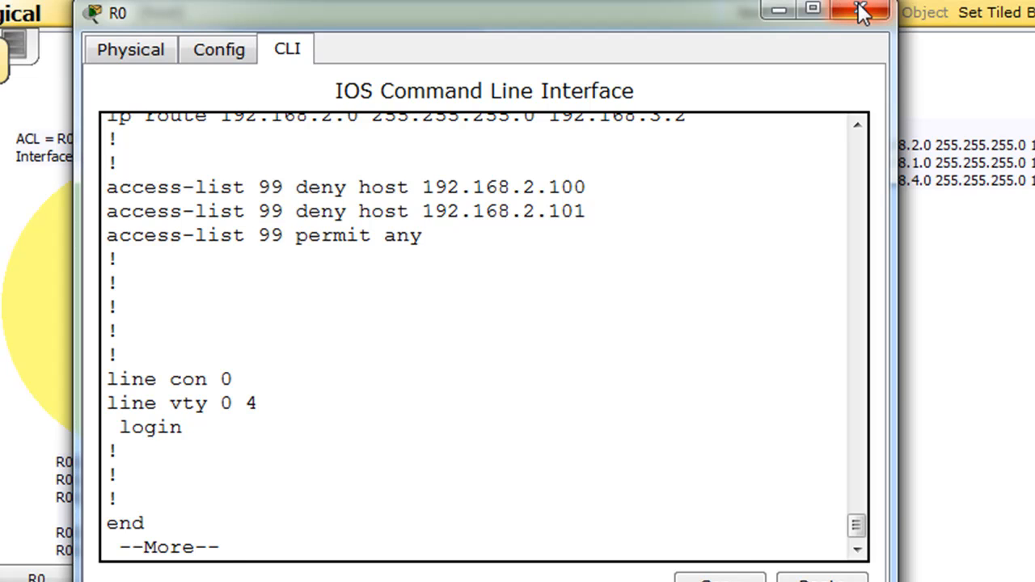
{"action": "left_click", "coordinate": [860, 11]}
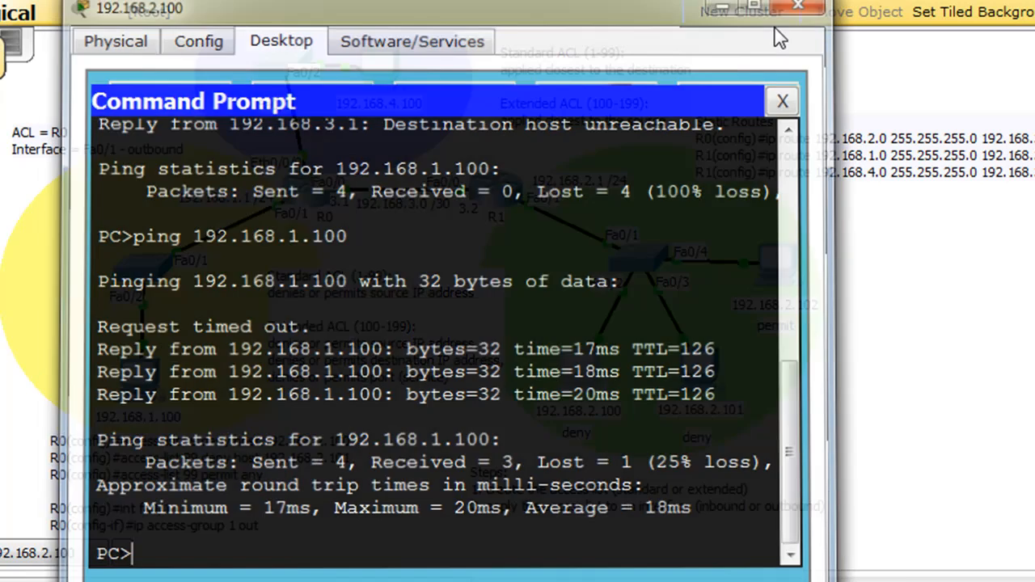
Close the PC's command prompt and bring up router R1's configuration window.
{"action": "left_click", "coordinate": [781, 101]}
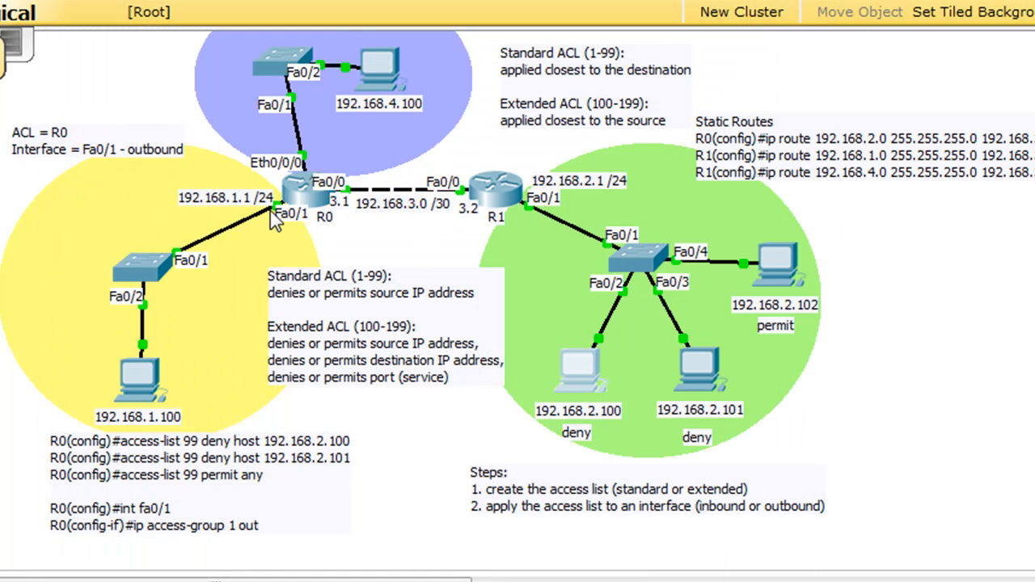
{"action": "mouse_move", "coordinate": [91, 77]}
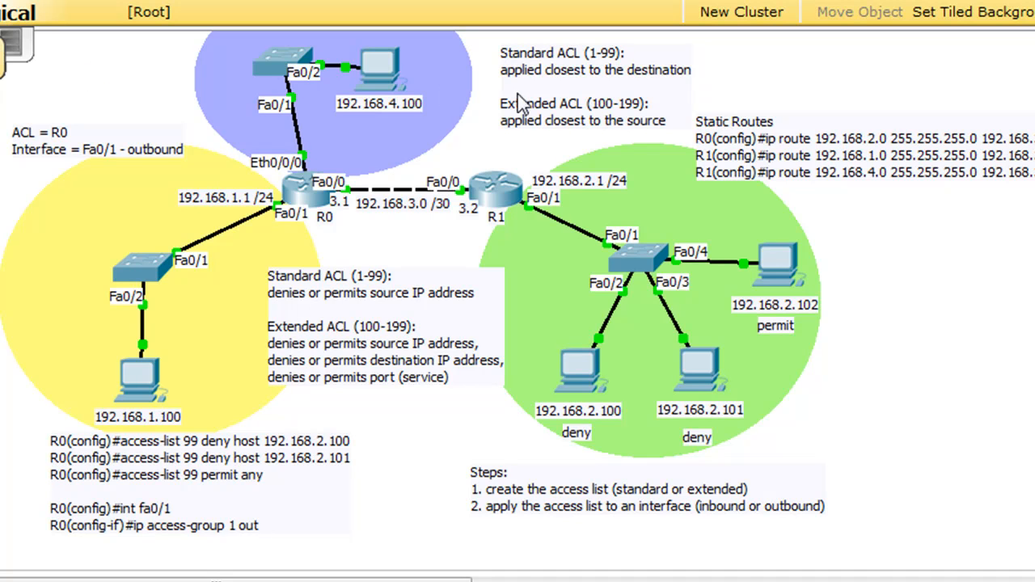
{"action": "mouse_move", "coordinate": [525, 89]}
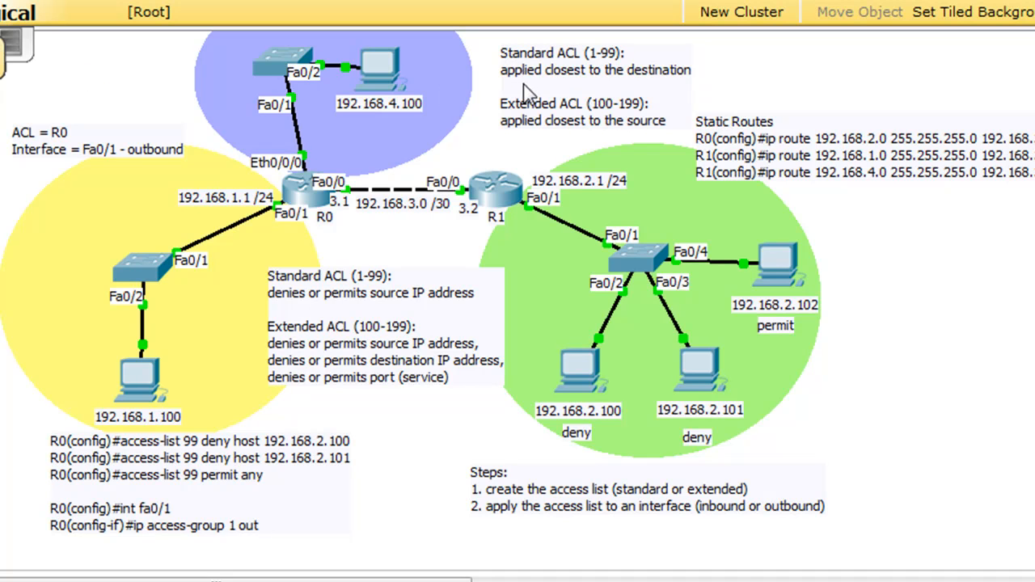
{"action": "mouse_move", "coordinate": [676, 105]}
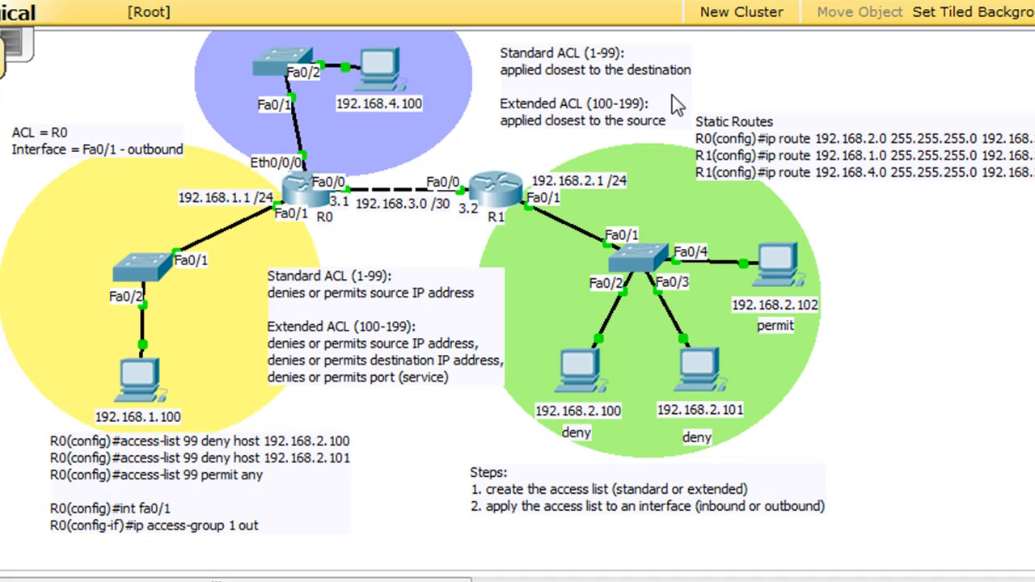
{"action": "mouse_move", "coordinate": [473, 238]}
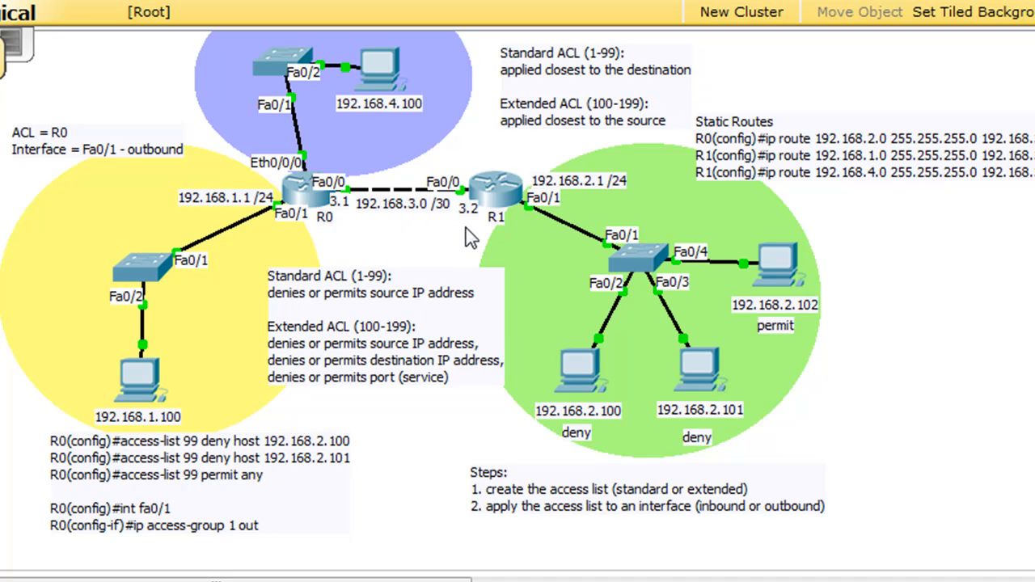
{"action": "mouse_move", "coordinate": [494, 191]}
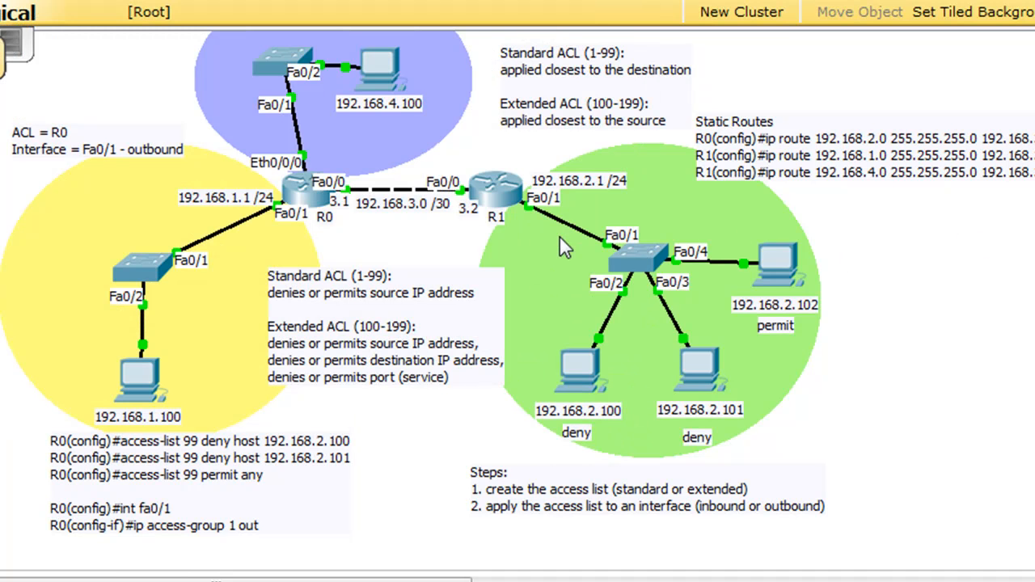
{"action": "double_click", "coordinate": [496, 194]}
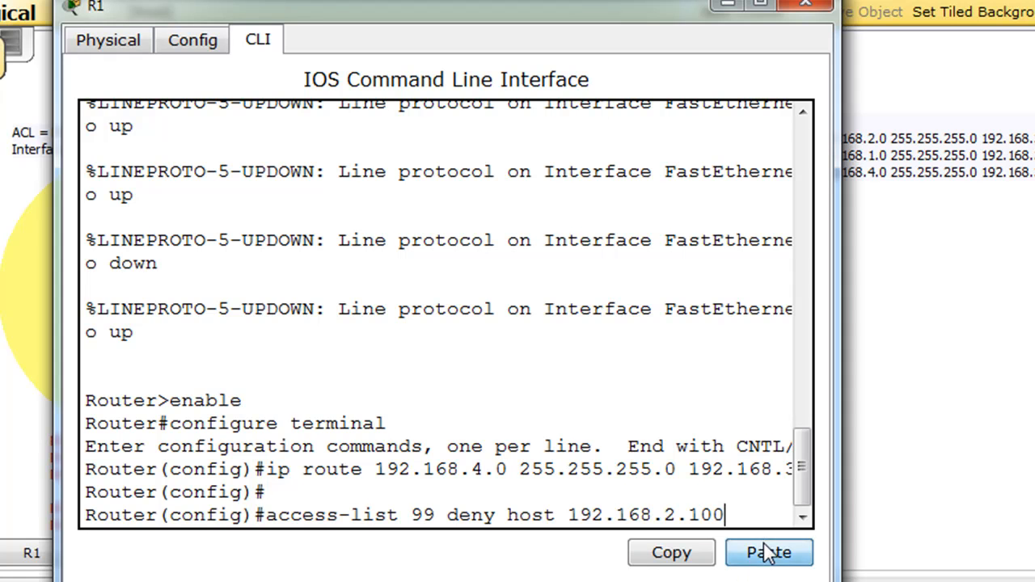
{"action": "mouse_move", "coordinate": [488, 540]}
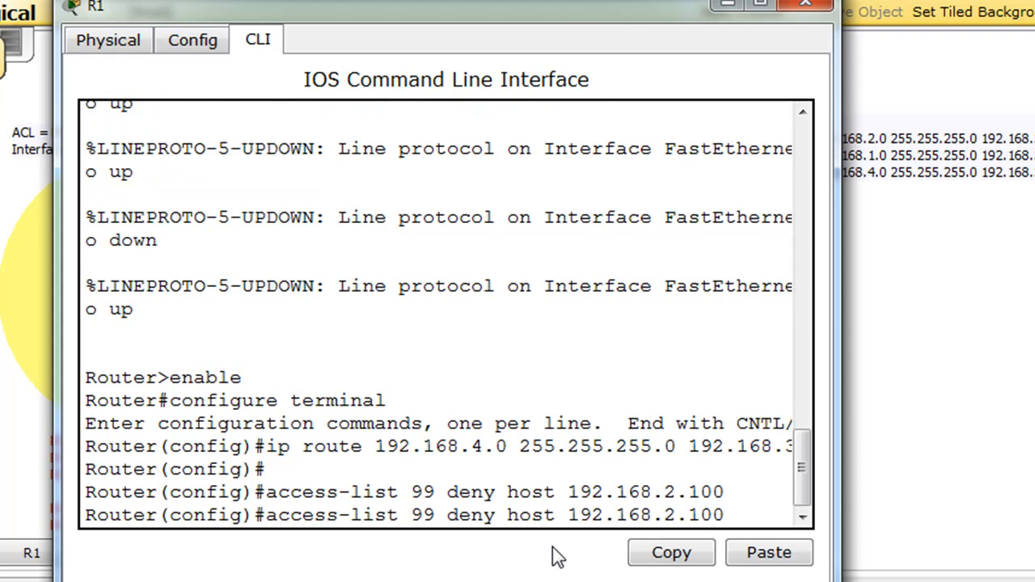
Add 'access-list 99 deny host 192.168.2.101' on R1.
{"action": "type", "text": "access-list 99 deny host 192.168.2.101"}
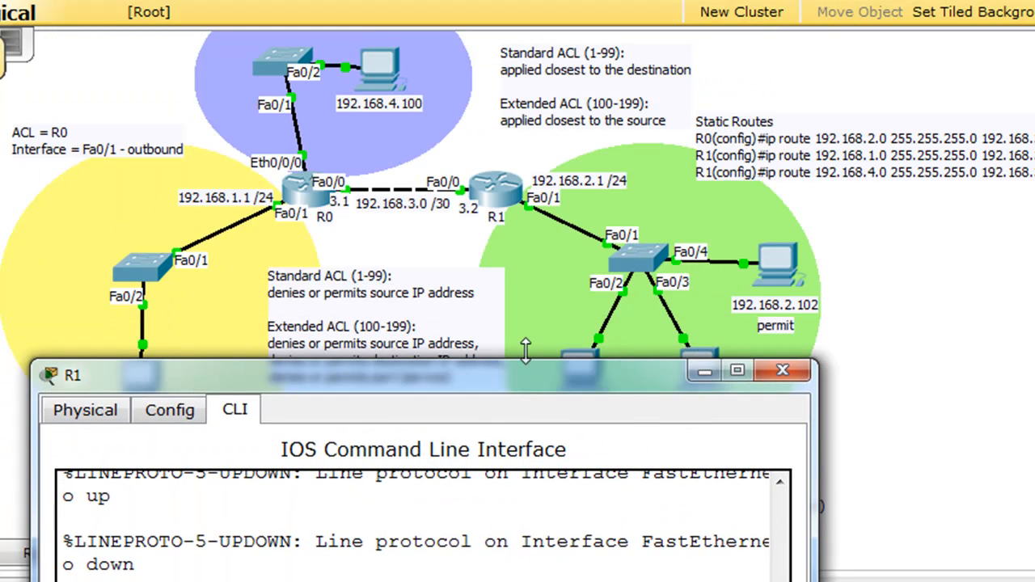
{"action": "mouse_move", "coordinate": [450, 451]}
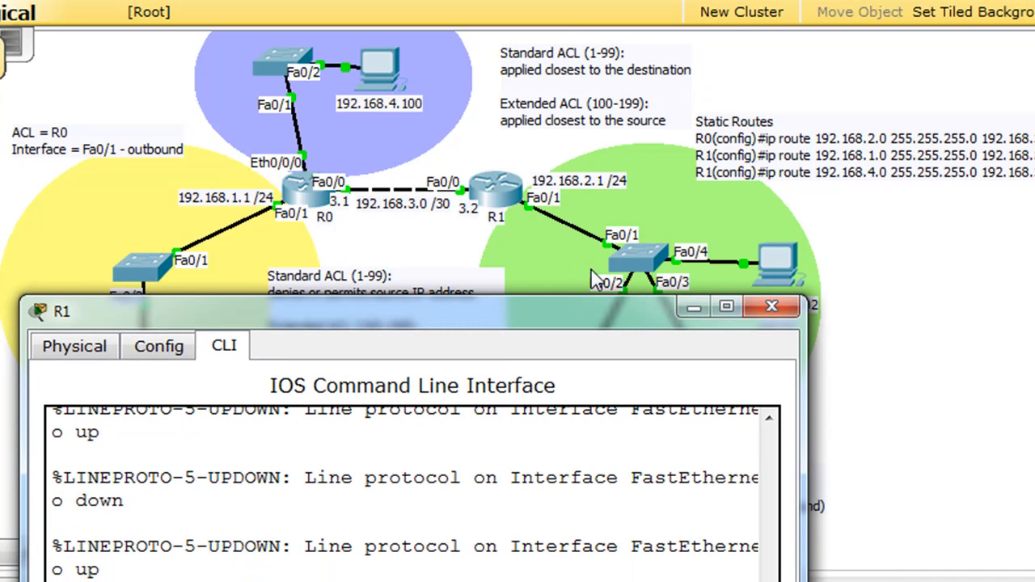
{"action": "mouse_move", "coordinate": [501, 321]}
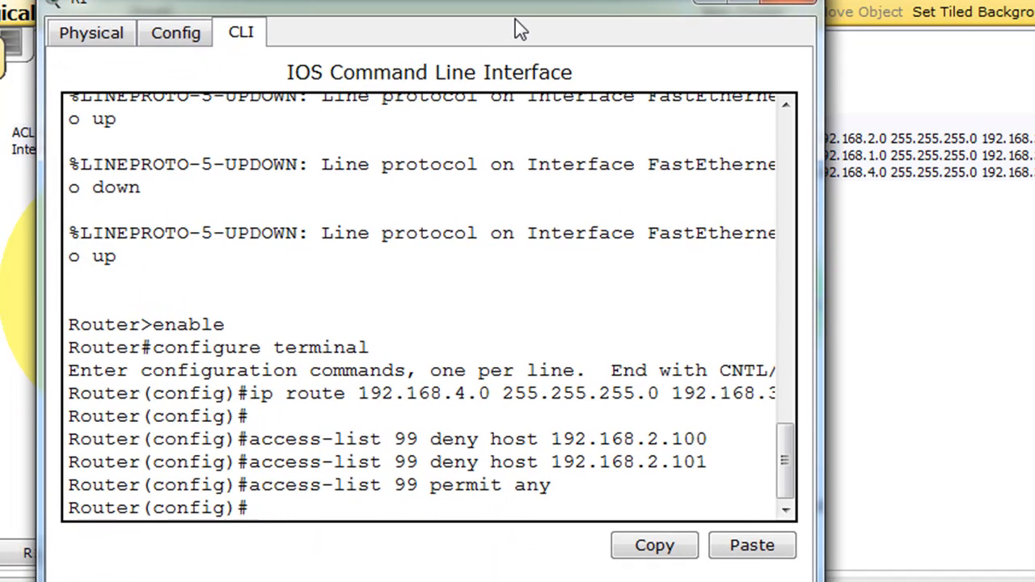
On interface fa0/1 apply 'ip access-group 99 in'.
{"action": "type", "text": "int"}
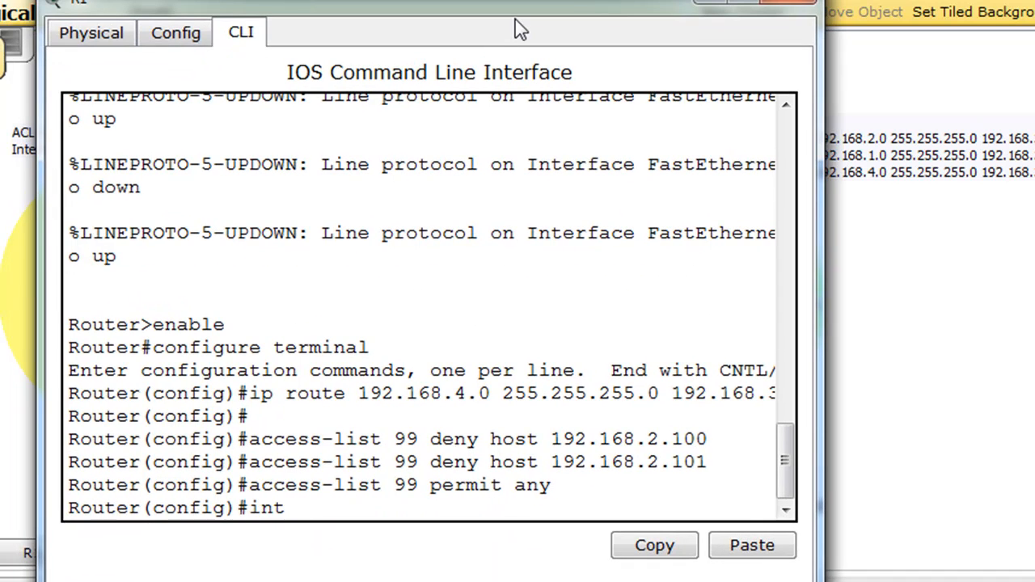
{"action": "type", "text": "fa0/1"}
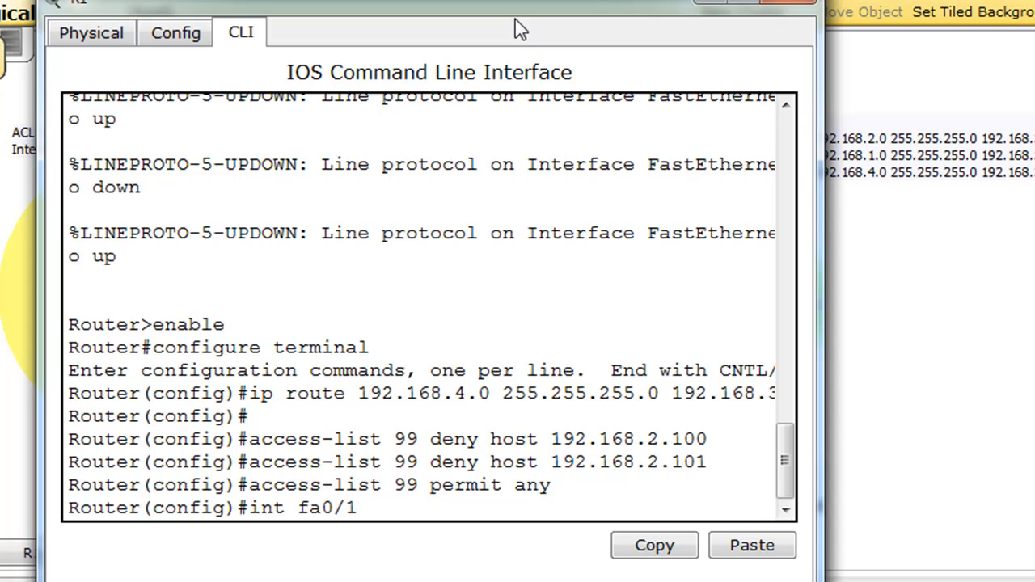
{"action": "type", "text": "ip a"}
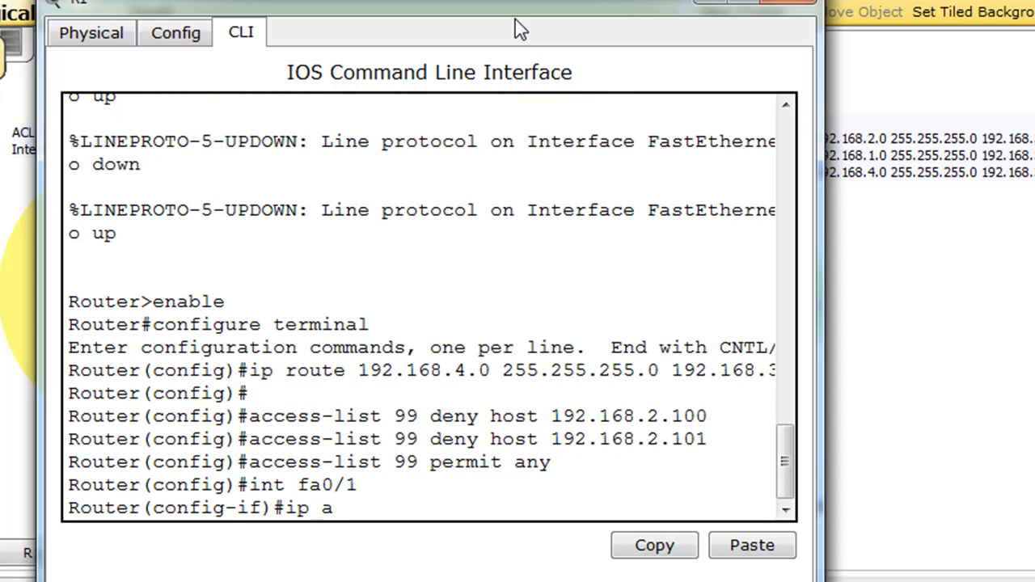
{"action": "type", "text": "ccess-gro"}
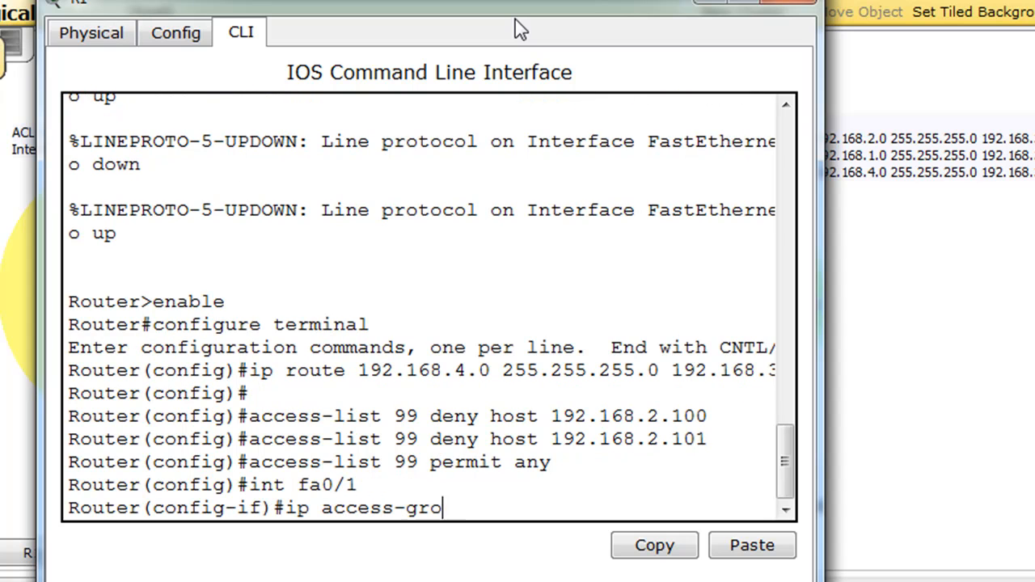
{"action": "type", "text": "up"}
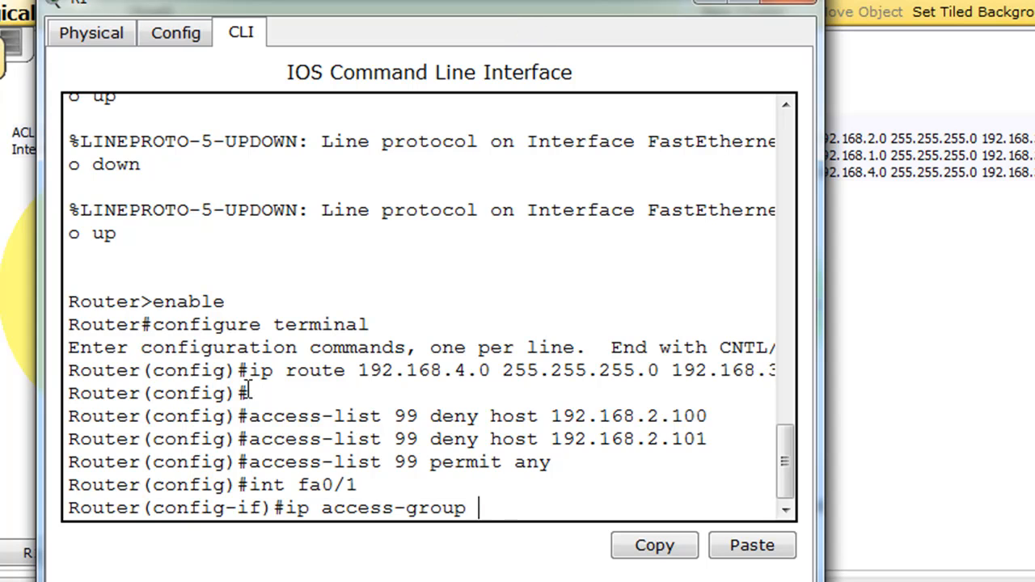
{"action": "type", "text": "99"}
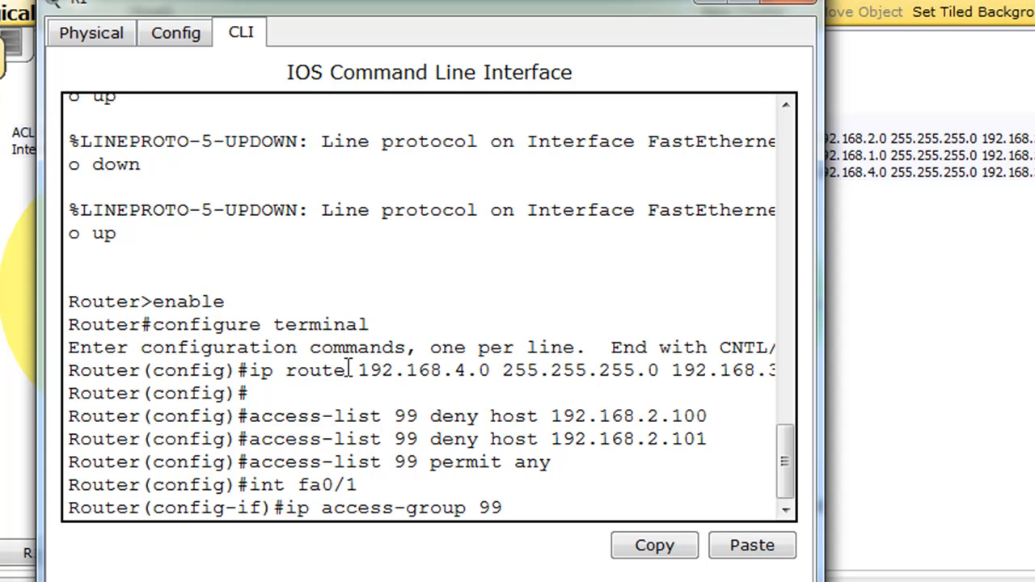
{"action": "type", "text": "deny"}
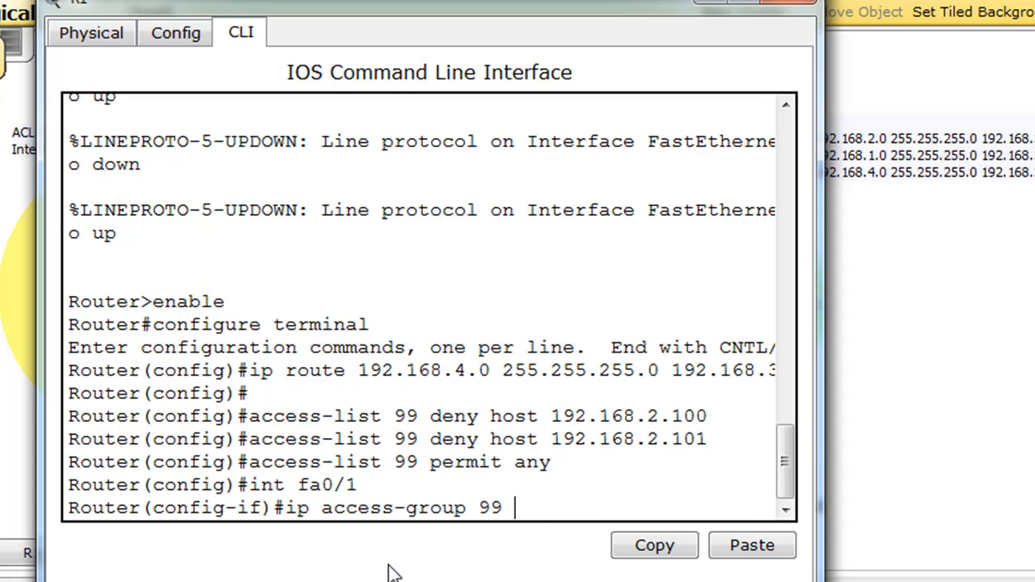
{"action": "type", "text": "in"}
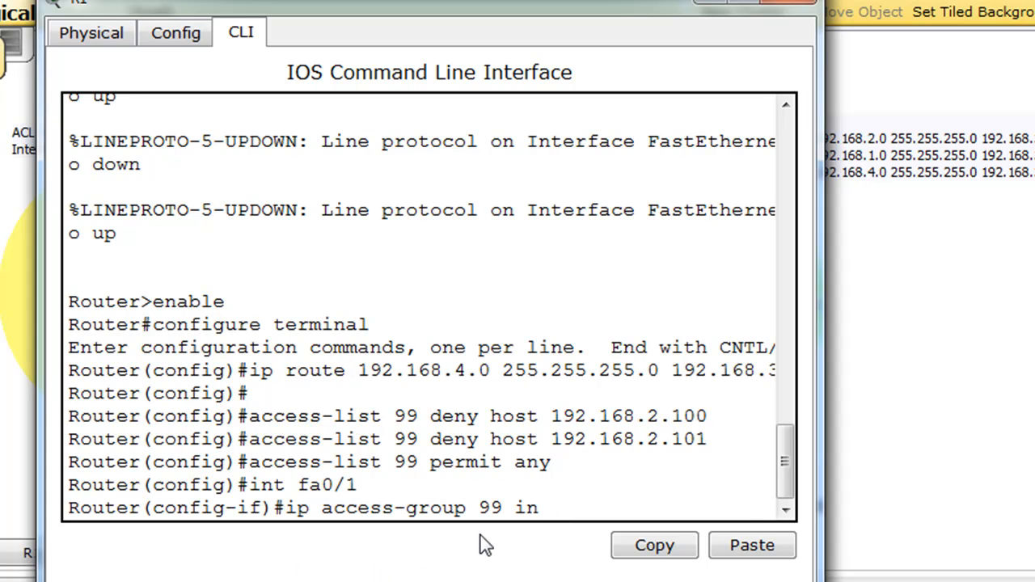
{"action": "key", "text": "enter"}
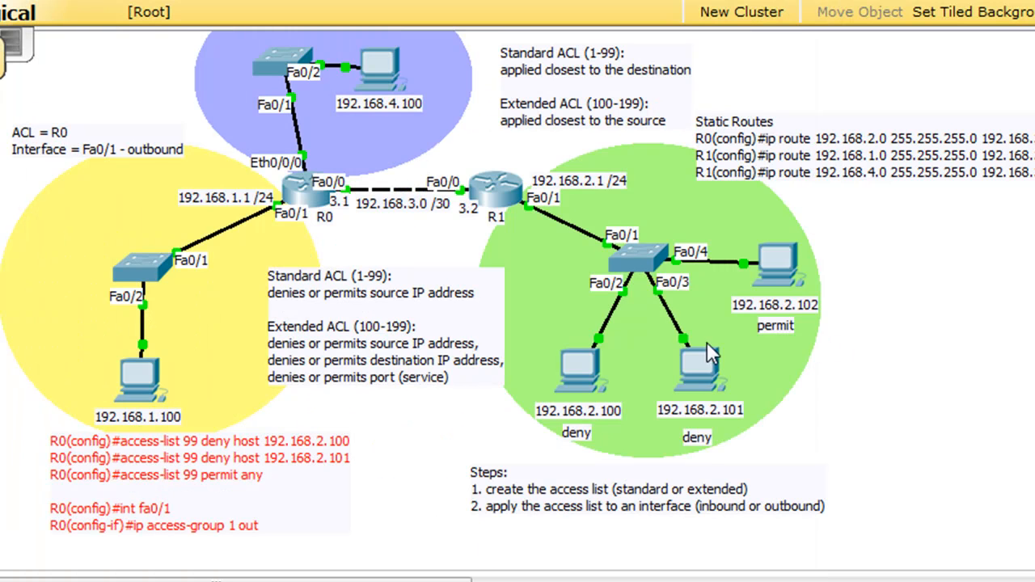
{"action": "mouse_move", "coordinate": [595, 256]}
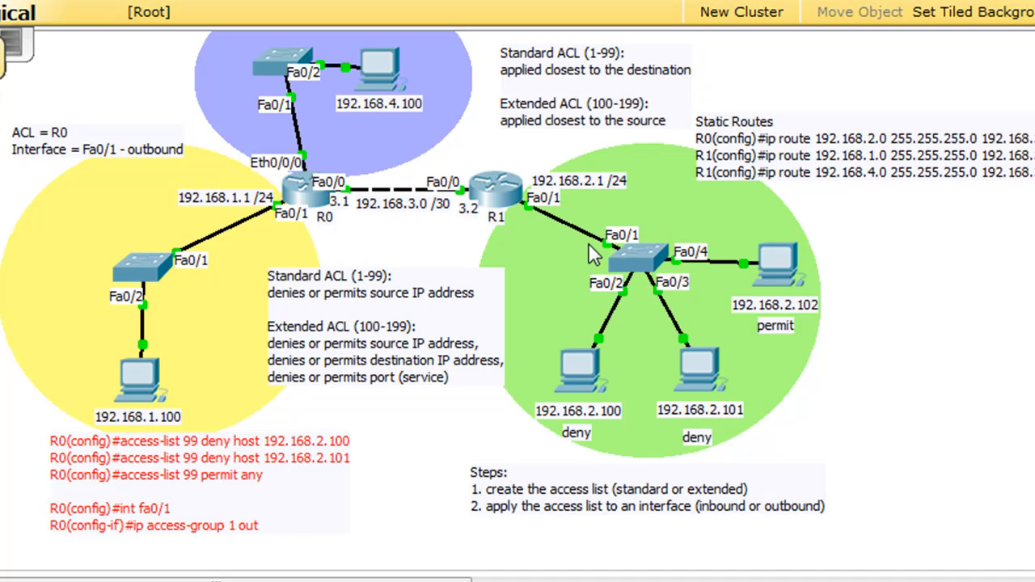
{"action": "mouse_move", "coordinate": [138, 332]}
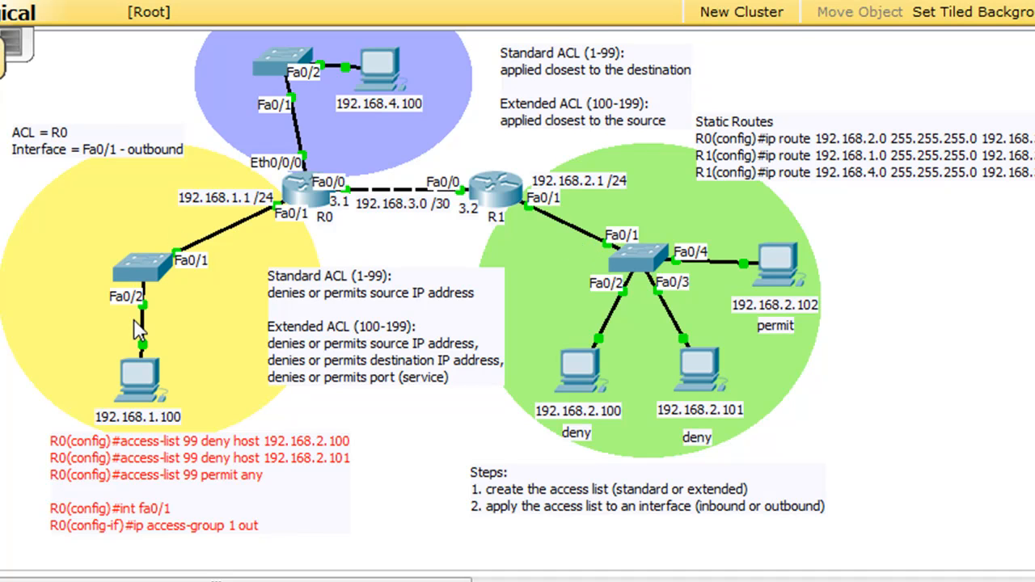
{"action": "mouse_move", "coordinate": [359, 168]}
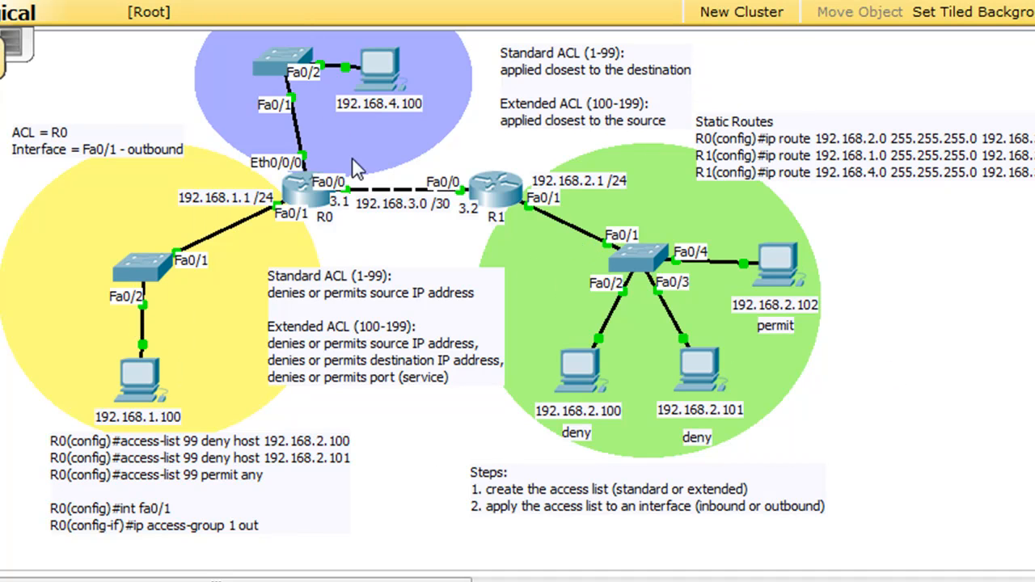
{"action": "mouse_move", "coordinate": [396, 359]}
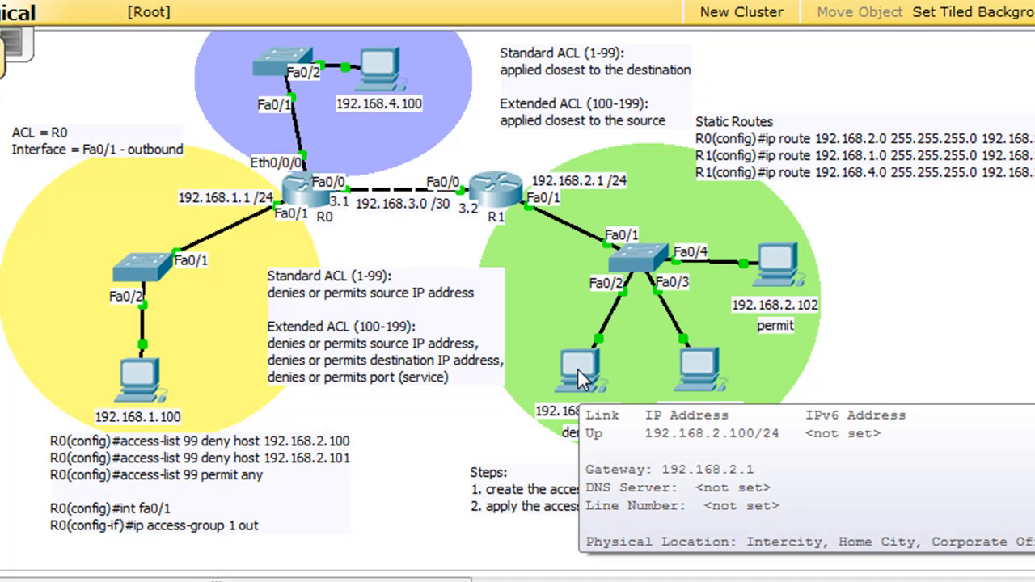
{"action": "left_click", "coordinate": [579, 372]}
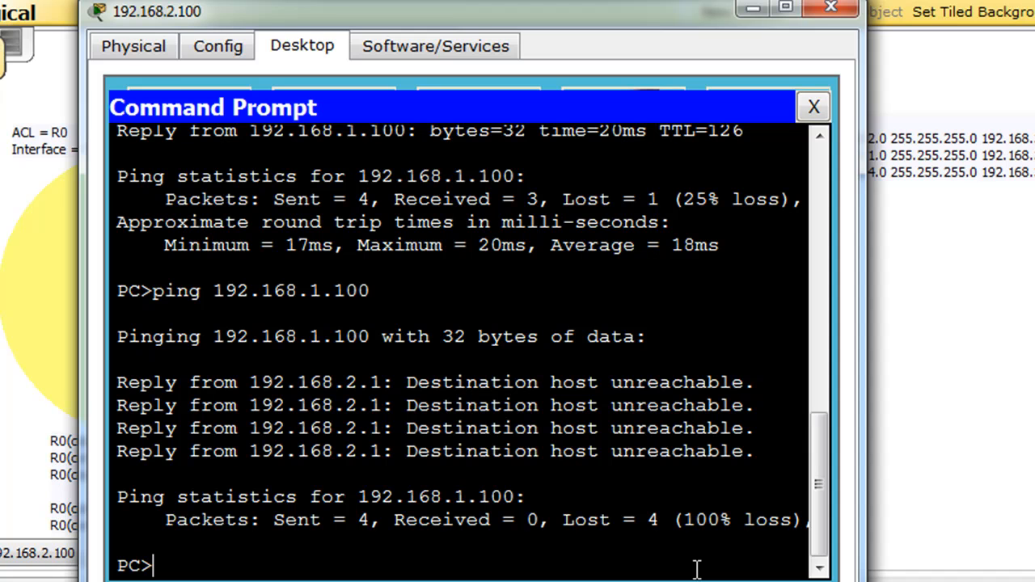
{"action": "type", "text": "ping 192.168.1.100"}
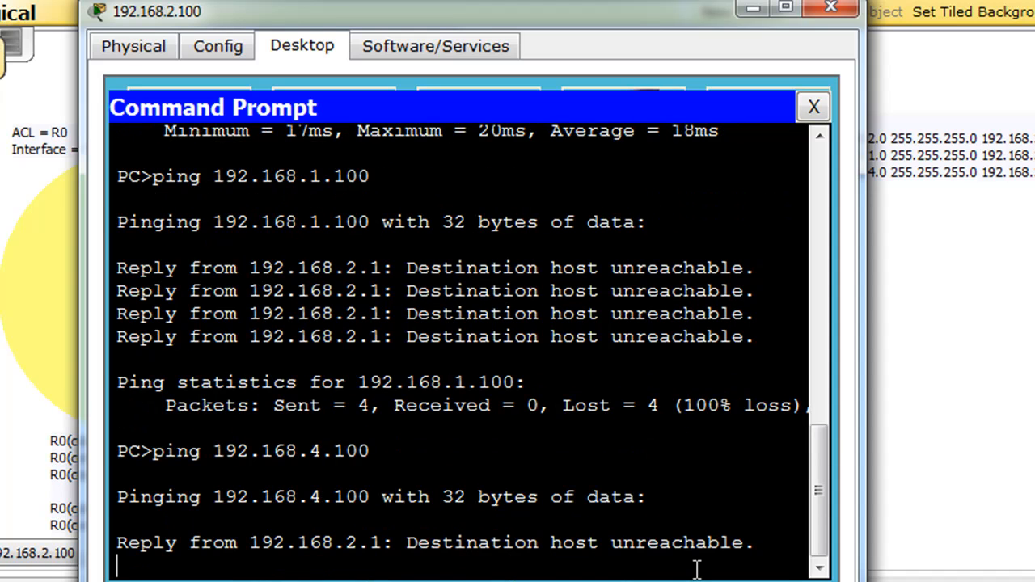
{"action": "scroll", "scroll_direction": "down", "scroll_amount": 3}
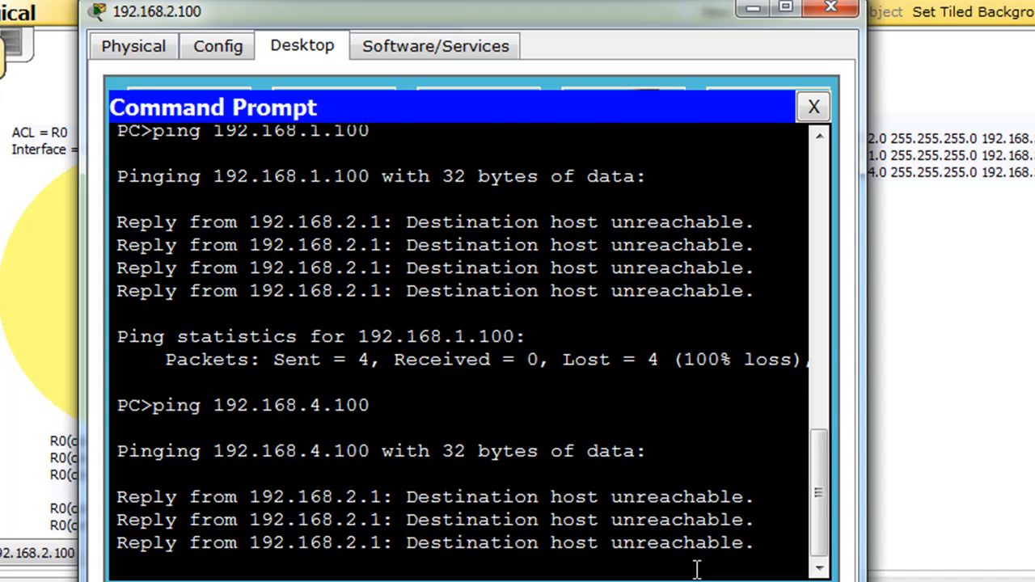
{"action": "left_click", "coordinate": [812, 107]}
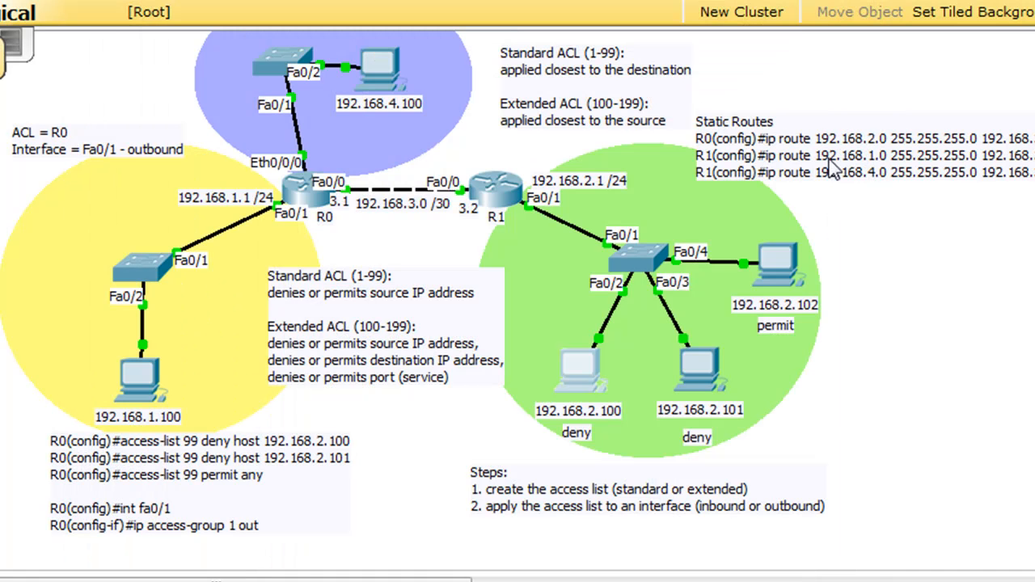
{"action": "mouse_move", "coordinate": [385, 323]}
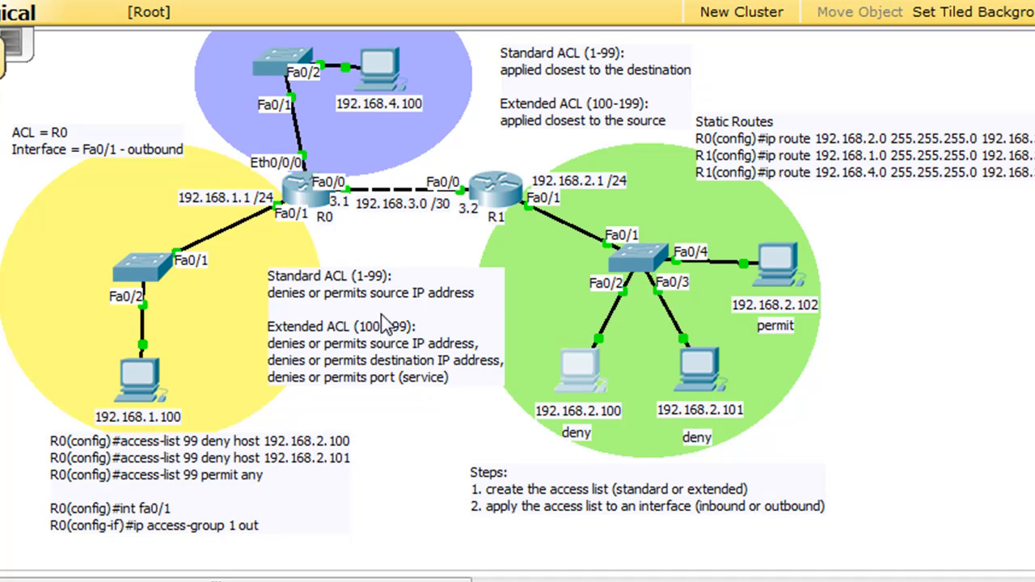
{"action": "mouse_move", "coordinate": [305, 310]}
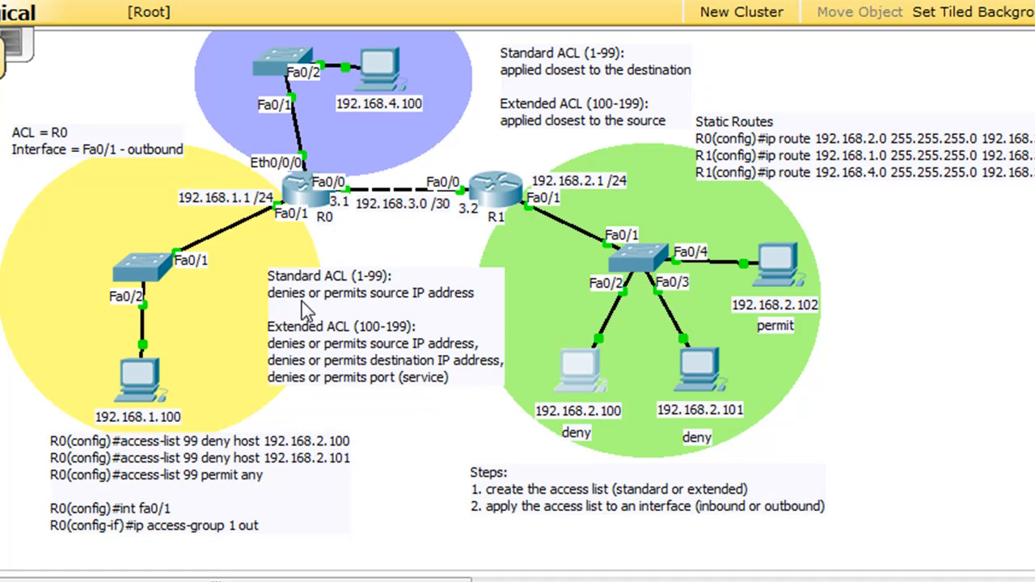
{"action": "mouse_move", "coordinate": [568, 244]}
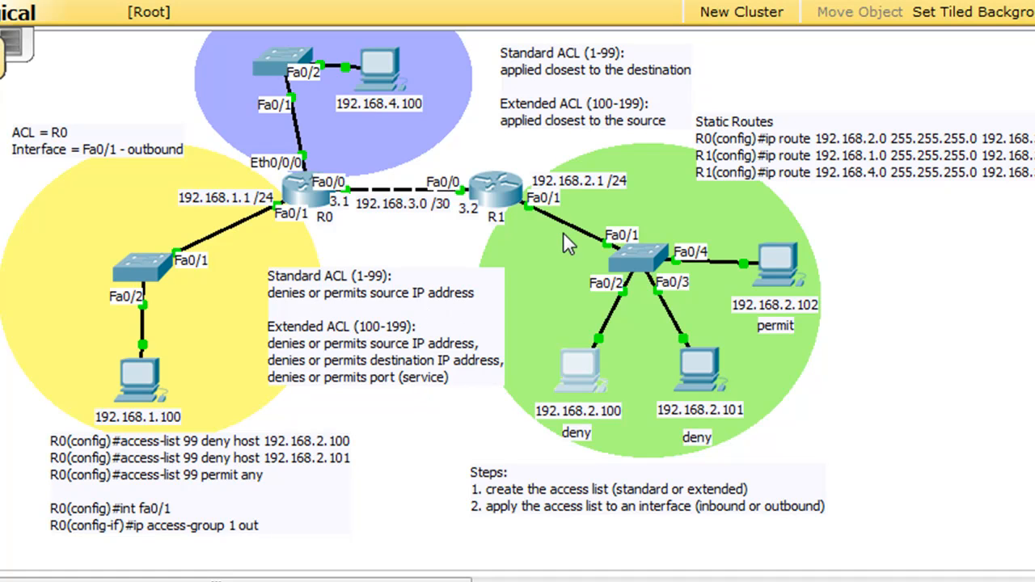
{"action": "mouse_move", "coordinate": [679, 452]}
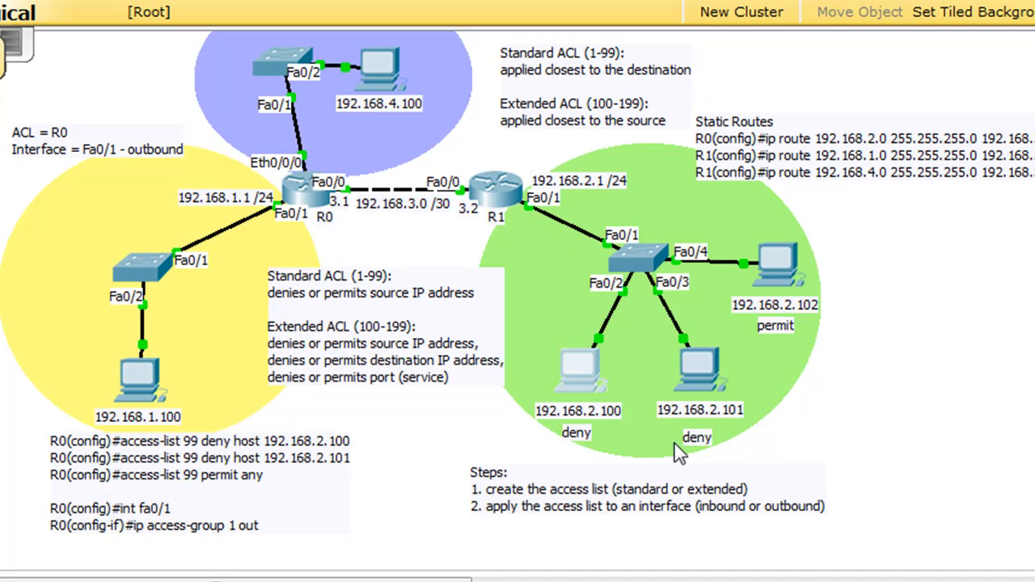
{"action": "mouse_move", "coordinate": [606, 313]}
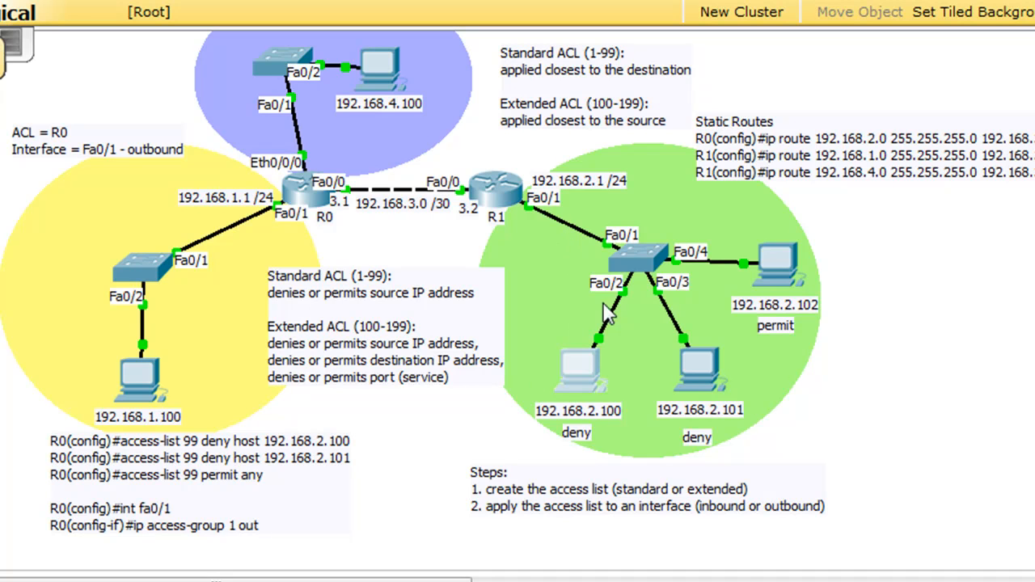
{"action": "mouse_move", "coordinate": [574, 267]}
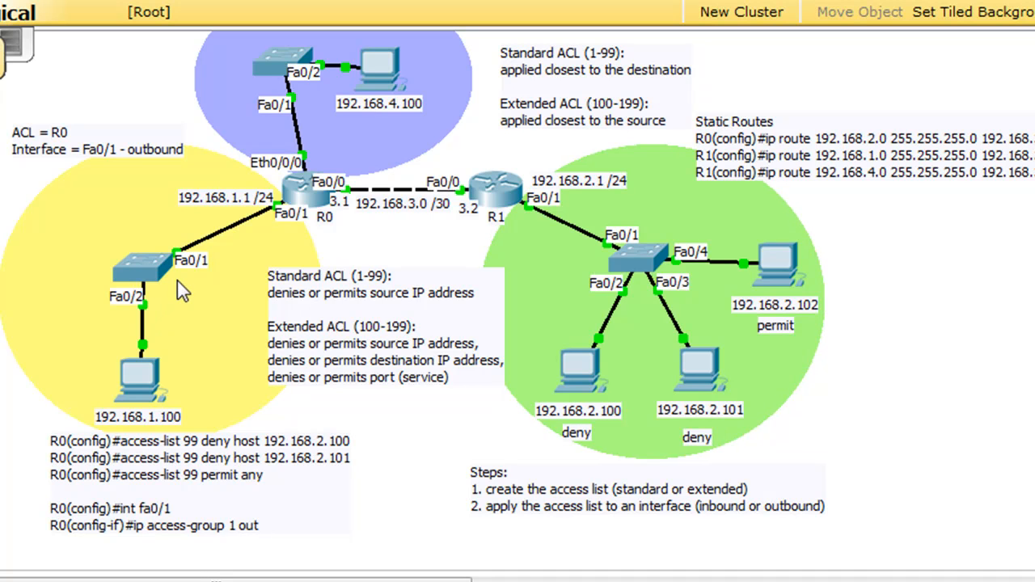
{"action": "mouse_move", "coordinate": [385, 143]}
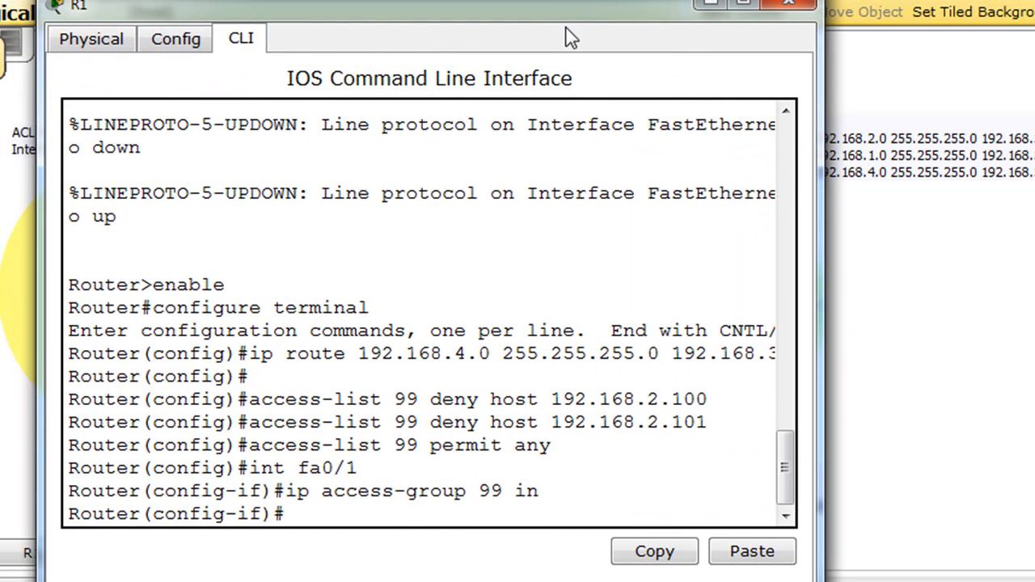
Enter 'no ip access-group 99 in' on fa0/1 and close the router's CLI window.
{"action": "type", "text": "ip access-group 99 in"}
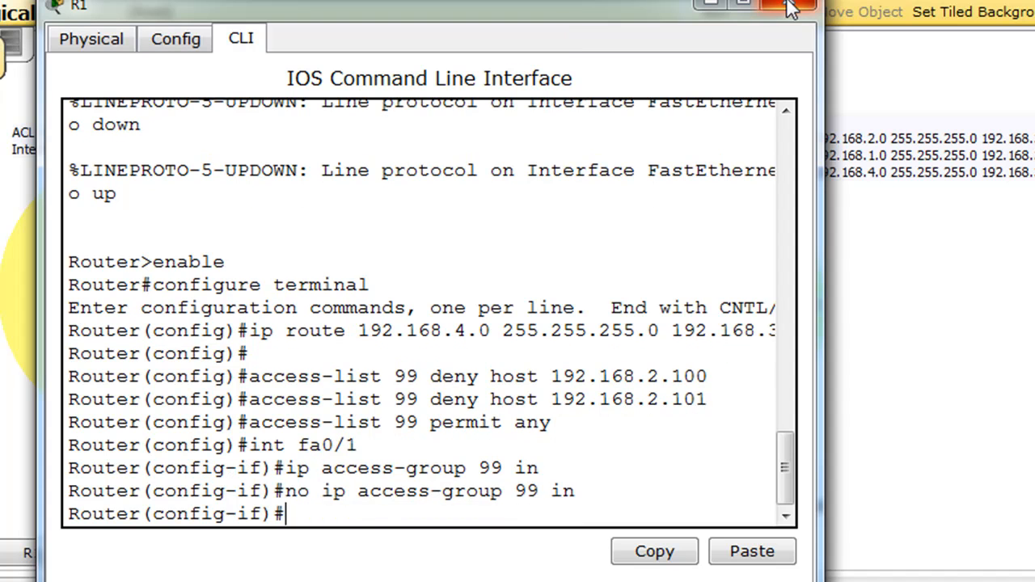
{"action": "left_click", "coordinate": [789, 8]}
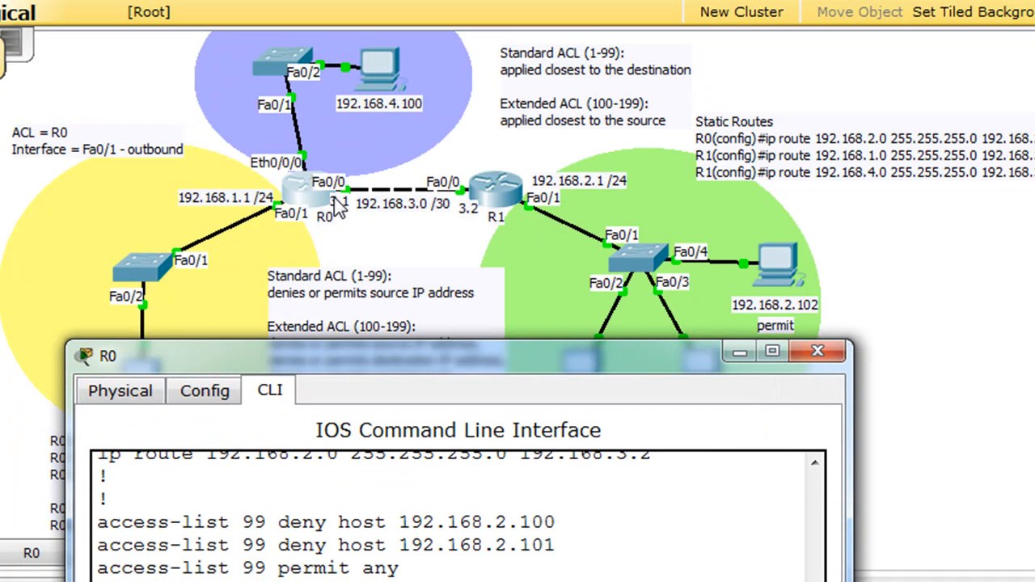
{"action": "mouse_move", "coordinate": [342, 202]}
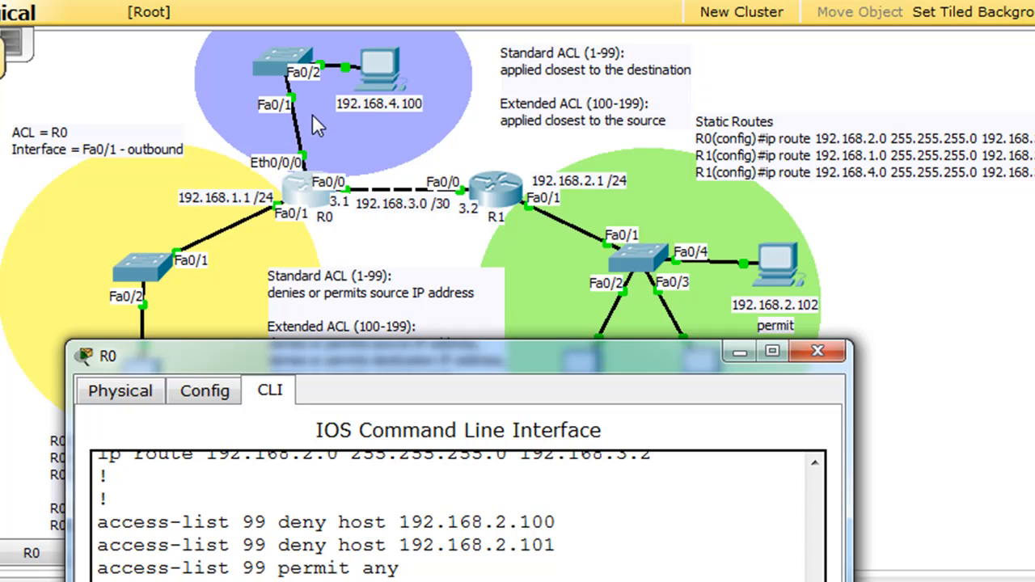
{"action": "mouse_move", "coordinate": [630, 191]}
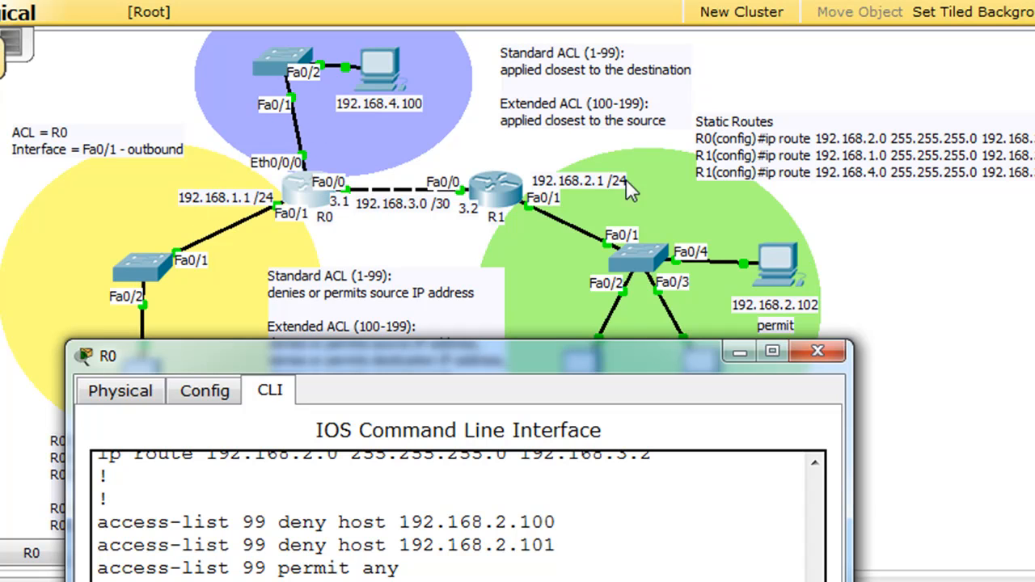
{"action": "mouse_move", "coordinate": [323, 109]}
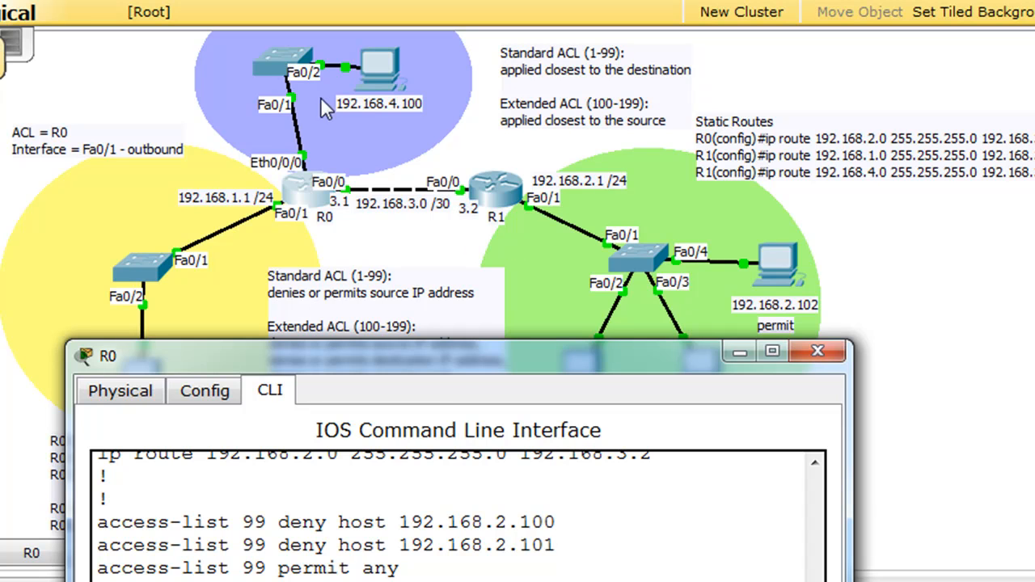
{"action": "mouse_move", "coordinate": [278, 229]}
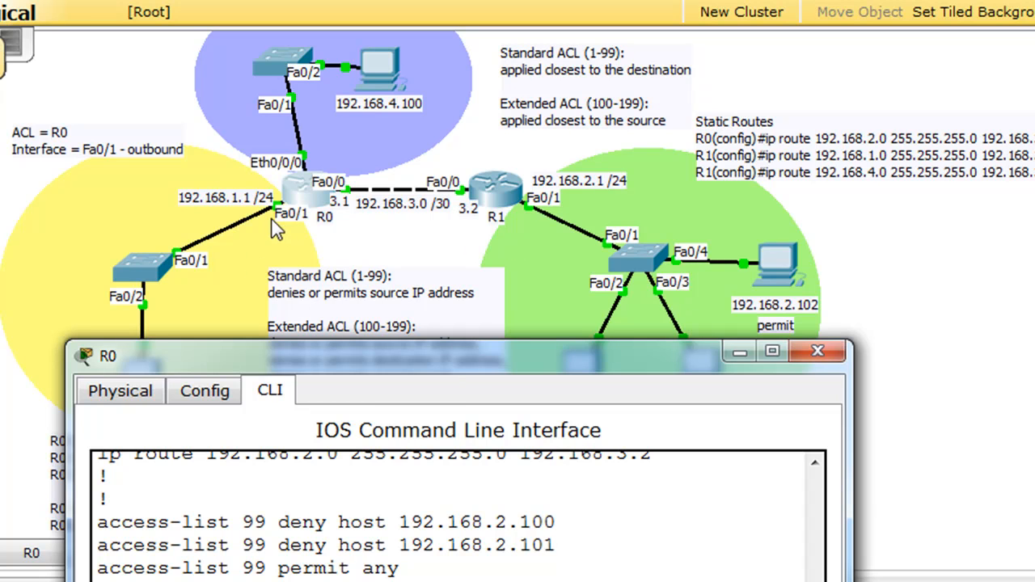
{"action": "mouse_move", "coordinate": [392, 388]}
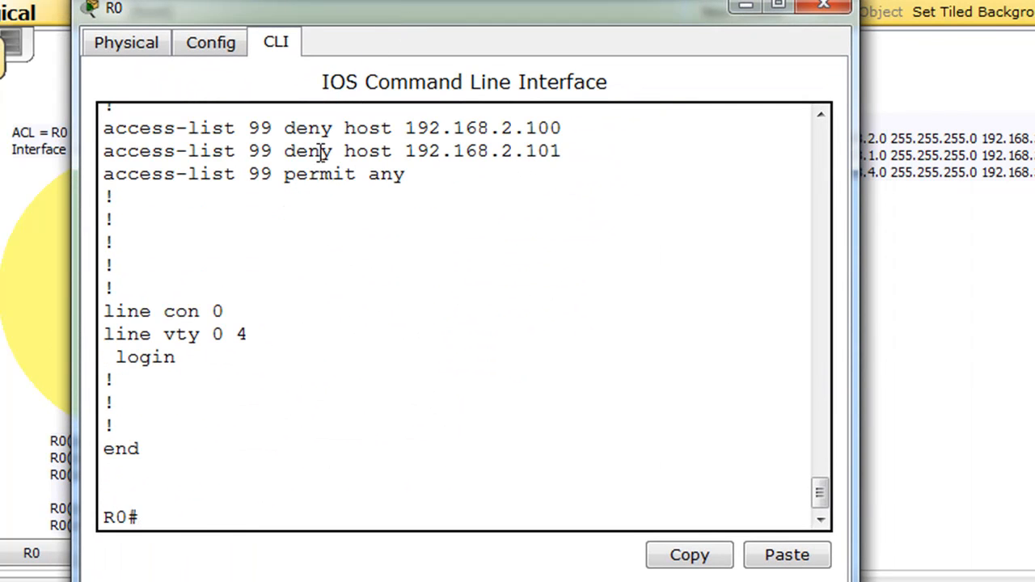
From conf t on R0 apply 'ip access-group 99 out' on fa0/1 and close R0's window.
{"action": "type", "text": "conf t"}
{"action": "type", "text": "ip access-group 99 out"}
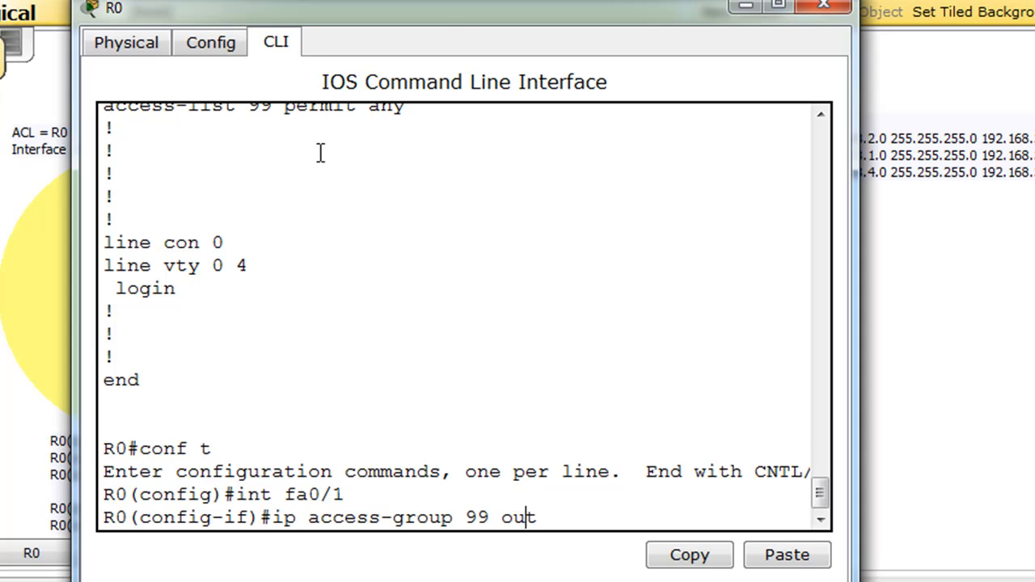
{"action": "key", "text": "enter"}
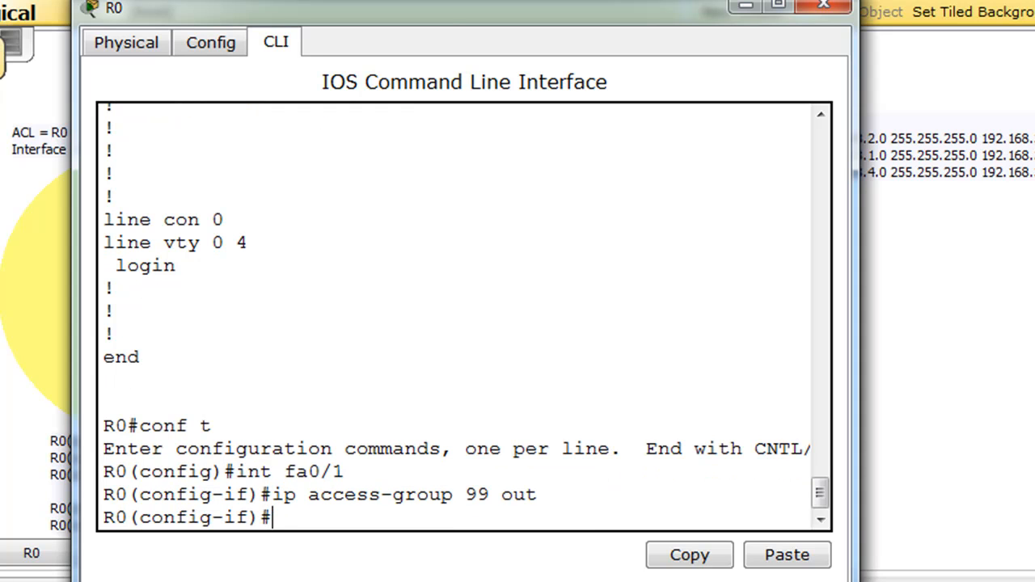
{"action": "mouse_move", "coordinate": [823, 8]}
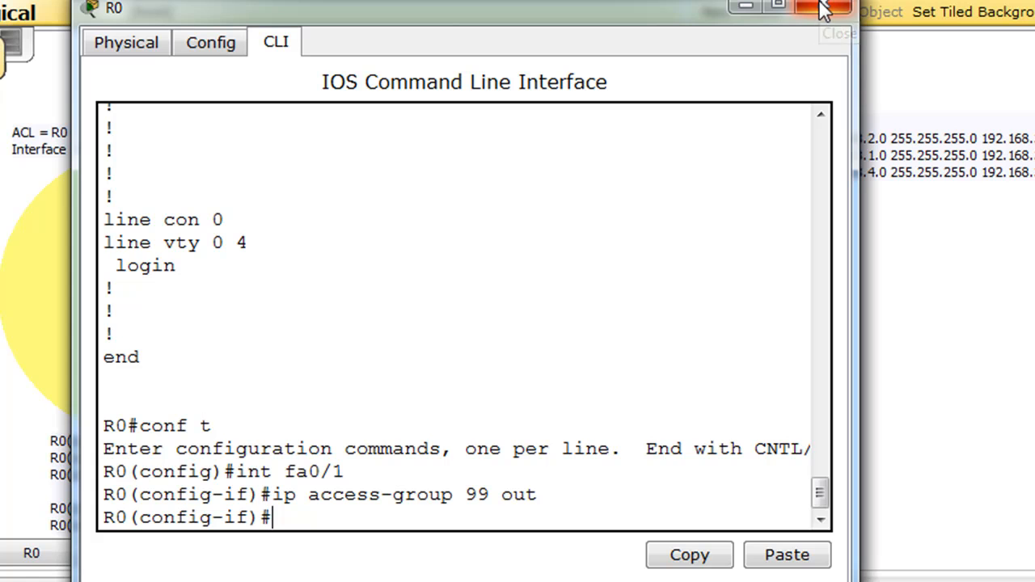
{"action": "left_click", "coordinate": [826, 8]}
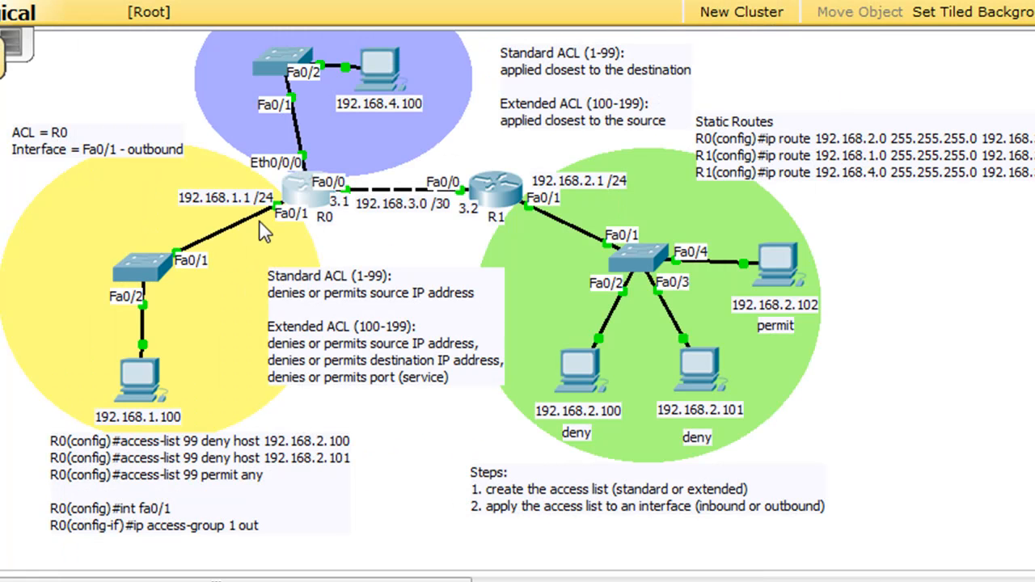
{"action": "mouse_move", "coordinate": [496, 430]}
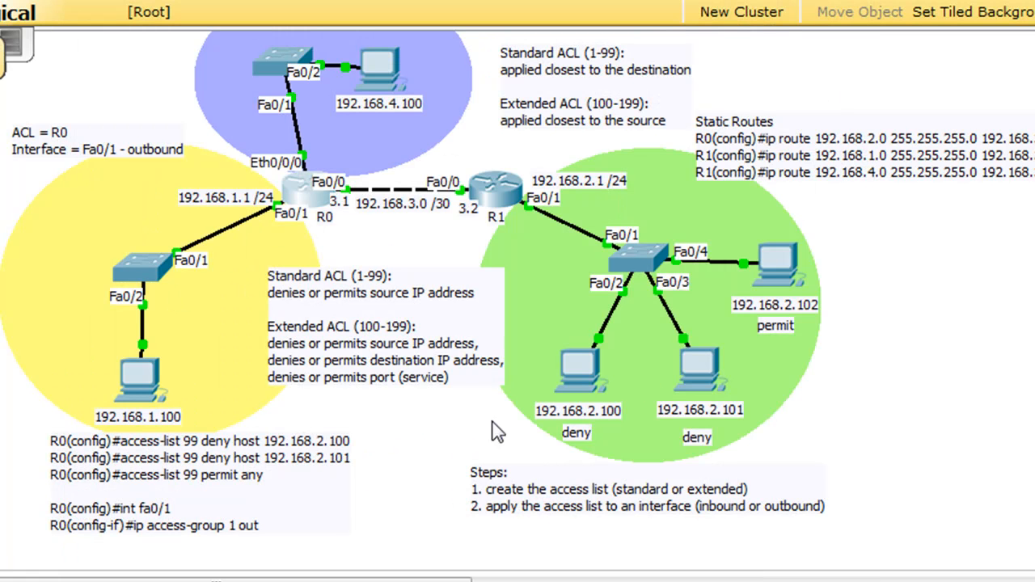
{"action": "mouse_move", "coordinate": [517, 375]}
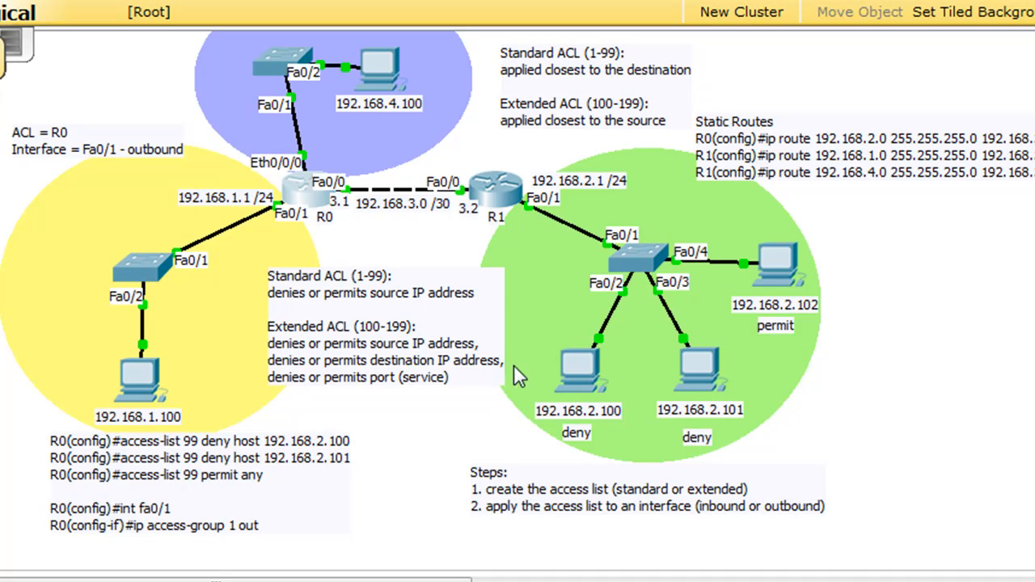
{"action": "mouse_move", "coordinate": [641, 424]}
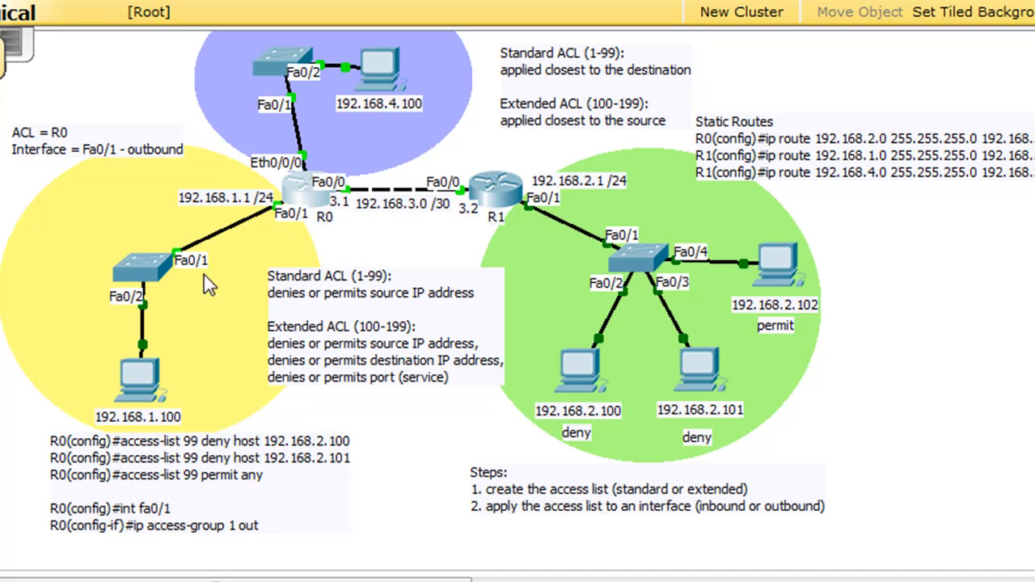
{"action": "mouse_move", "coordinate": [595, 354]}
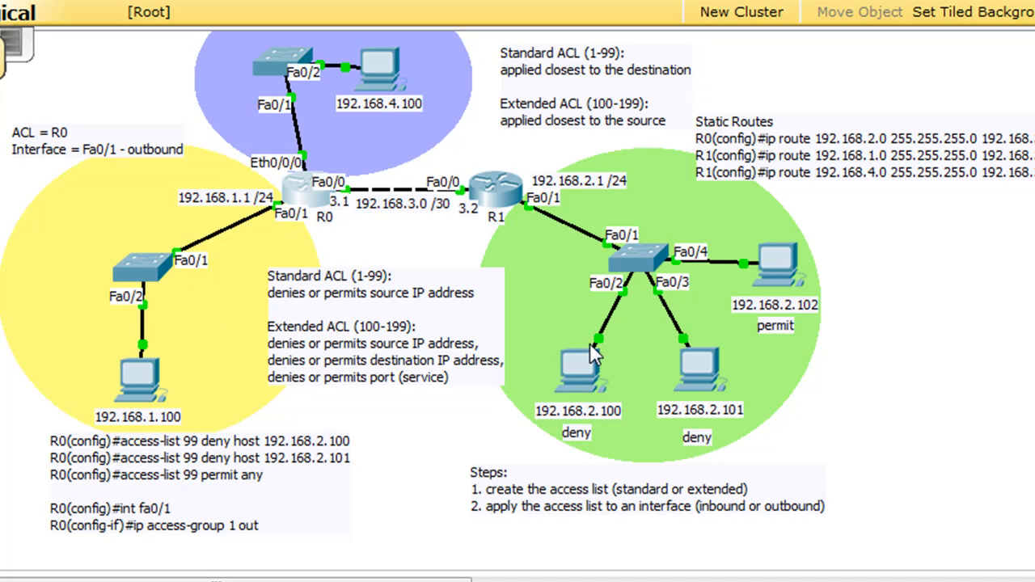
{"action": "mouse_move", "coordinate": [586, 375]}
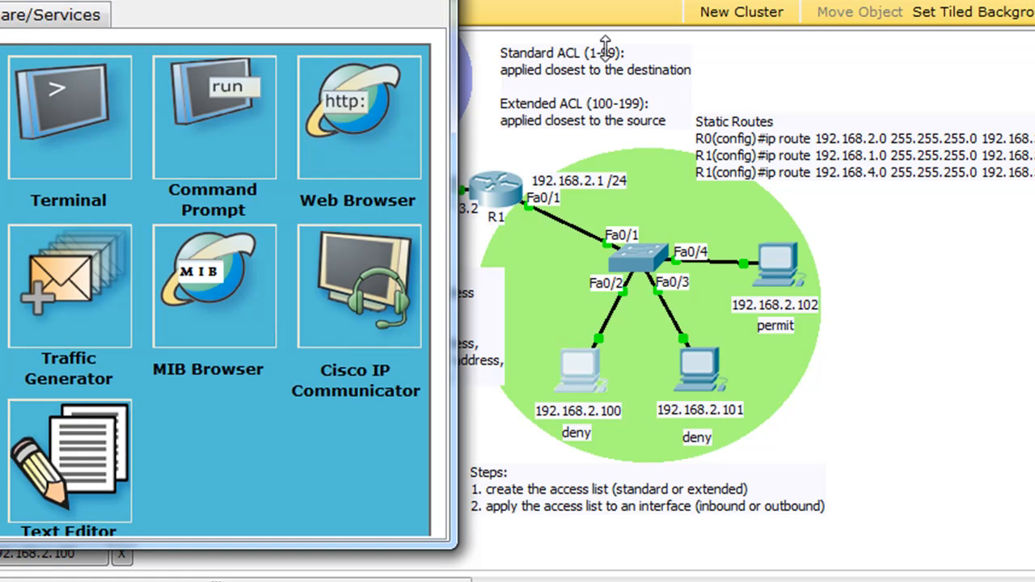
From PC 192.168.2.100 ping 192.168.1.100, getting host unreachable, and close its window.
{"action": "left_click", "coordinate": [296, 50]}
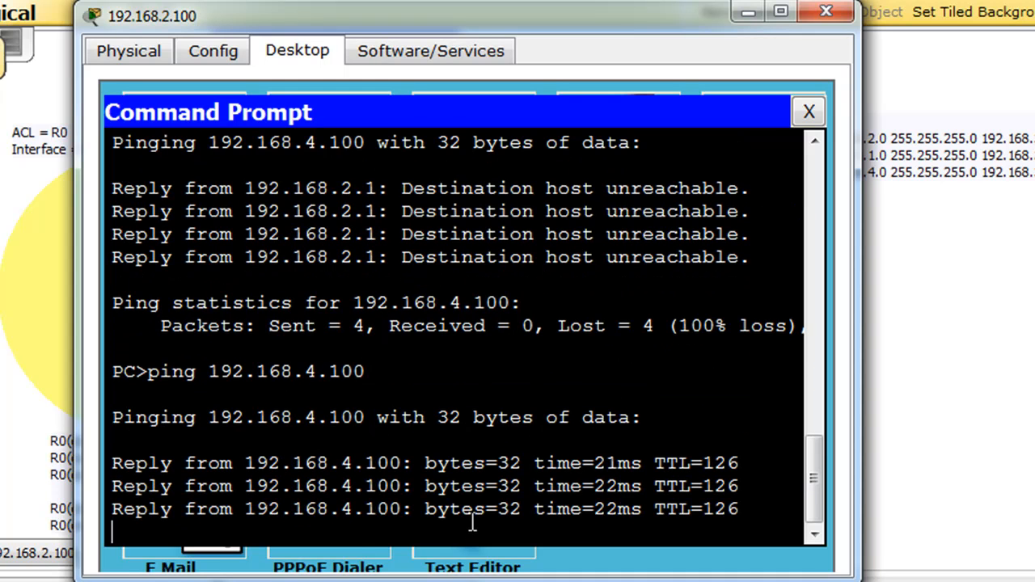
{"action": "type", "text": "ping 192.168.1.100"}
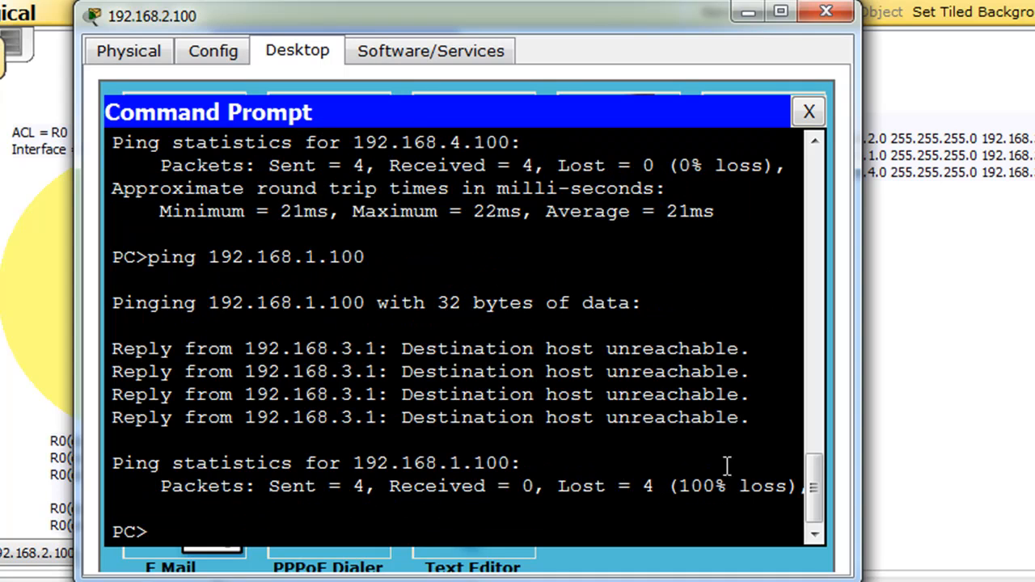
{"action": "left_click", "coordinate": [809, 110]}
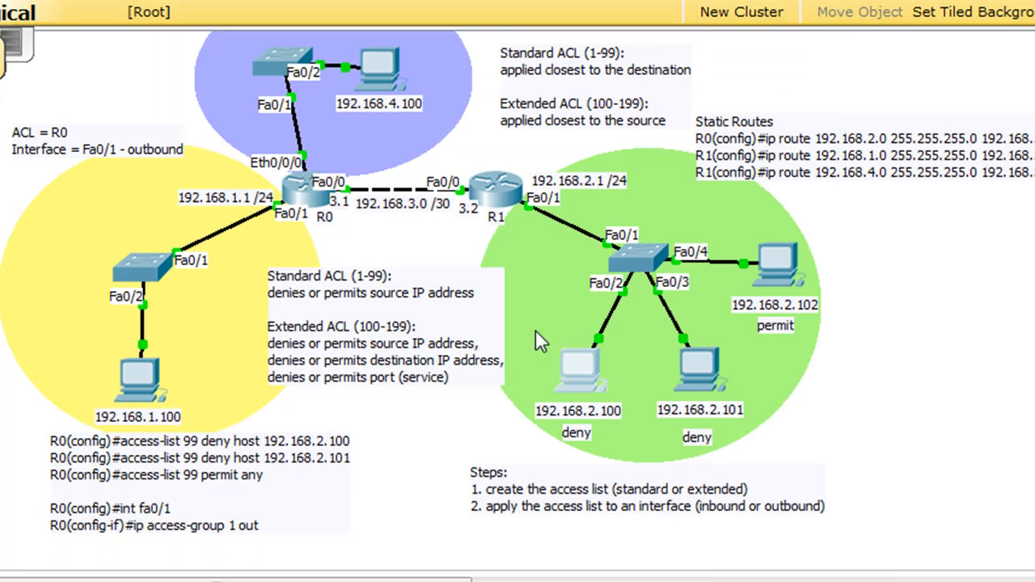
{"action": "mouse_move", "coordinate": [579, 73]}
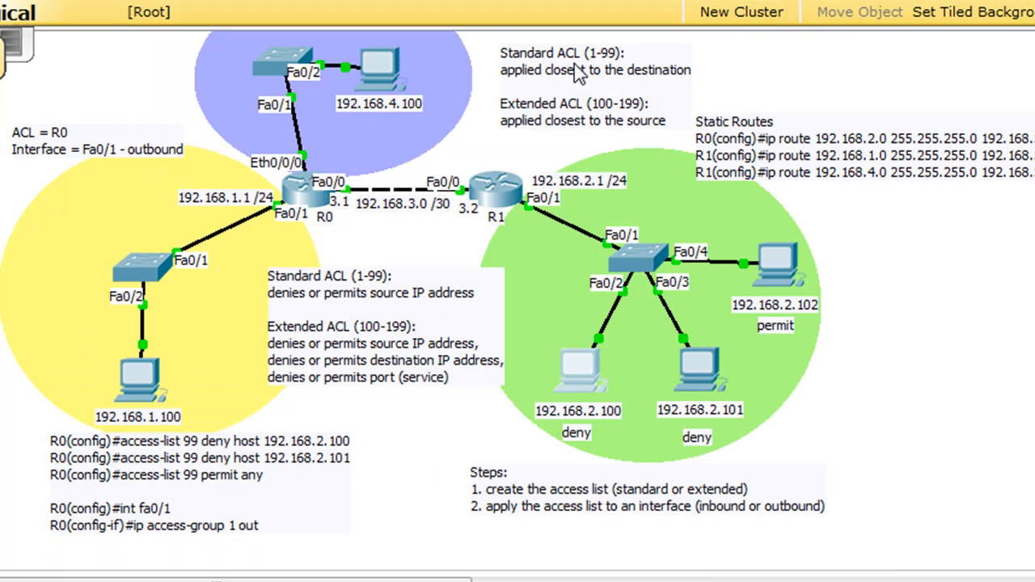
{"action": "mouse_move", "coordinate": [251, 223]}
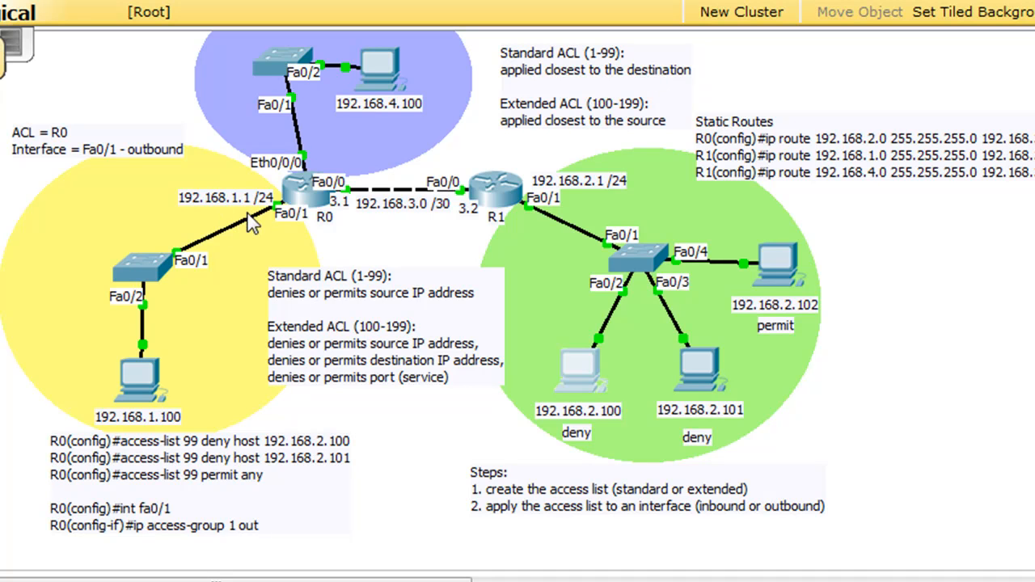
{"action": "mouse_move", "coordinate": [338, 310]}
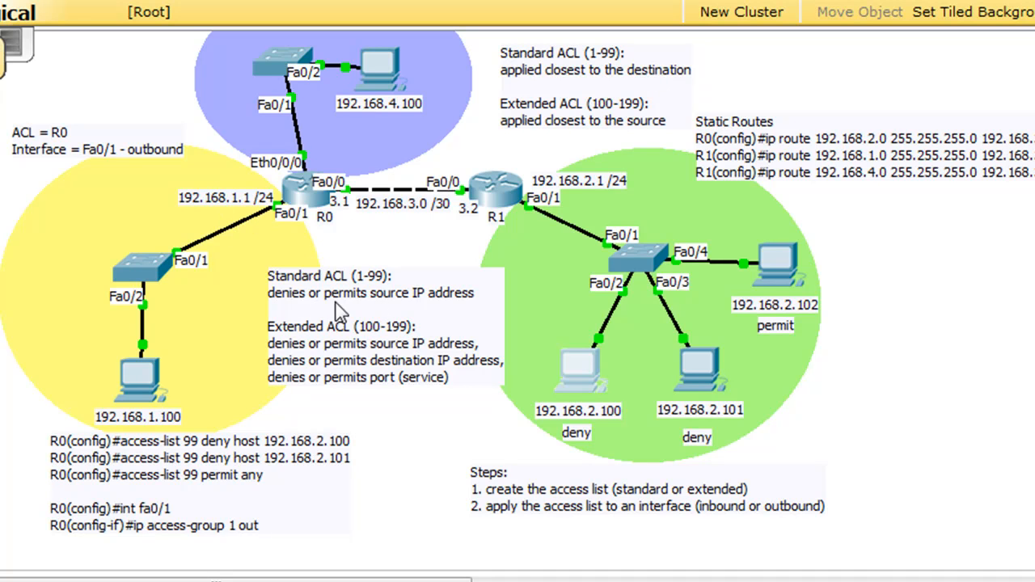
{"action": "mouse_move", "coordinate": [472, 304]}
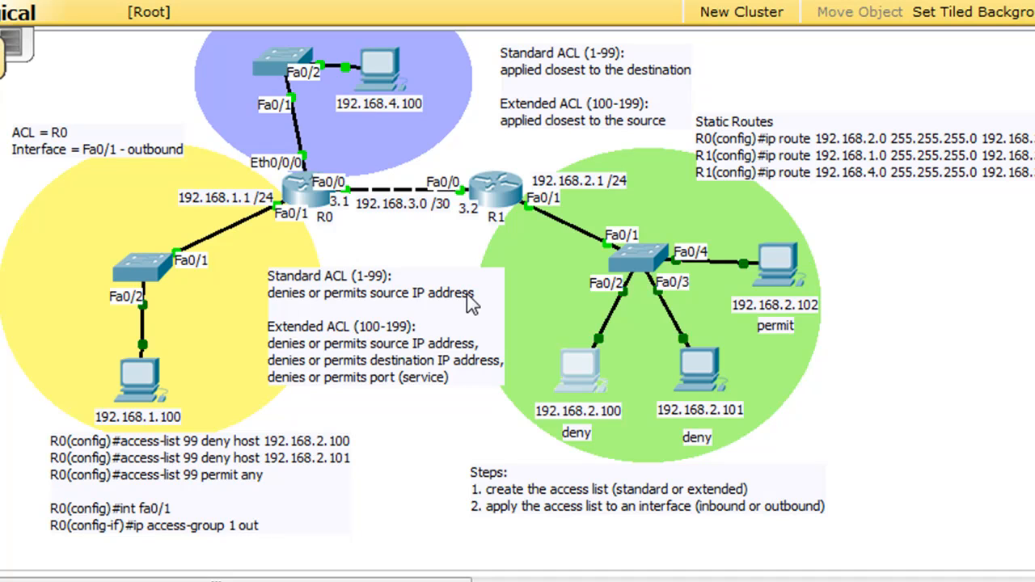
{"action": "mouse_move", "coordinate": [396, 249]}
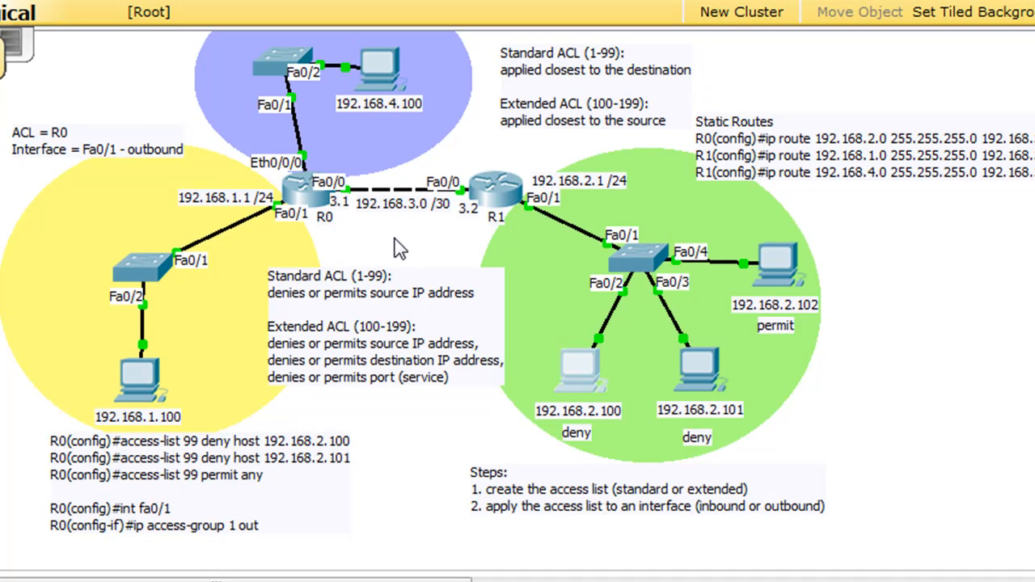
{"action": "mouse_move", "coordinate": [229, 243]}
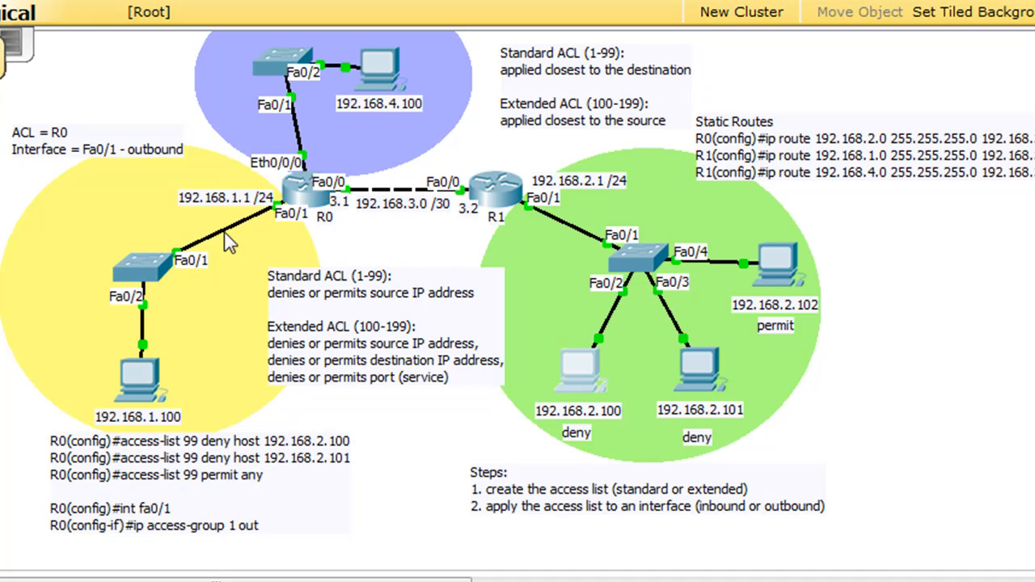
{"action": "mouse_move", "coordinate": [246, 243]}
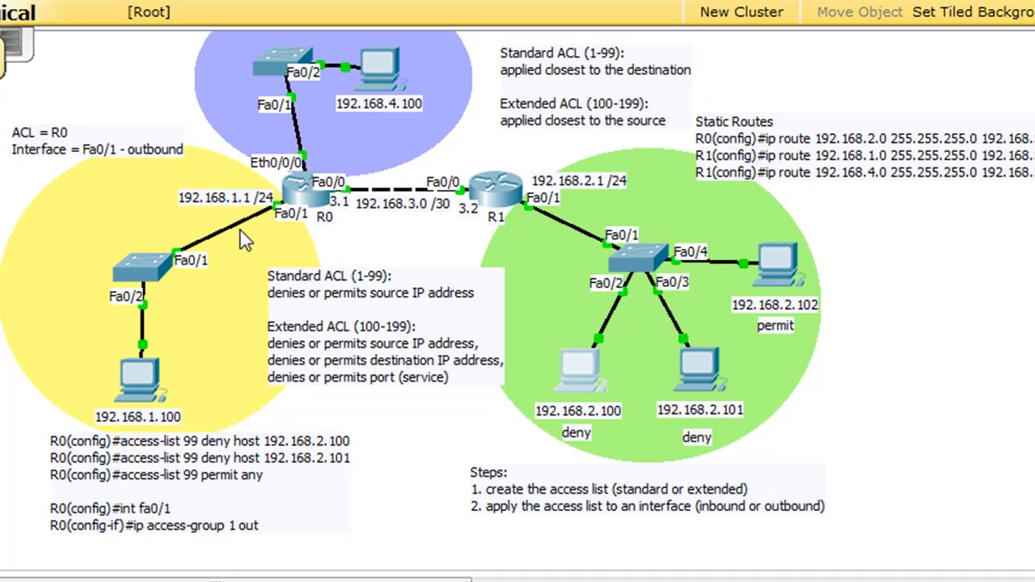
{"action": "mouse_move", "coordinate": [412, 364]}
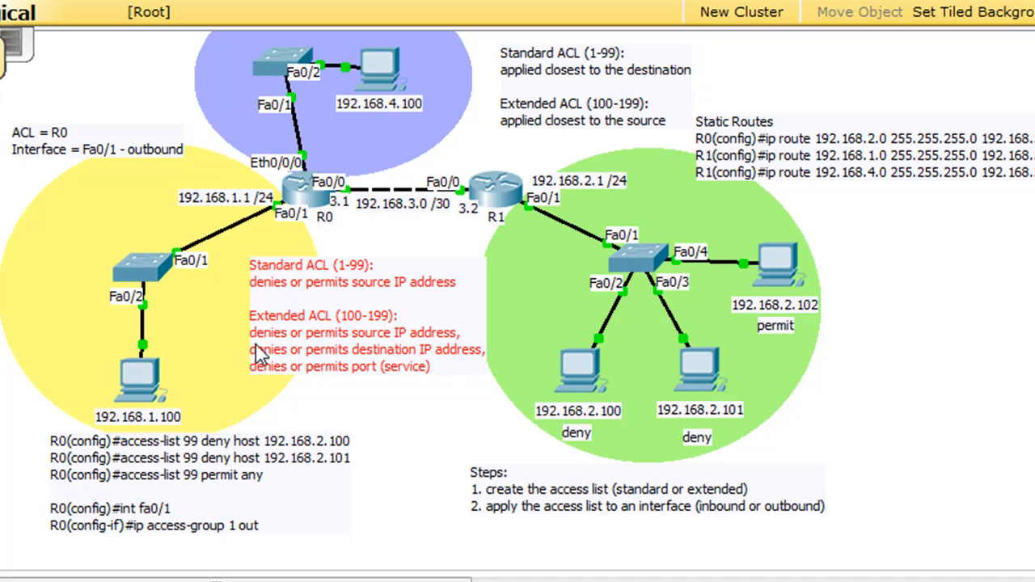
{"action": "mouse_move", "coordinate": [331, 390]}
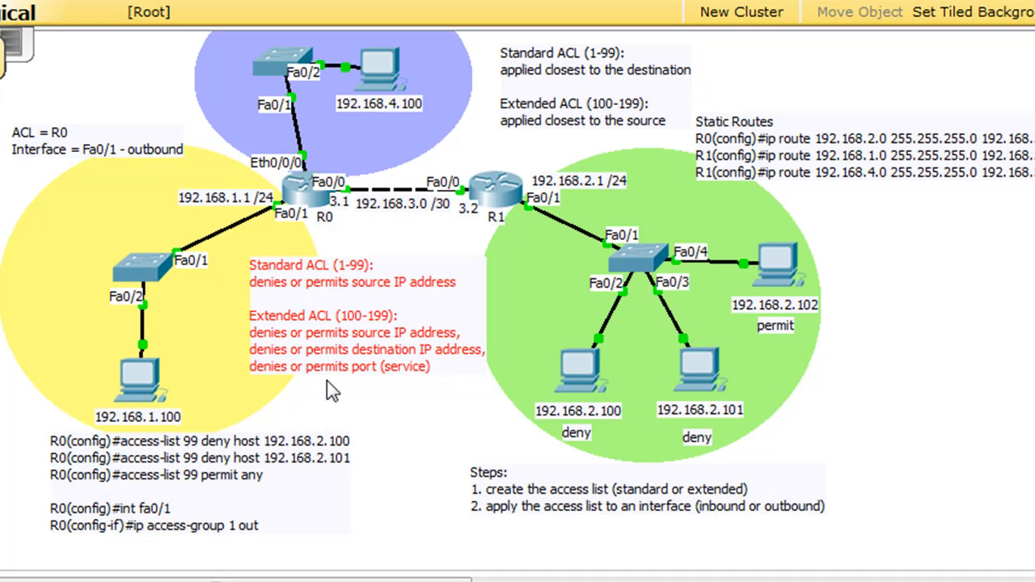
{"action": "mouse_move", "coordinate": [556, 262]}
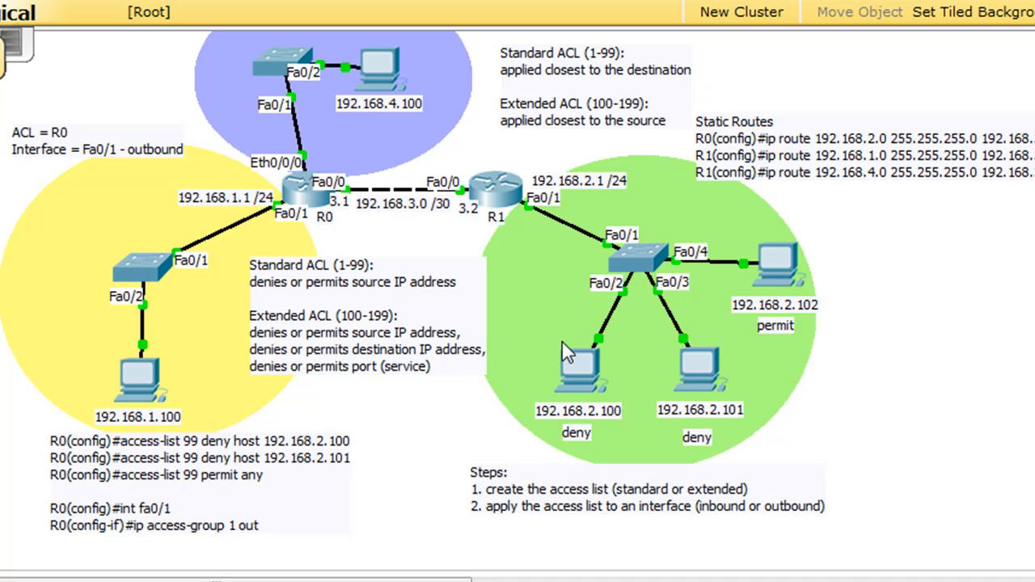
{"action": "mouse_move", "coordinate": [715, 427]}
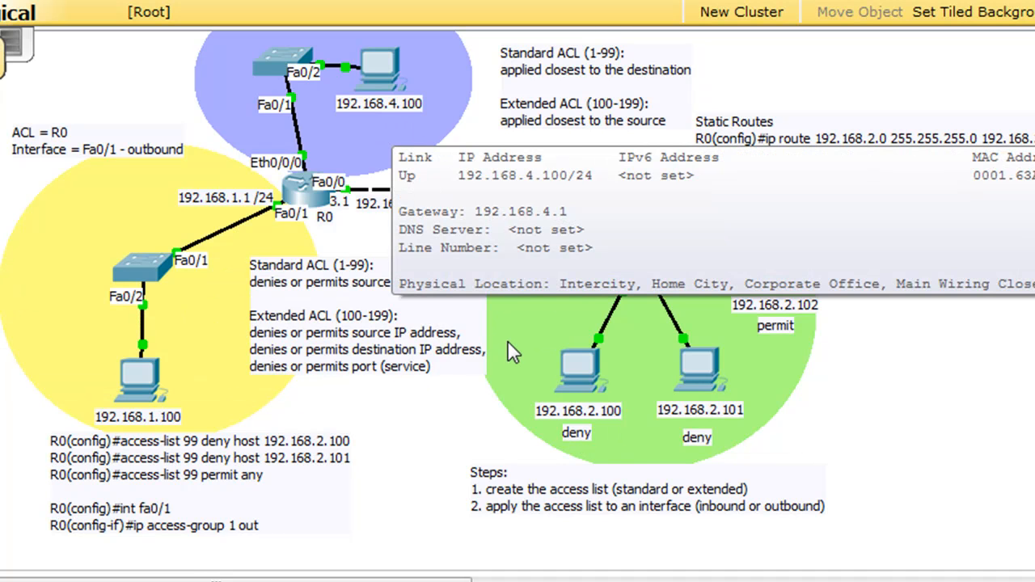
{"action": "mouse_move", "coordinate": [181, 243]}
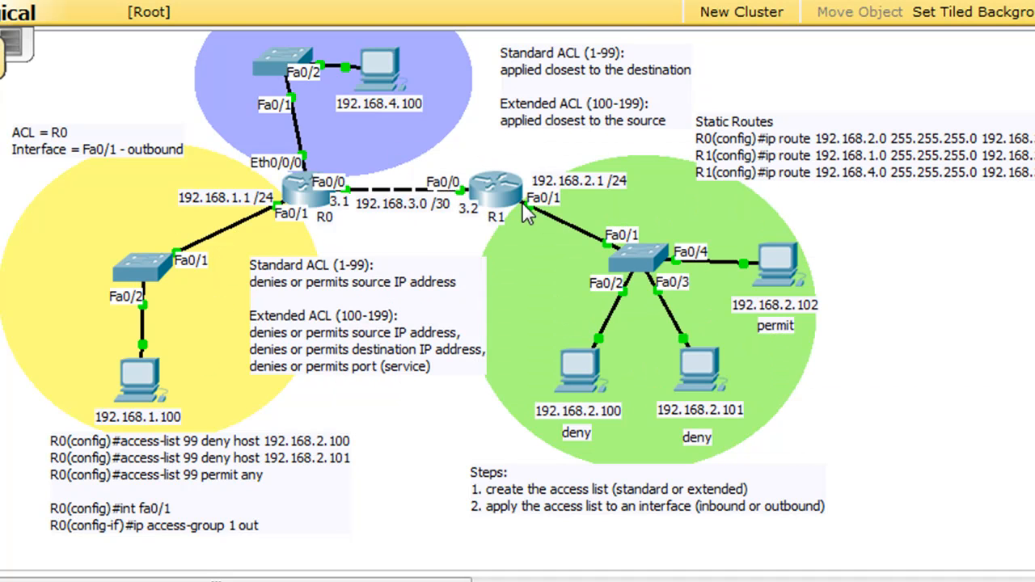
{"action": "mouse_move", "coordinate": [537, 246]}
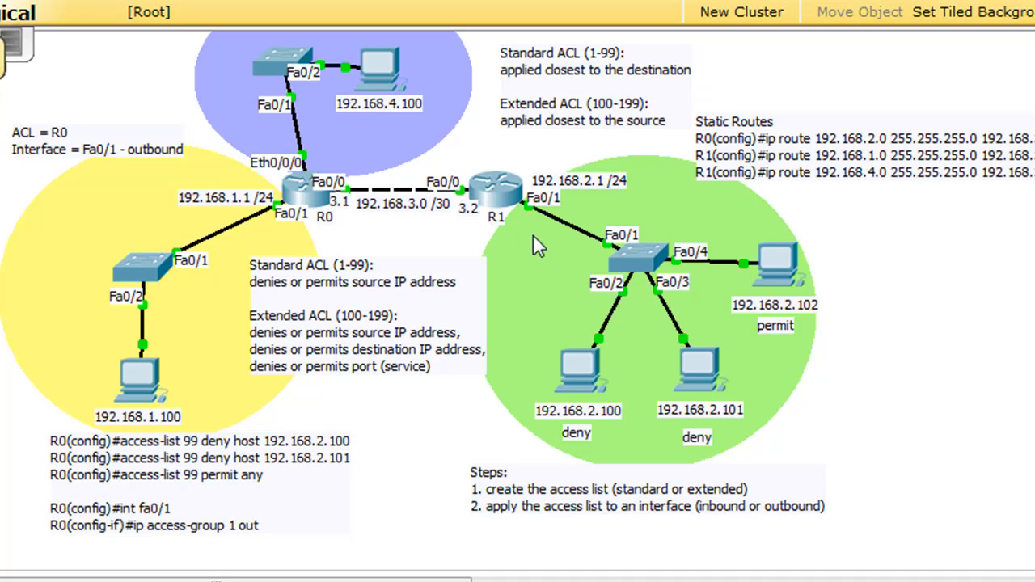
{"action": "mouse_move", "coordinate": [524, 225]}
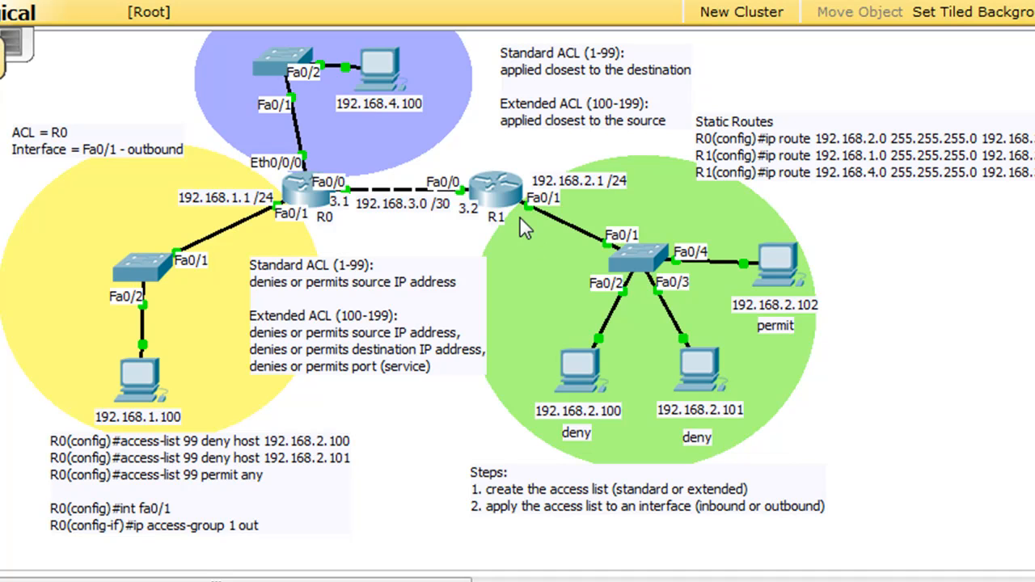
{"action": "mouse_move", "coordinate": [543, 230]}
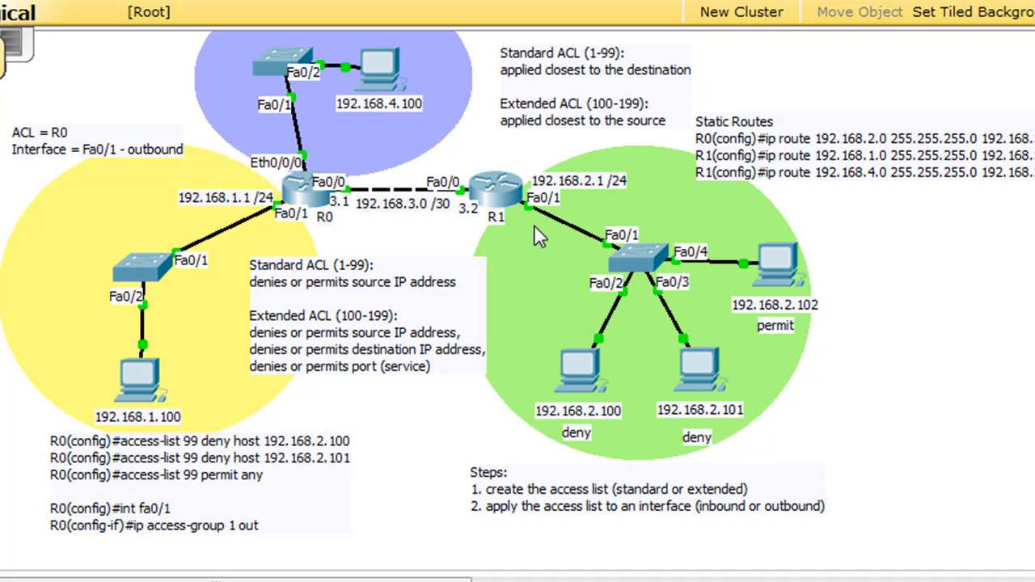
{"action": "mouse_move", "coordinate": [246, 283]}
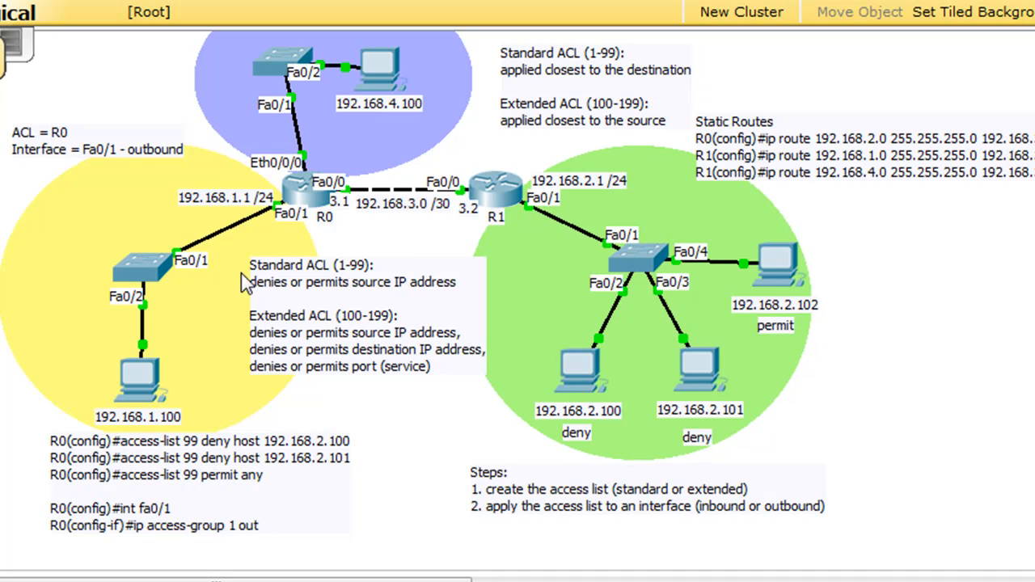
{"action": "mouse_move", "coordinate": [957, 282]}
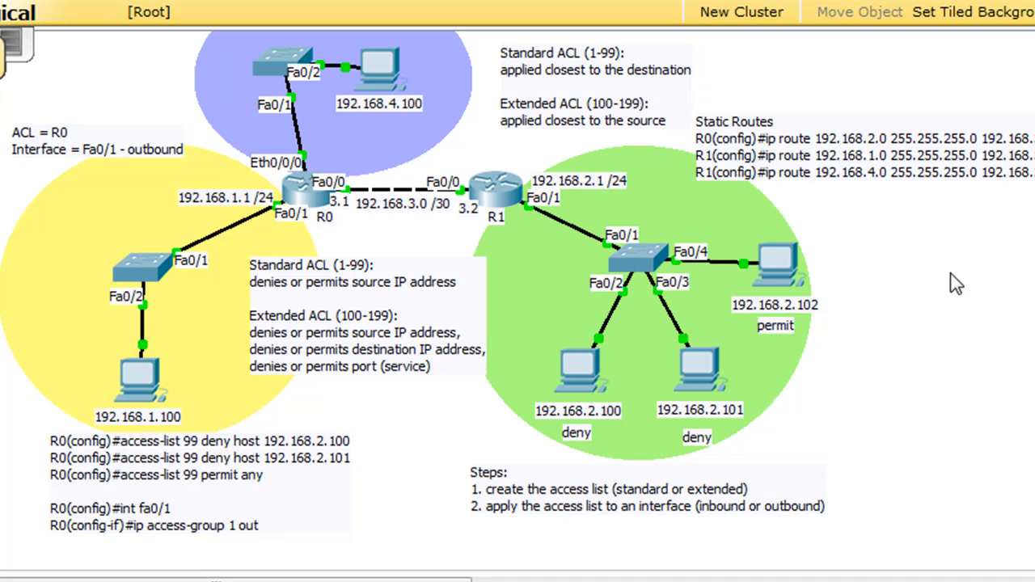